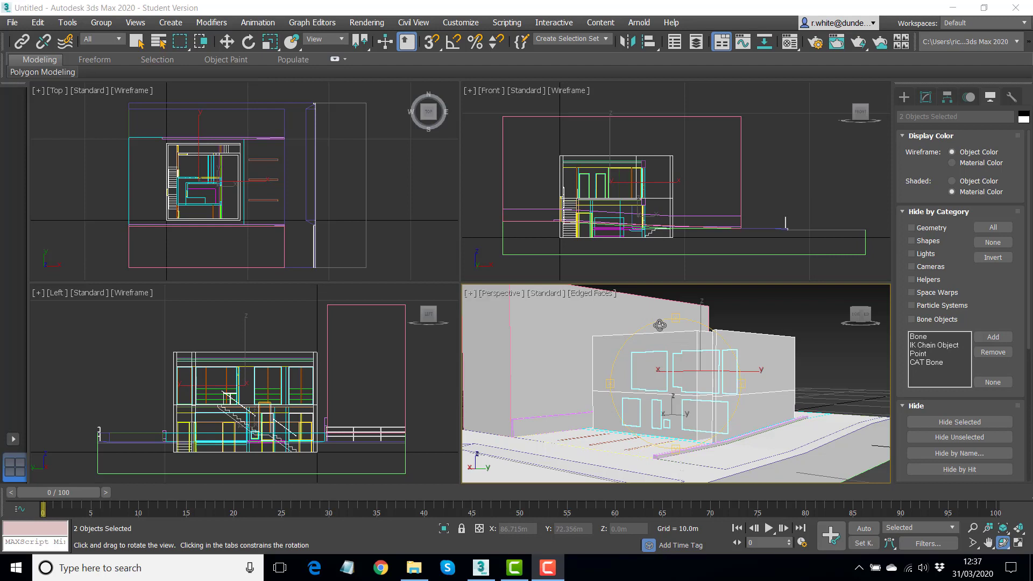
mouse_move(437, 230)
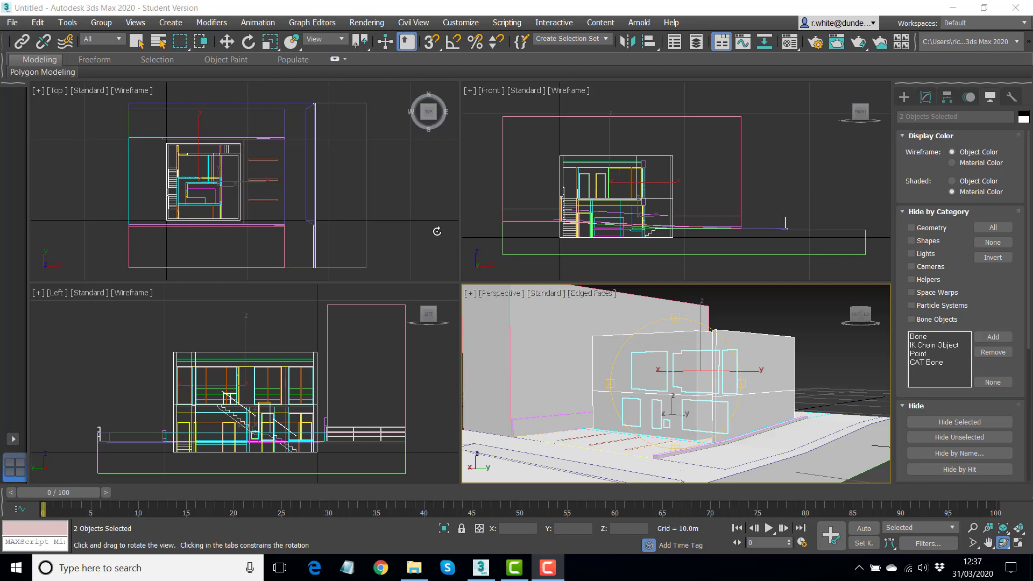
mouse_move(412, 201)
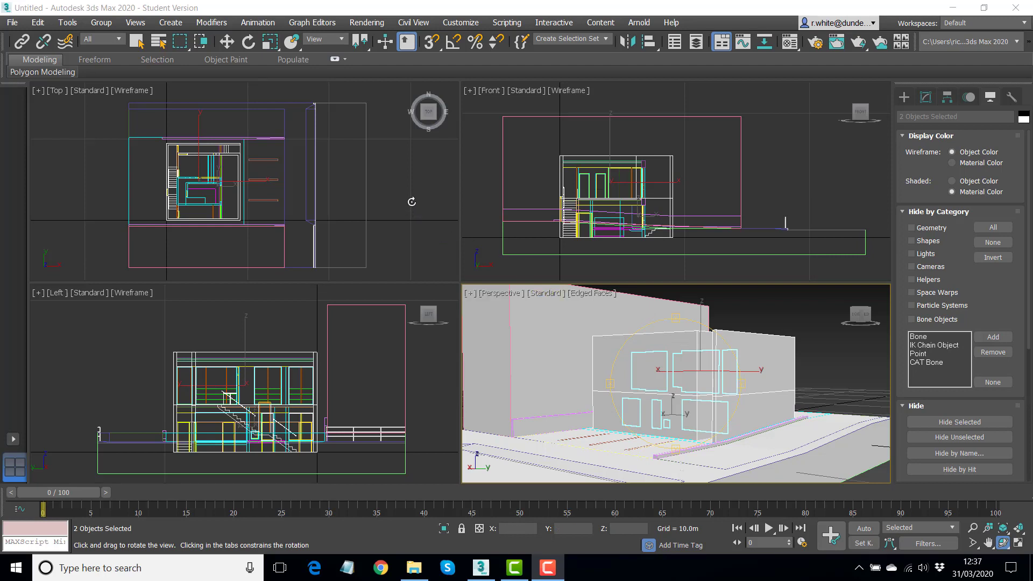
mouse_move(377, 201)
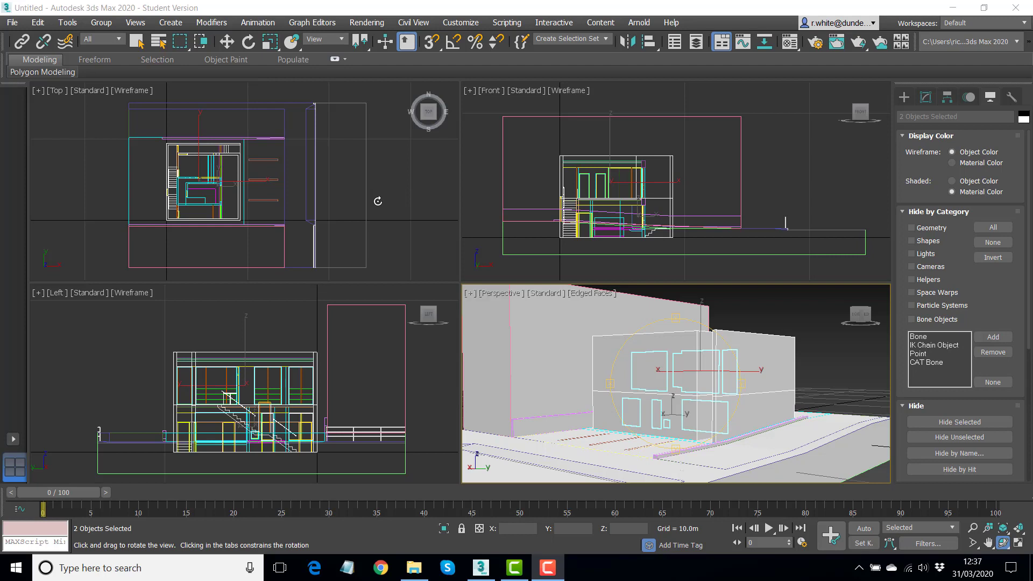
mouse_move(382, 195)
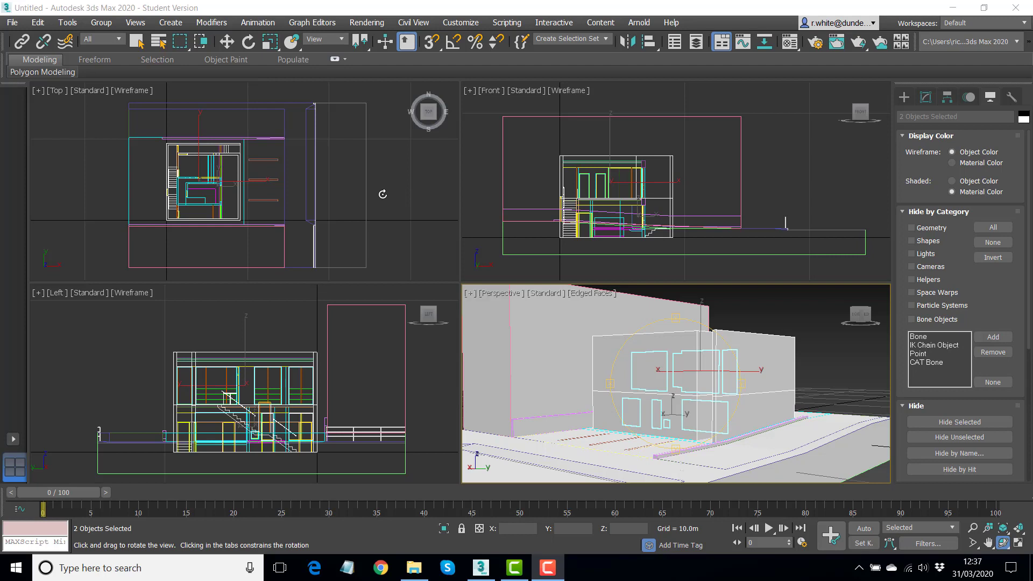
mouse_move(388, 205)
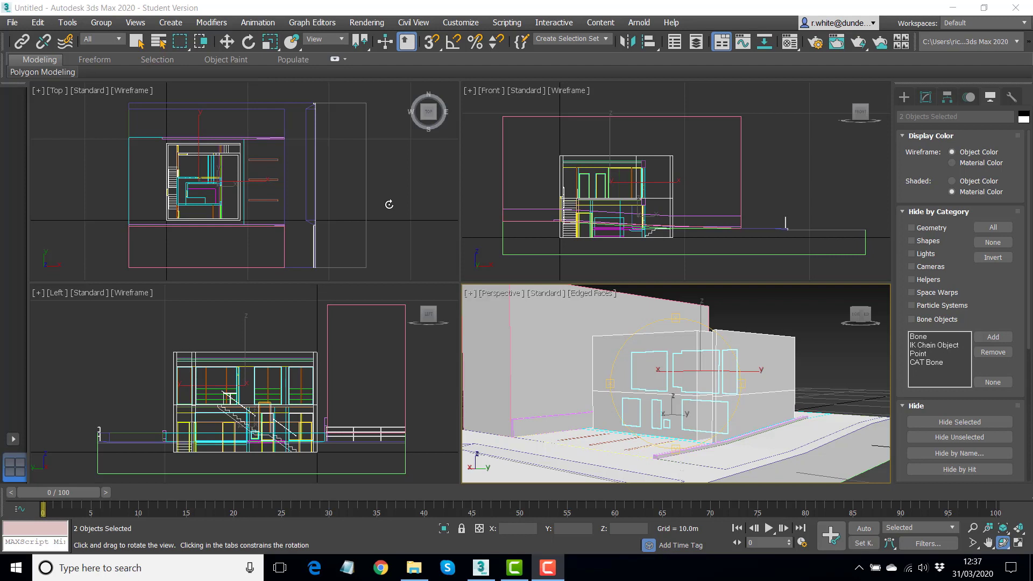
mouse_move(646, 154)
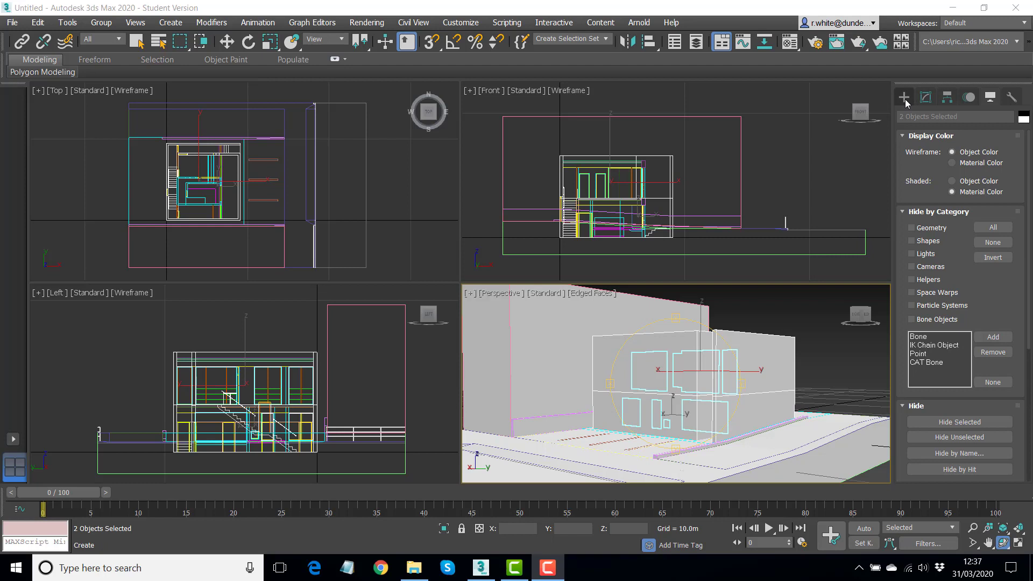
Activate the Sun Positioner tool from Create > Lights (Photometric).
click(904, 97)
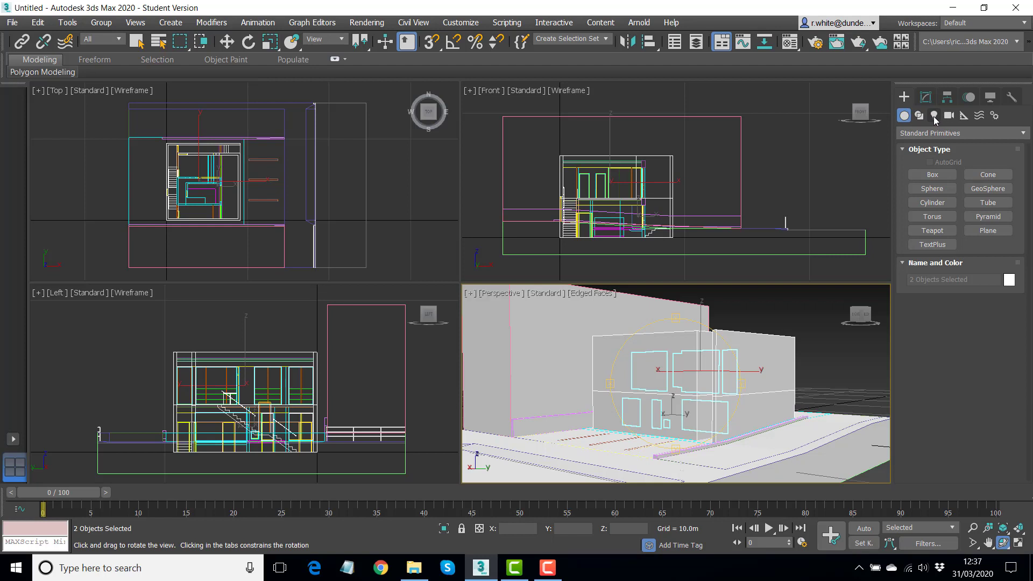
click(933, 115)
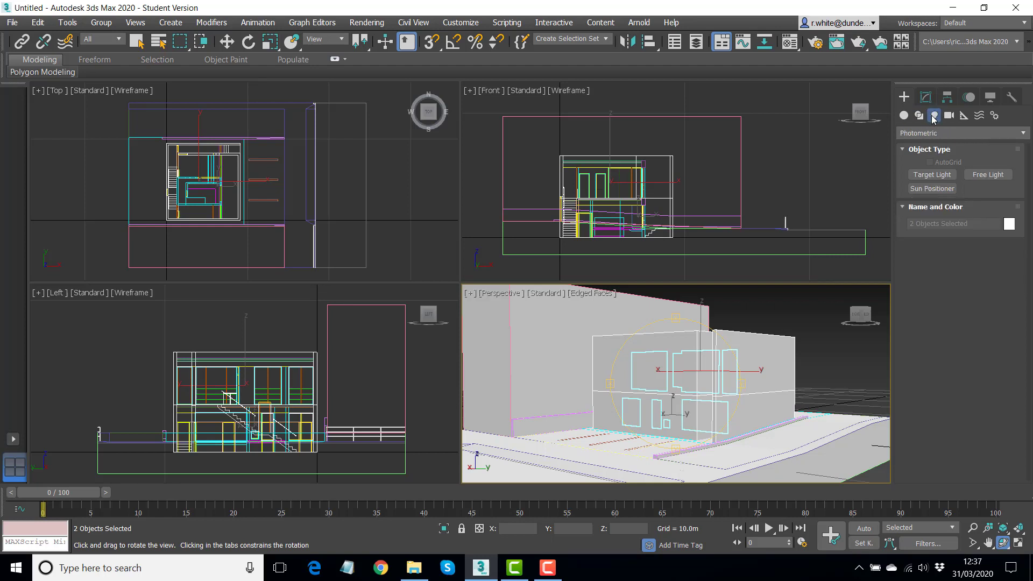
mouse_move(931, 189)
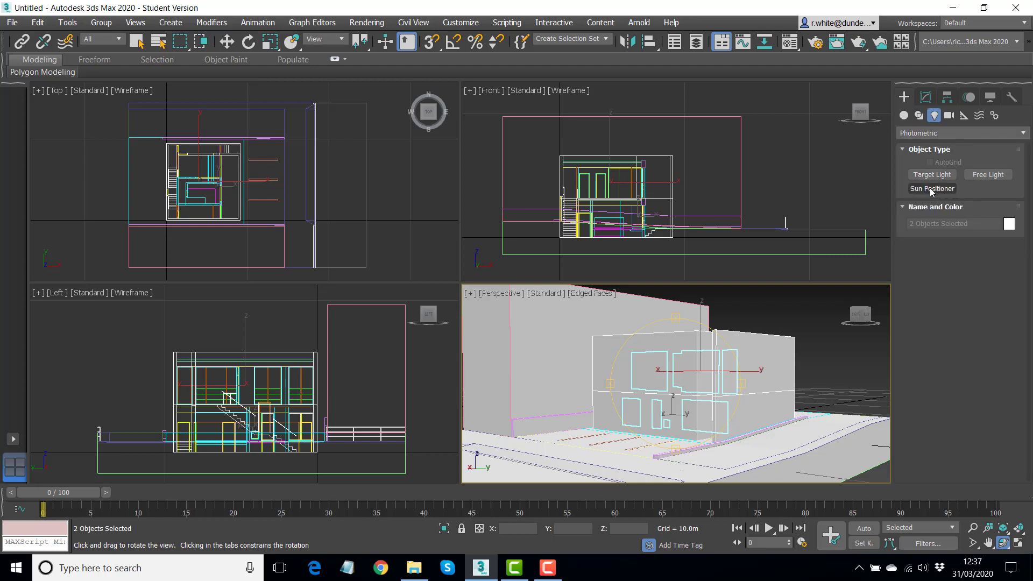
click(931, 189)
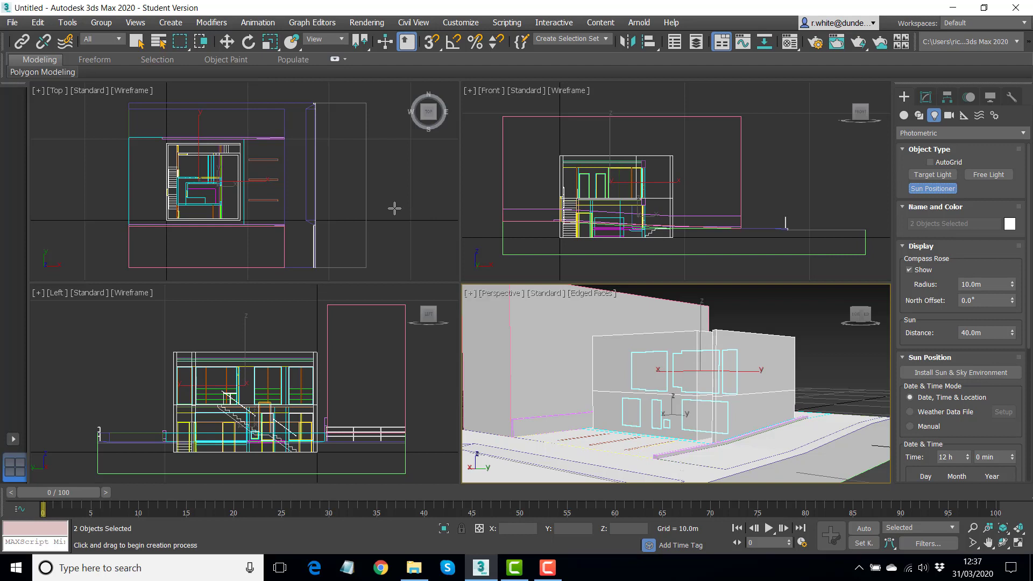
mouse_move(384, 195)
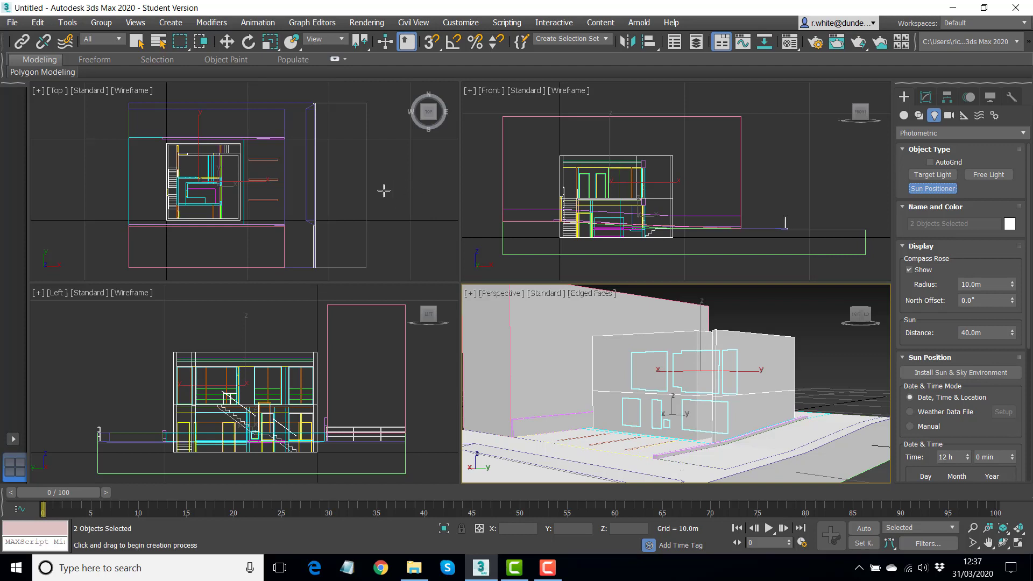
mouse_move(398, 196)
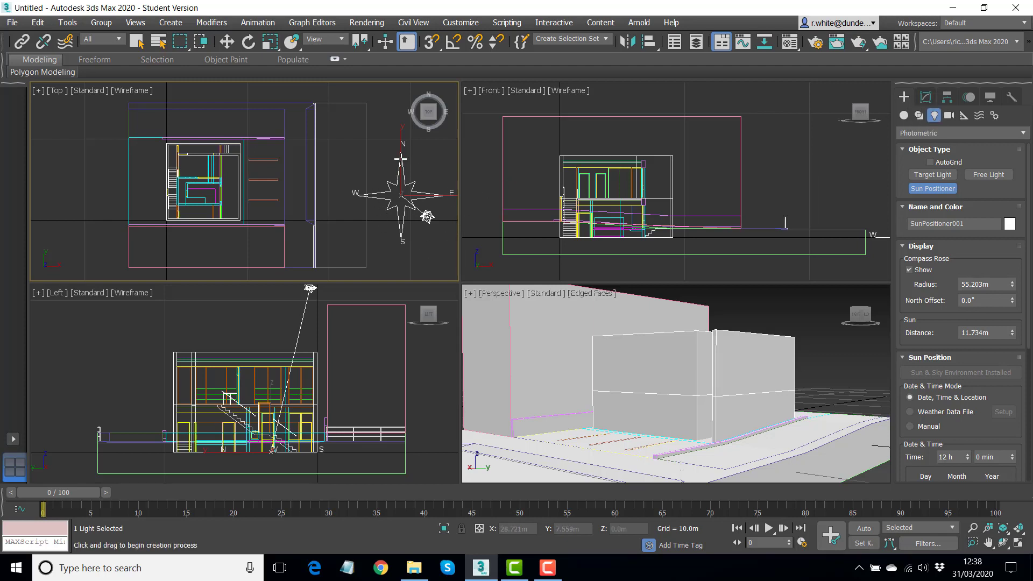
mouse_move(432, 165)
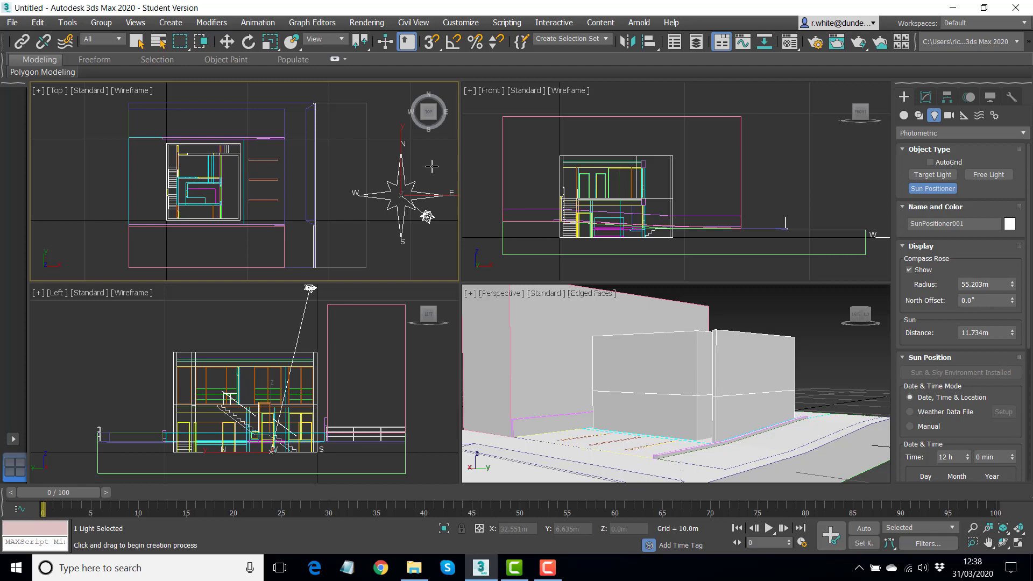
mouse_move(401, 174)
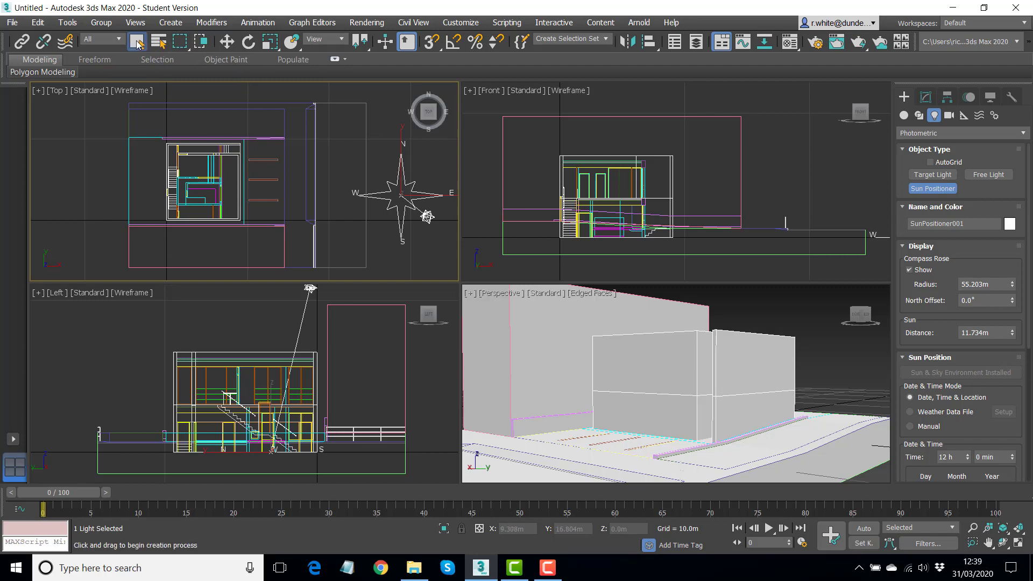
Select SunPositioner001 and show its Modify settings down to the Location on Earth section.
click(412, 175)
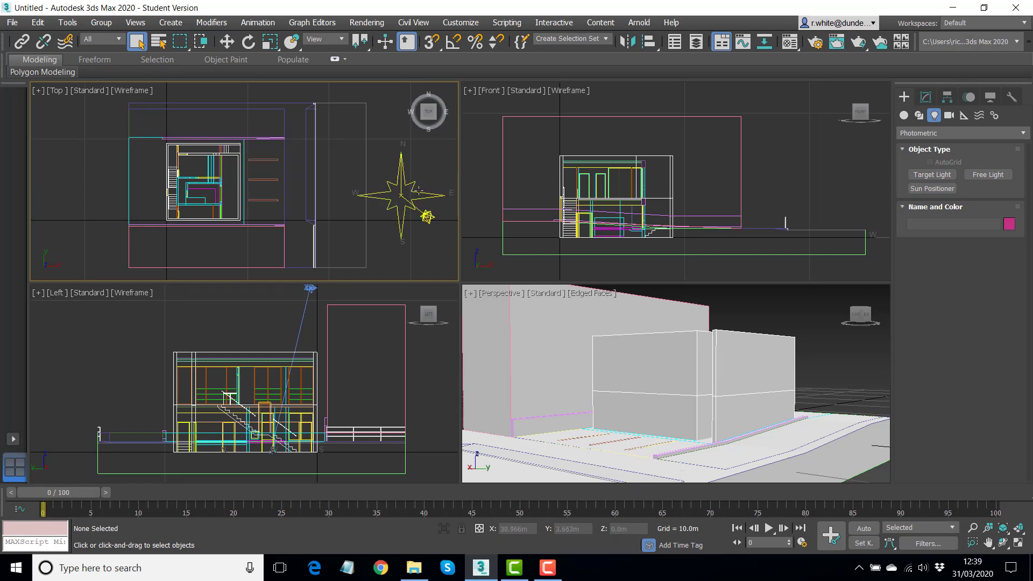
click(401, 192)
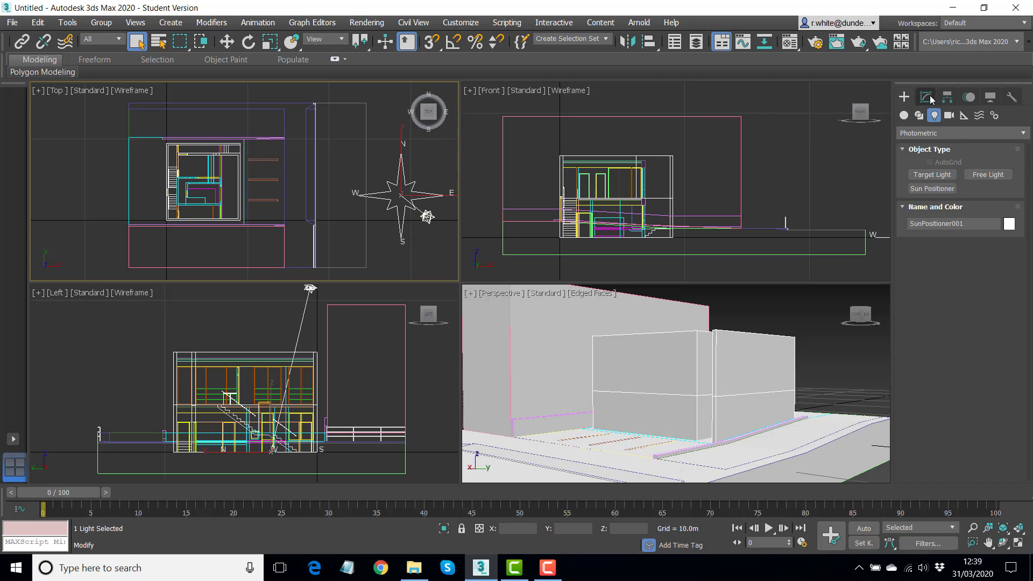
mouse_move(925, 97)
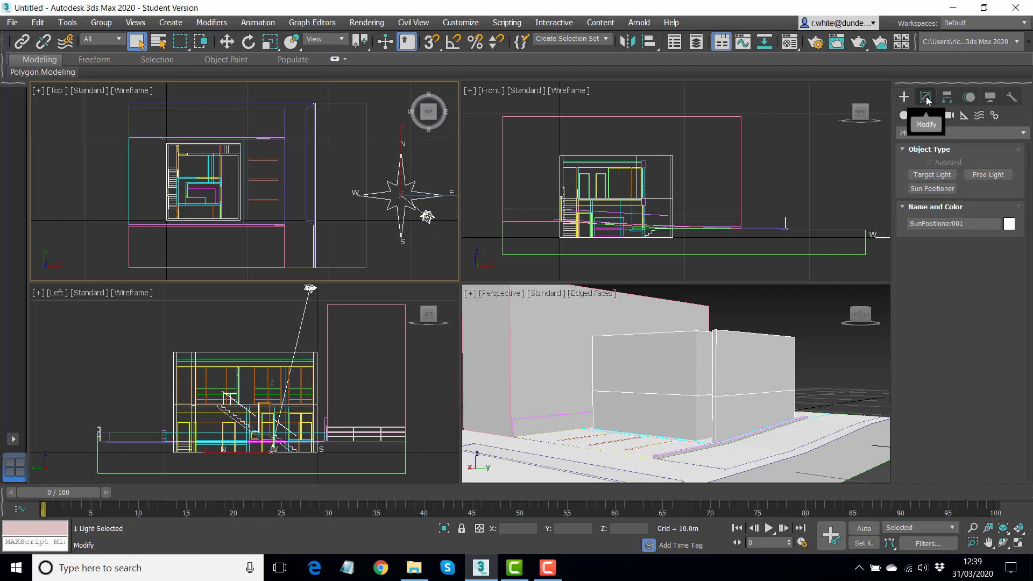
click(925, 96)
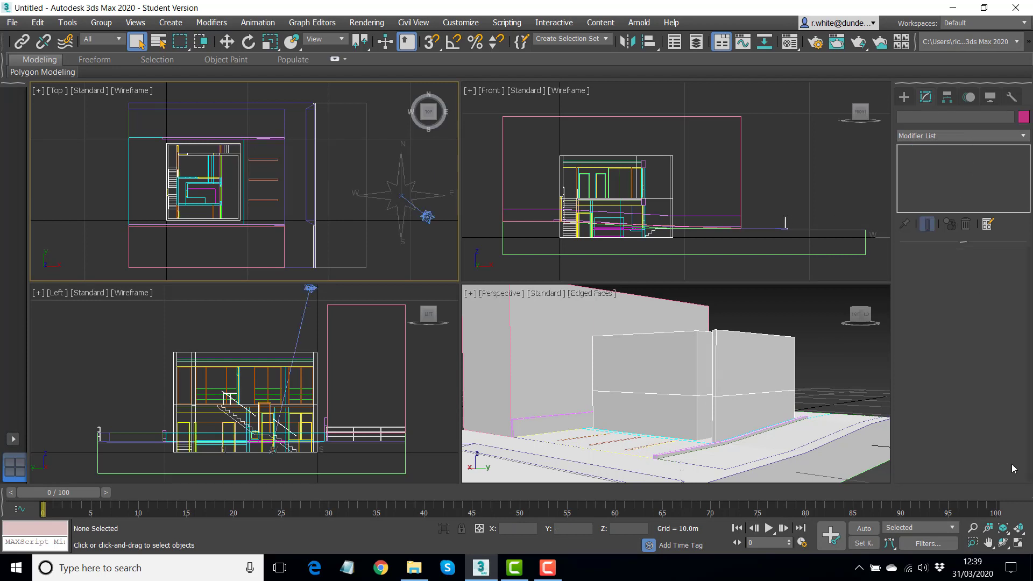
mouse_move(402, 192)
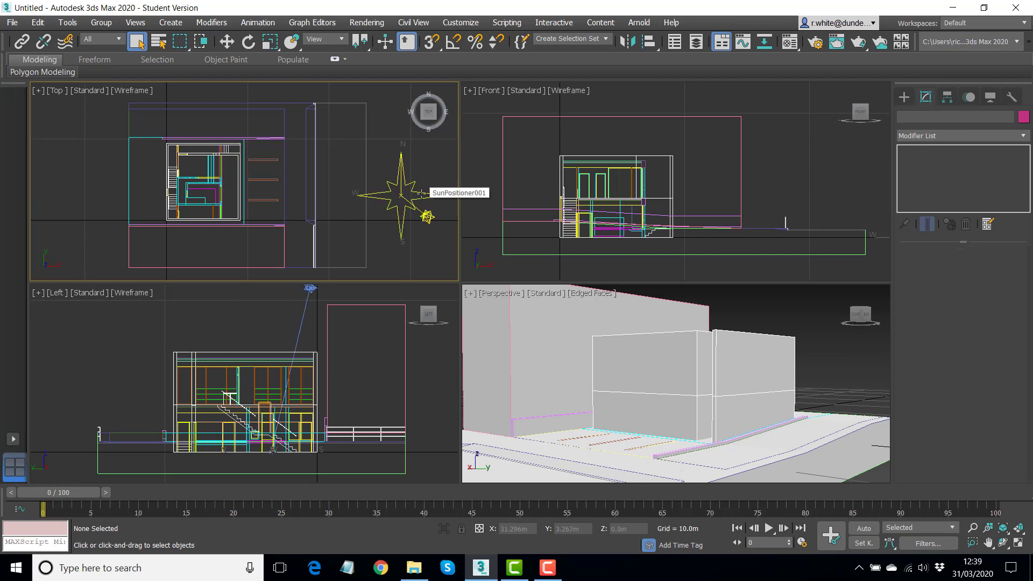
click(402, 195)
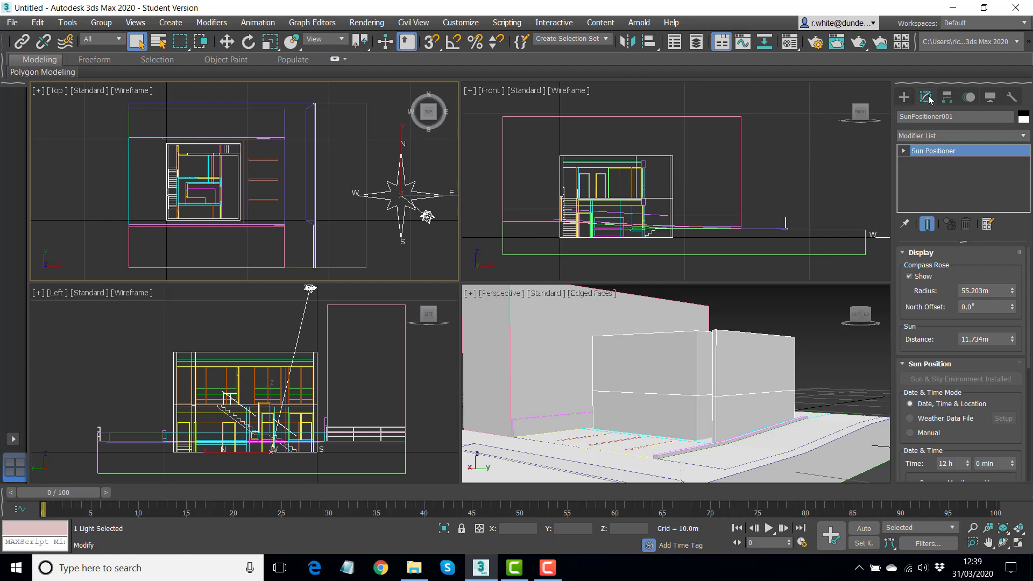
scroll(down, 3)
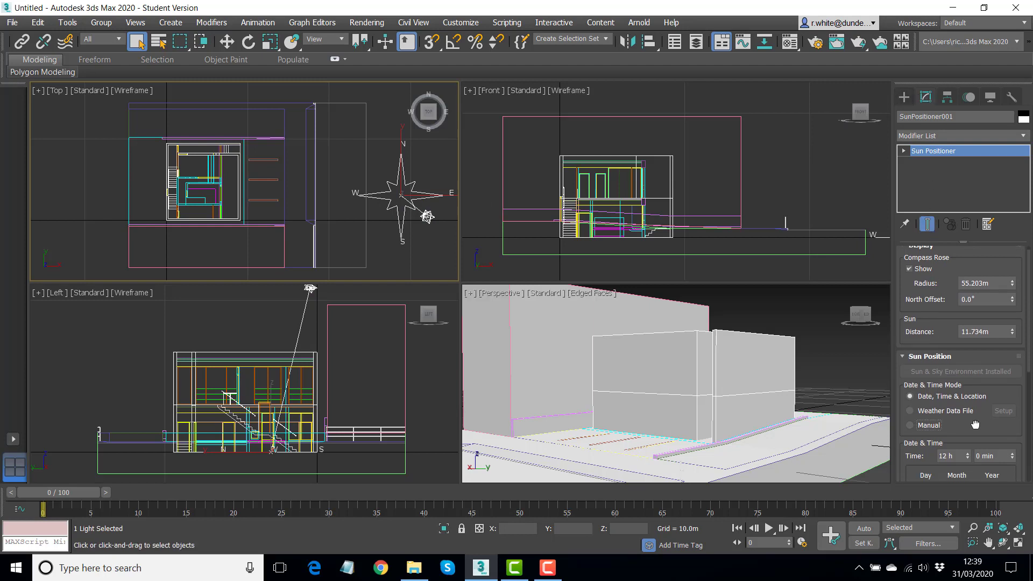
scroll(down, 3)
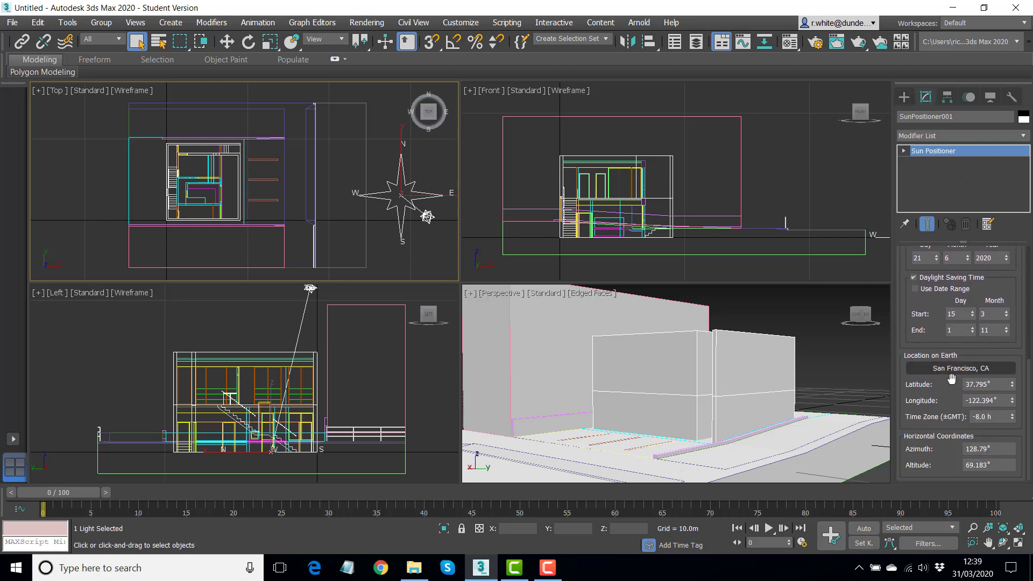
mouse_move(960, 371)
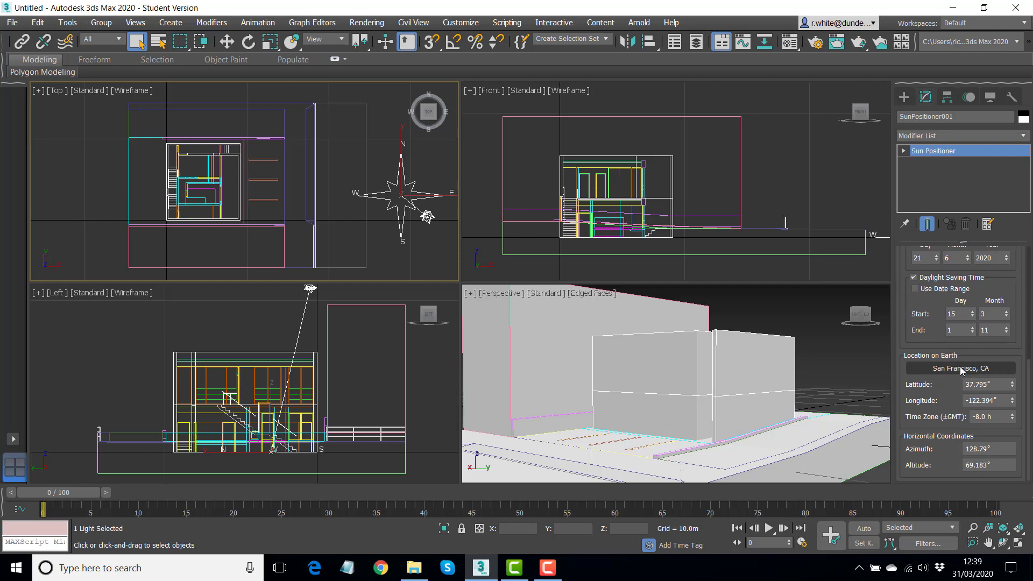
mouse_move(959, 356)
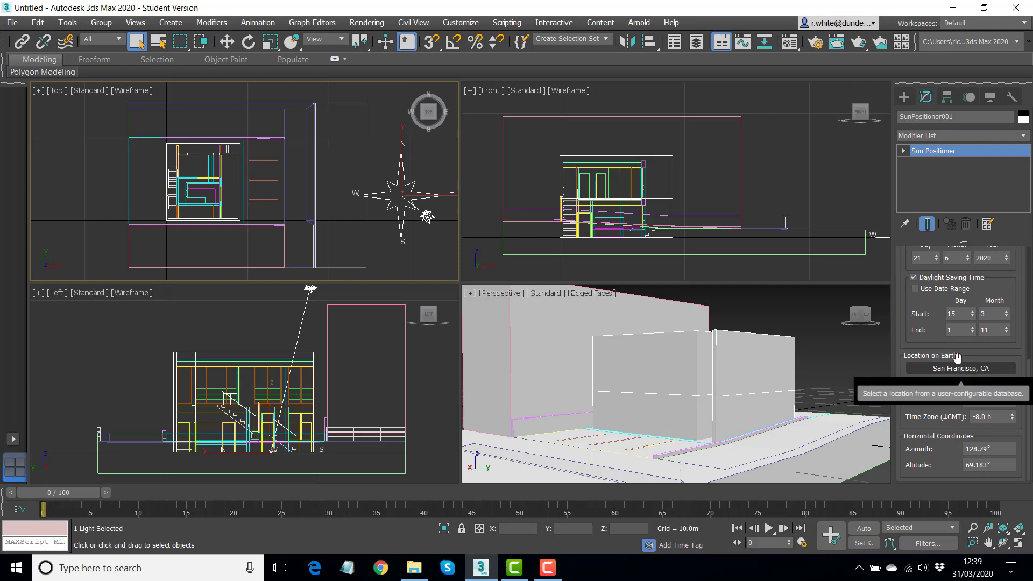
mouse_move(969, 375)
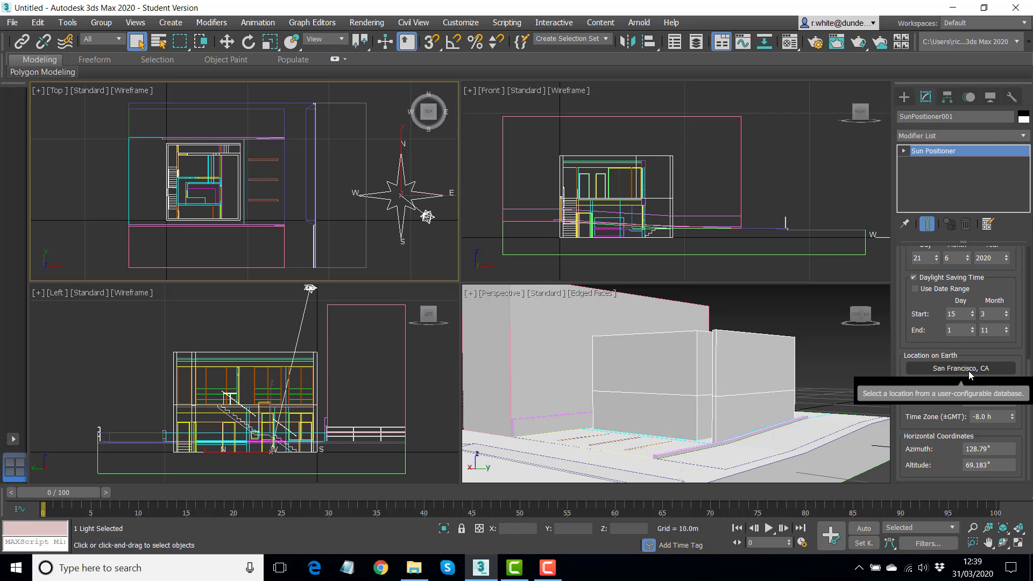
Bring up the Geographic Location chooser and switch its map region to Asia.
click(958, 368)
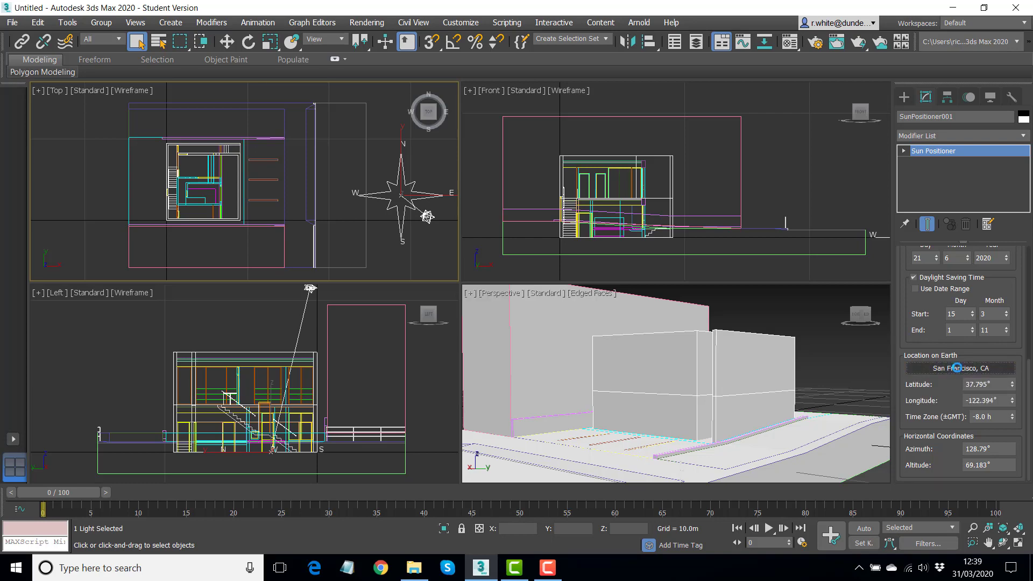
click(959, 368)
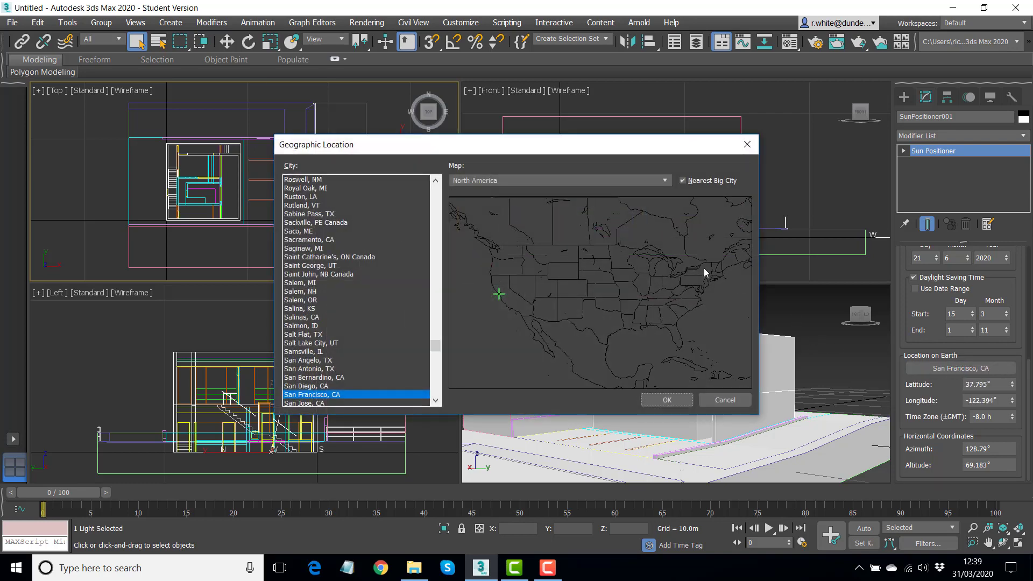
click(664, 179)
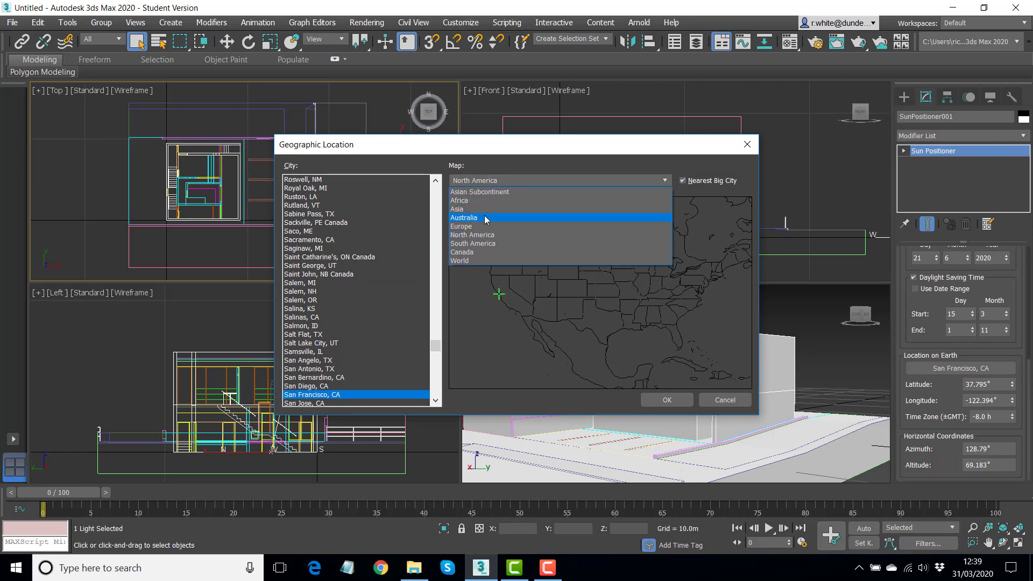
click(456, 209)
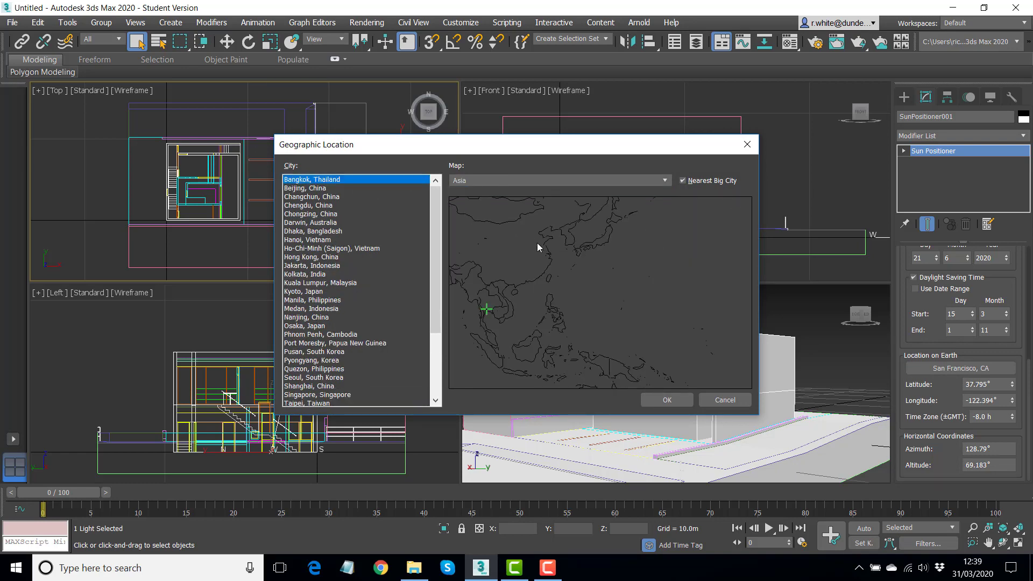
Choose Osaka, Japan as the sun's location and confirm it.
click(303, 324)
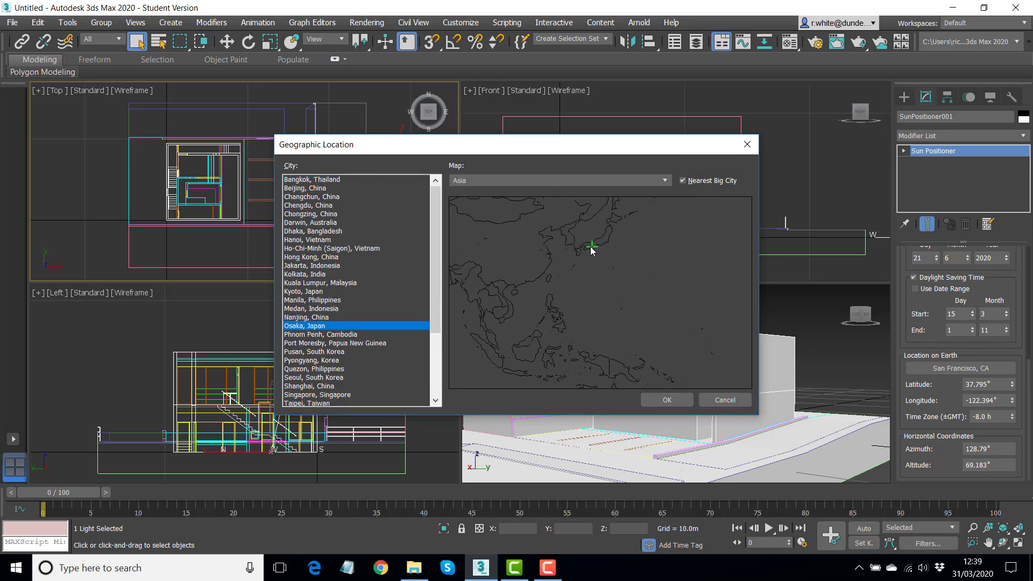
mouse_move(582, 254)
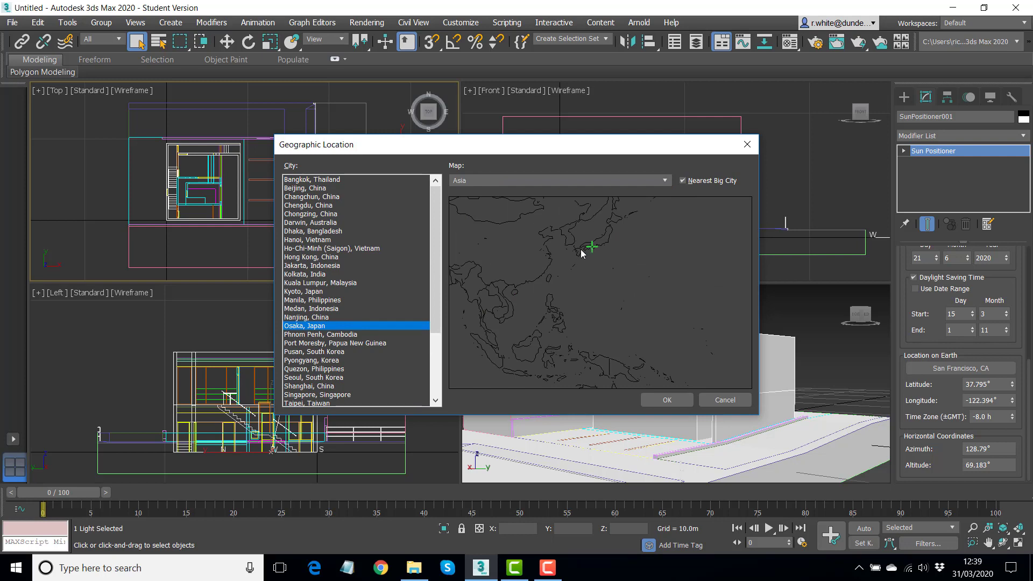
click(315, 351)
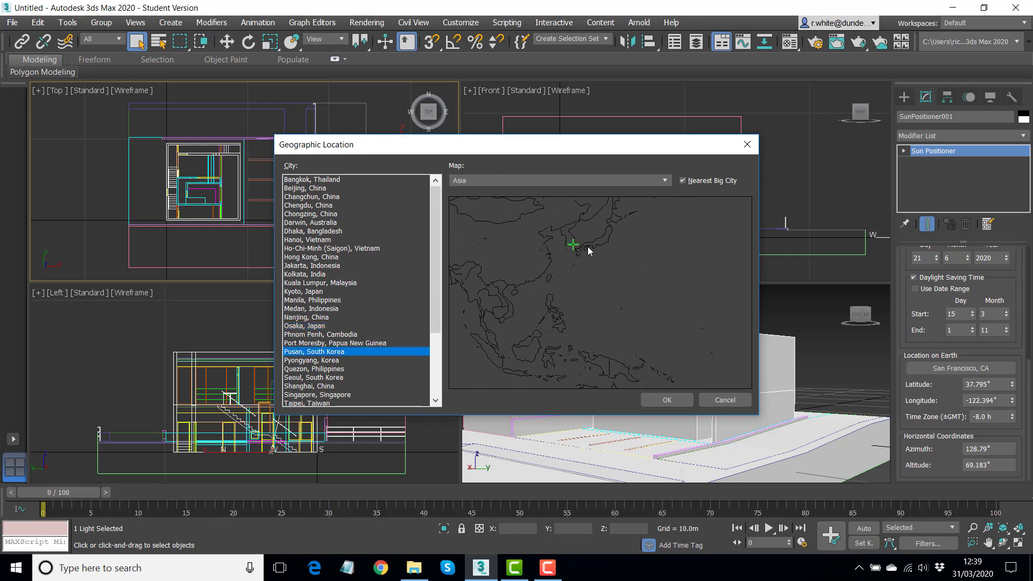
click(305, 325)
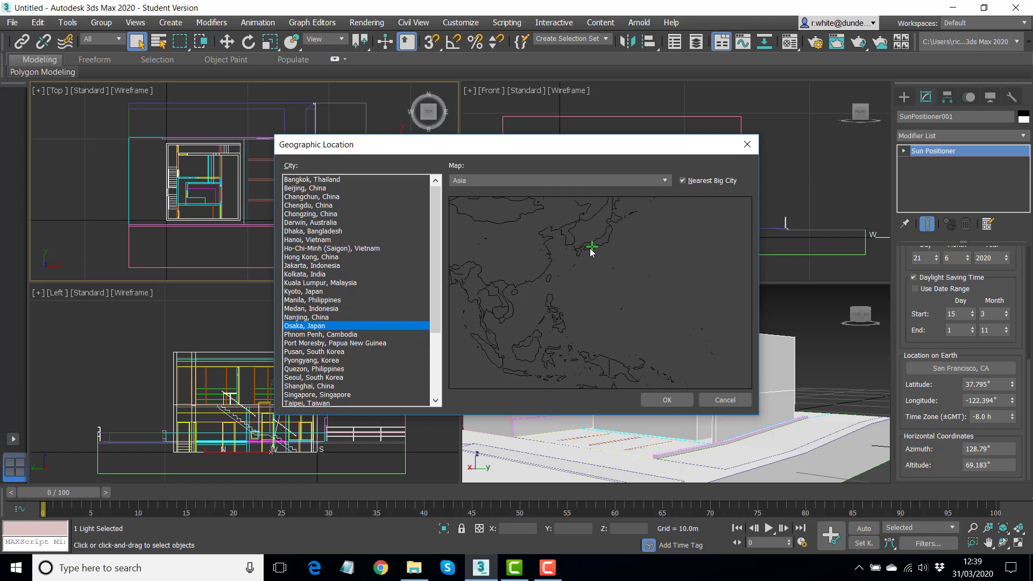
mouse_move(667, 400)
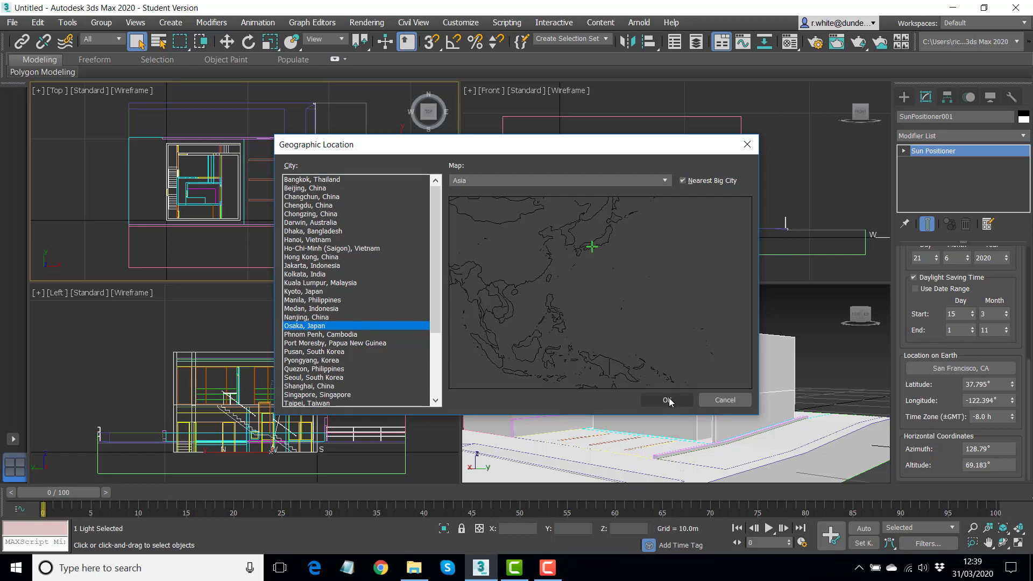
click(666, 400)
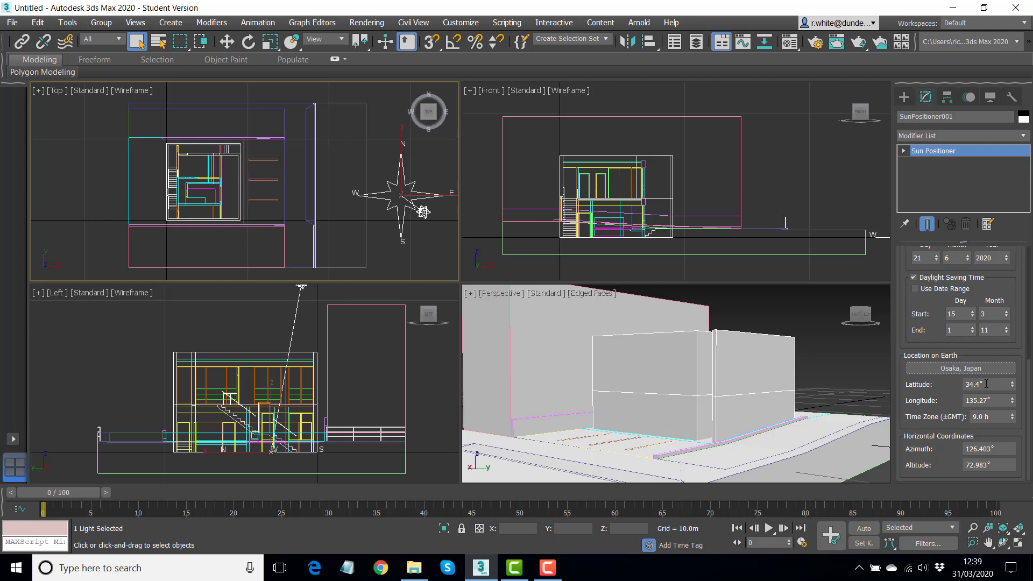
Overwrite the latitude with 31.915 (longitude to become 131.416).
triple_click(981, 384)
text(31.915)
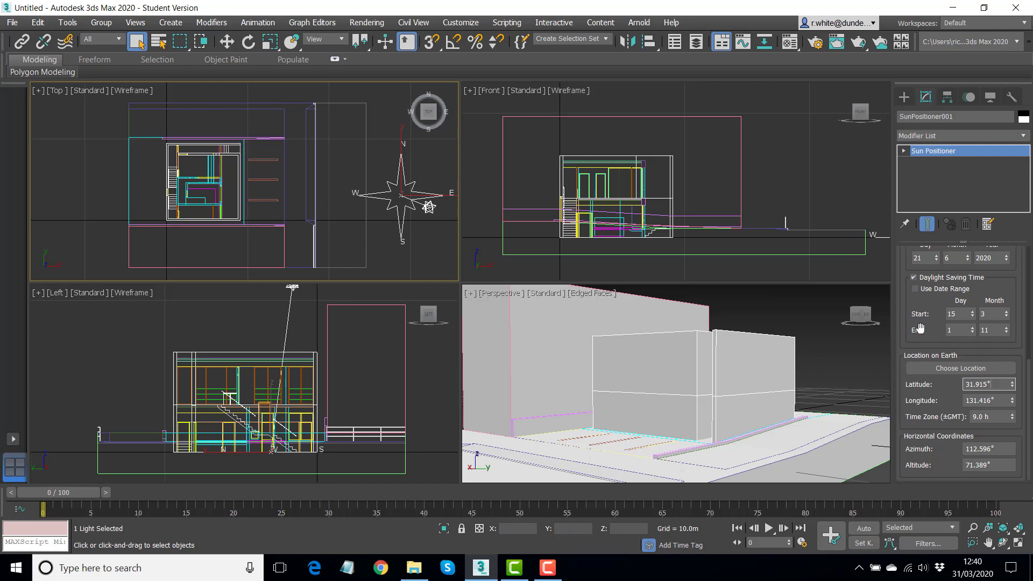
Change the sun's time hours from 12 to 11 on 21/6/2020.
scroll(up, 3)
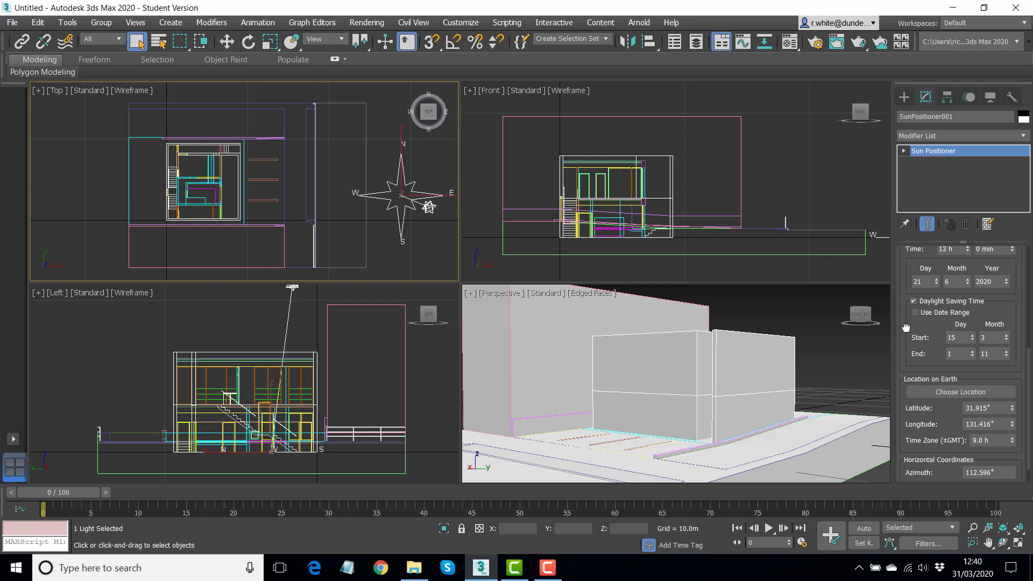
scroll(up, 3)
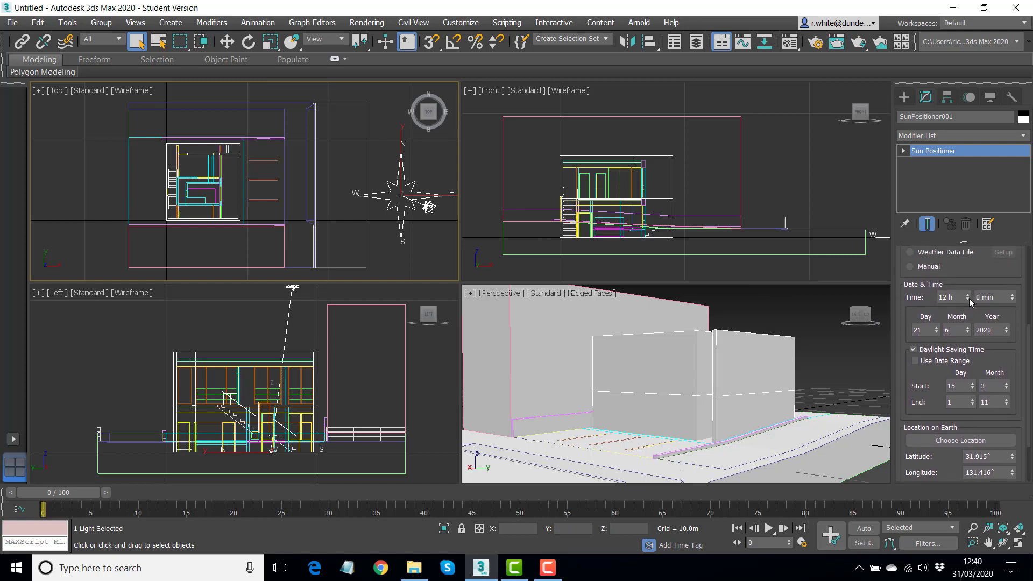
click(966, 300)
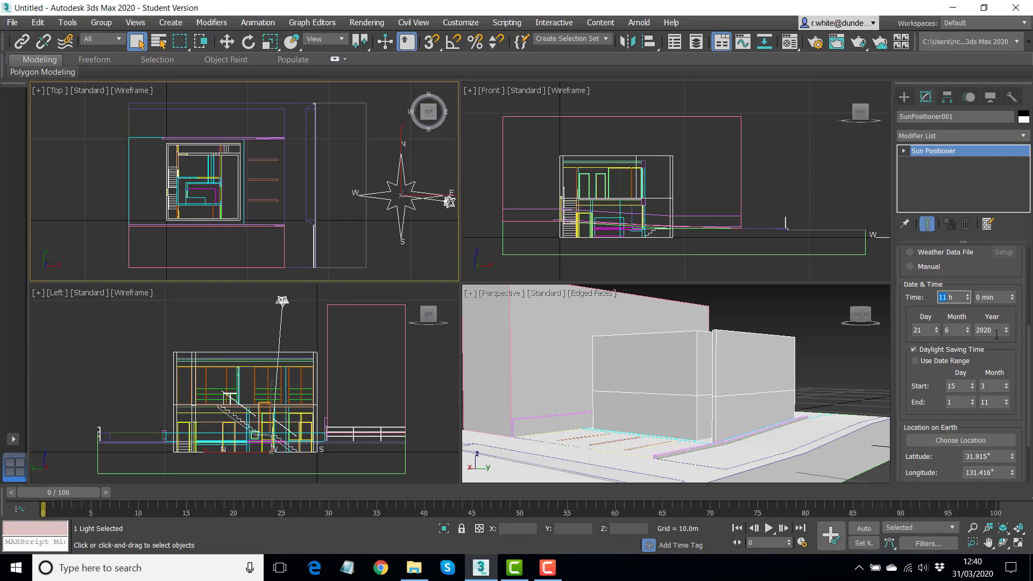
mouse_move(968, 337)
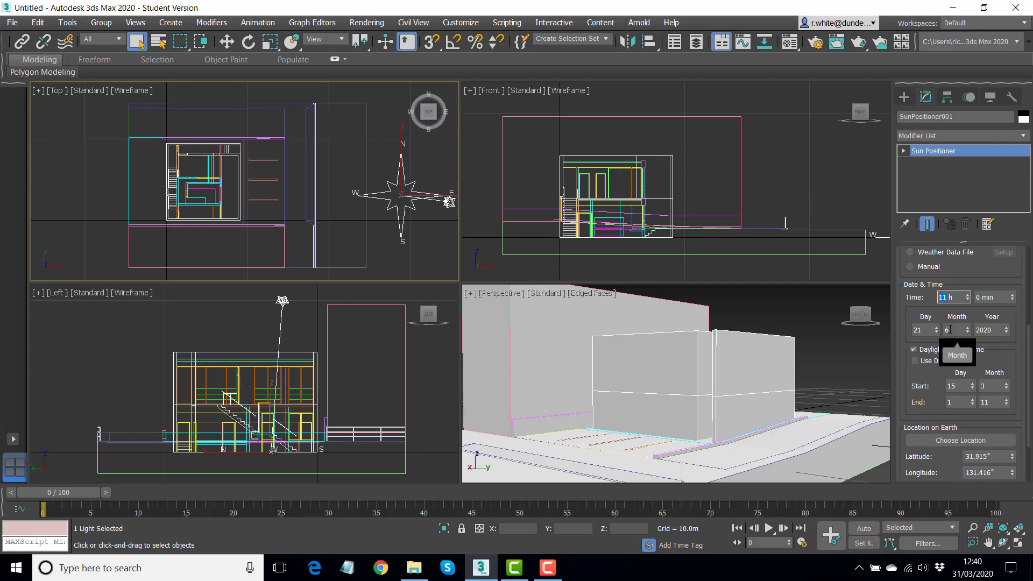
mouse_move(519, 231)
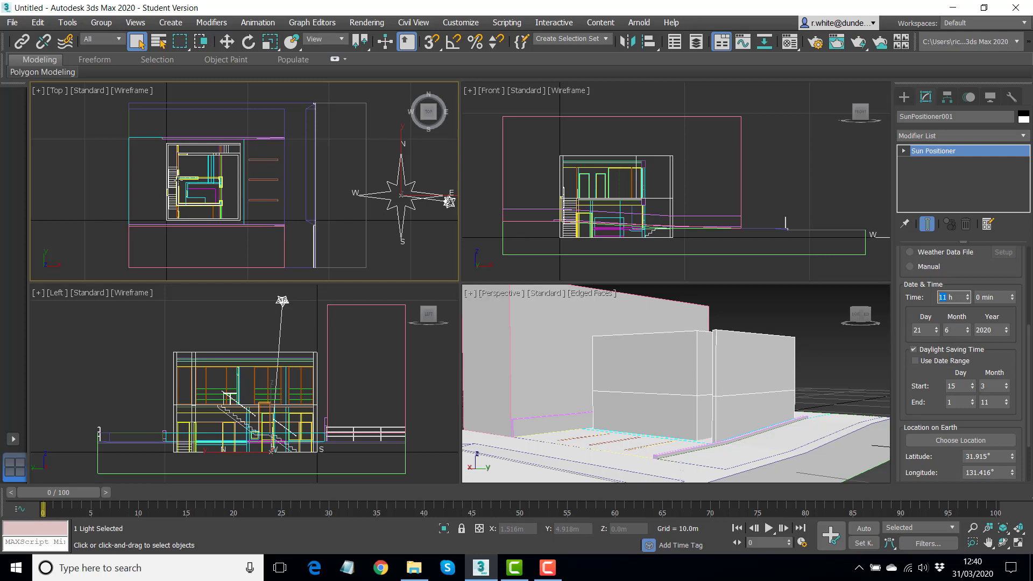
mouse_move(374, 190)
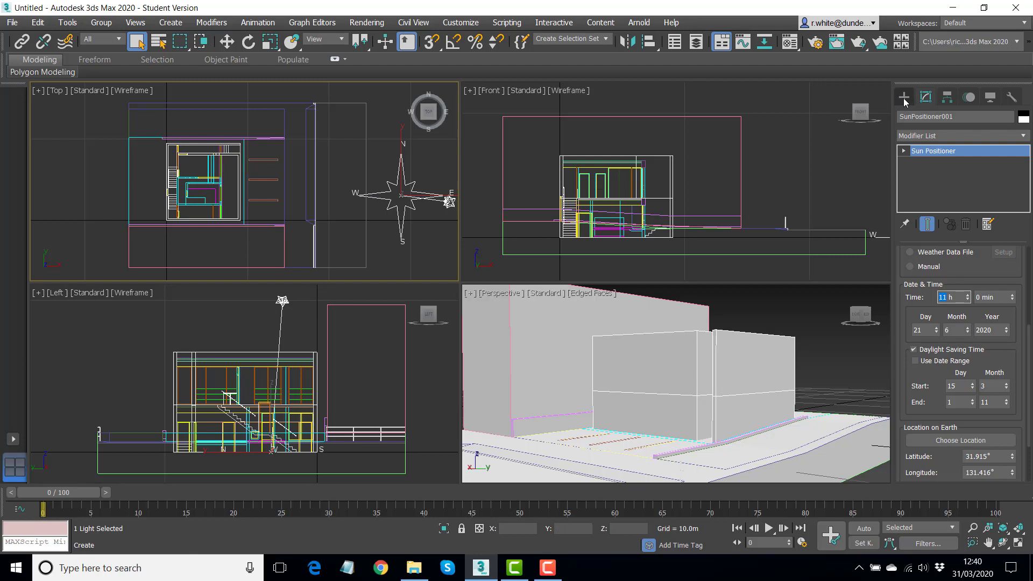
Activate the Target camera tool from Create > Cameras > Standard.
click(925, 96)
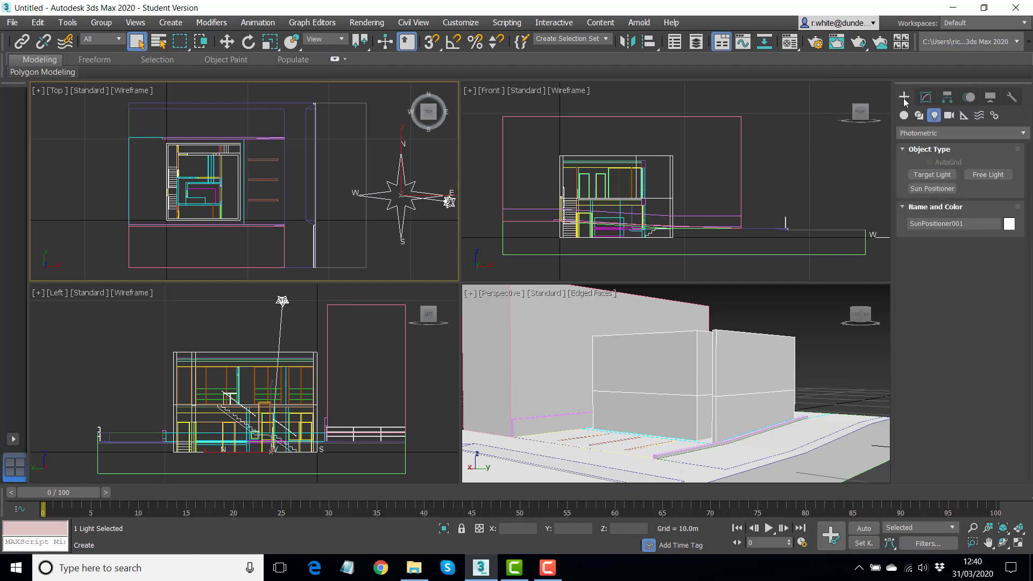
click(949, 115)
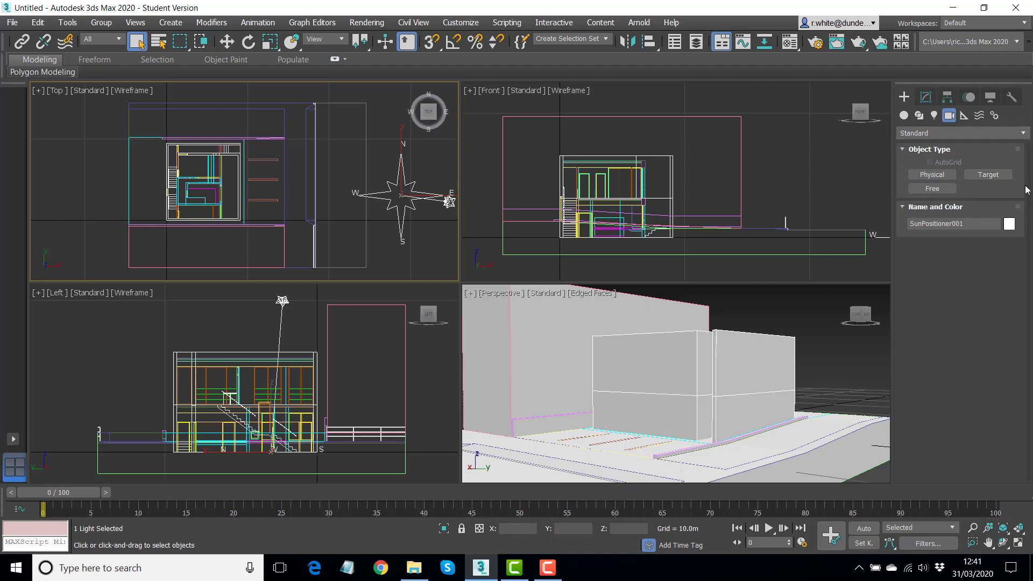
mouse_move(963, 193)
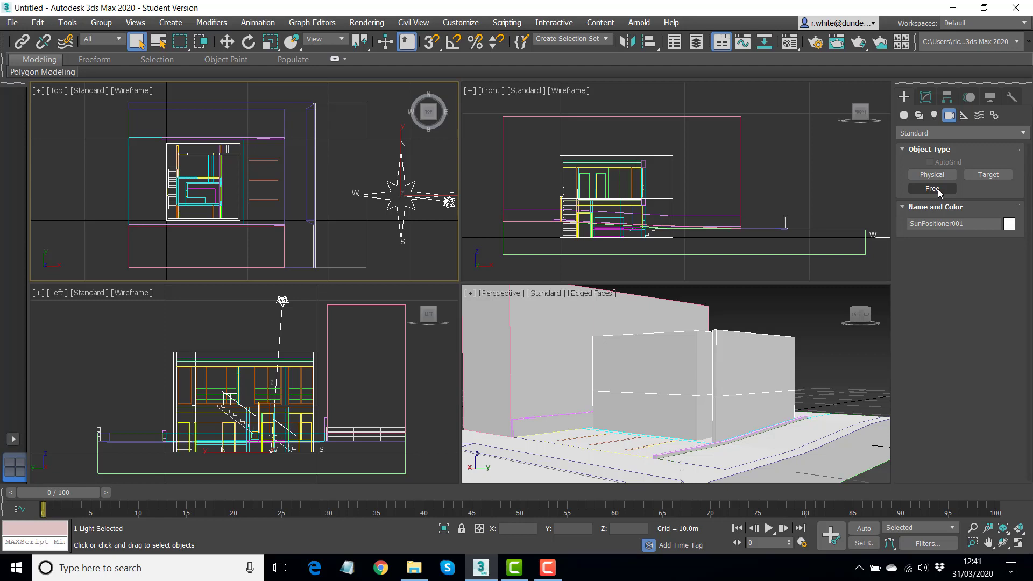
mouse_move(987, 174)
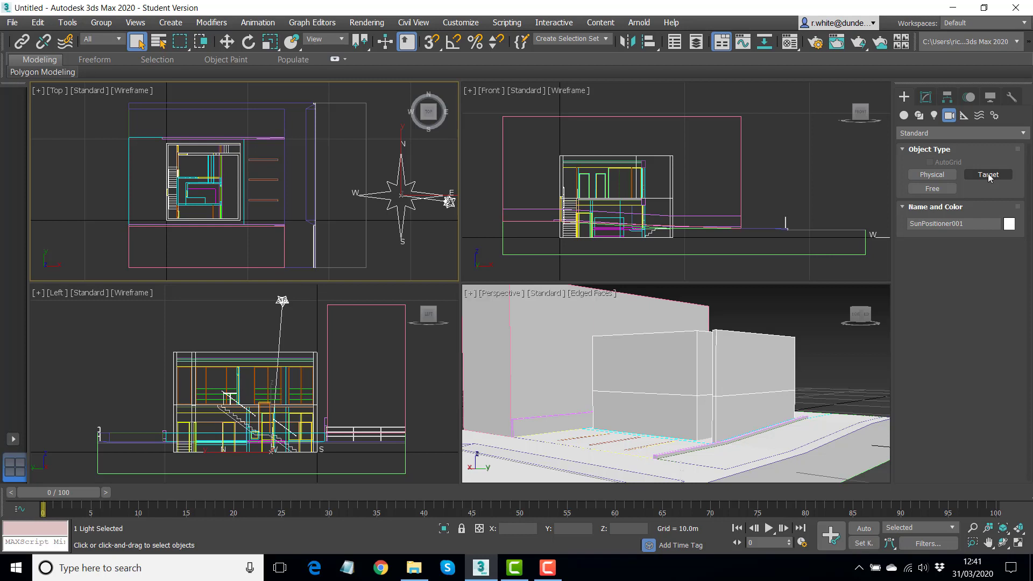
mouse_move(997, 178)
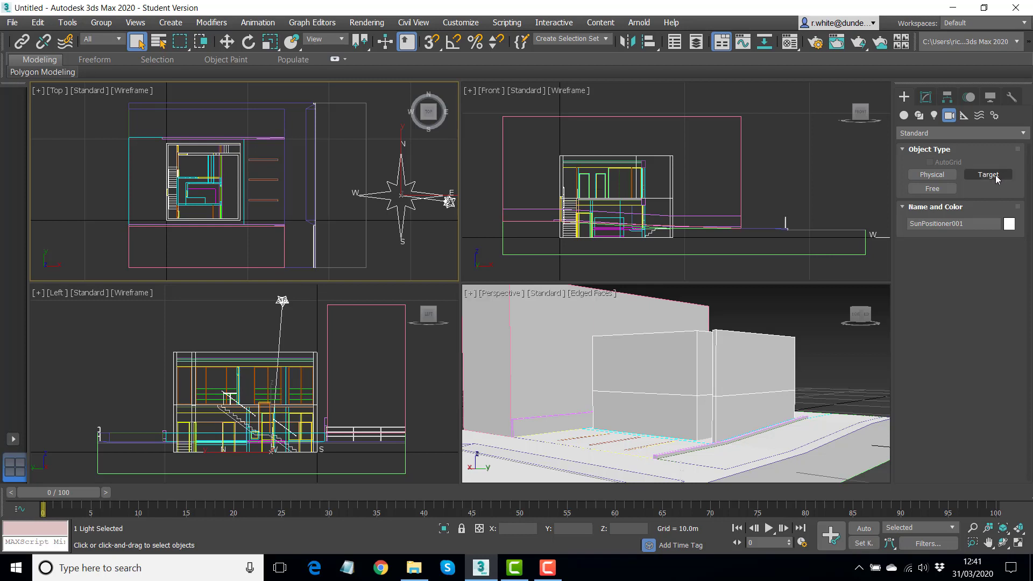
mouse_move(990, 183)
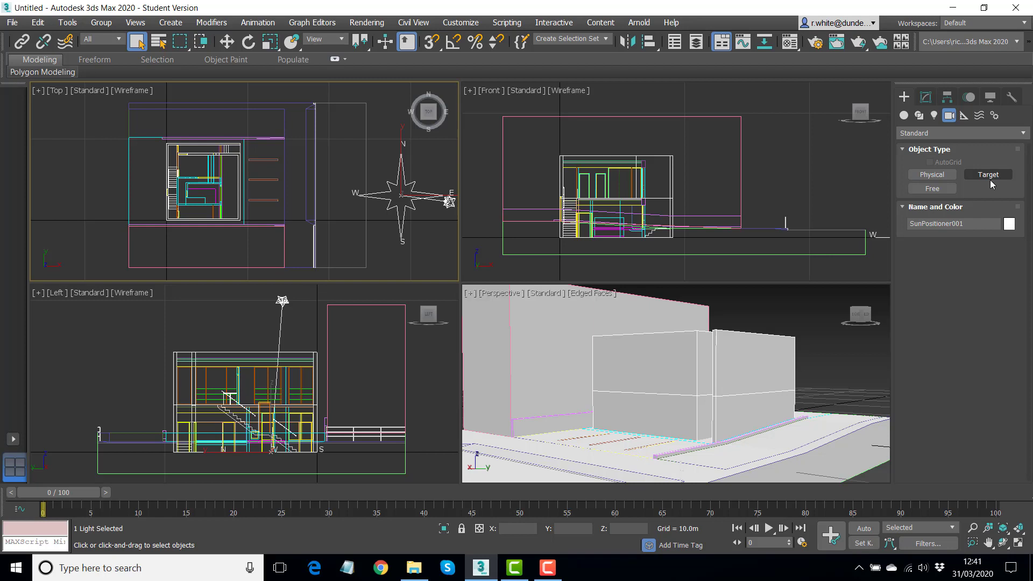
mouse_move(931, 180)
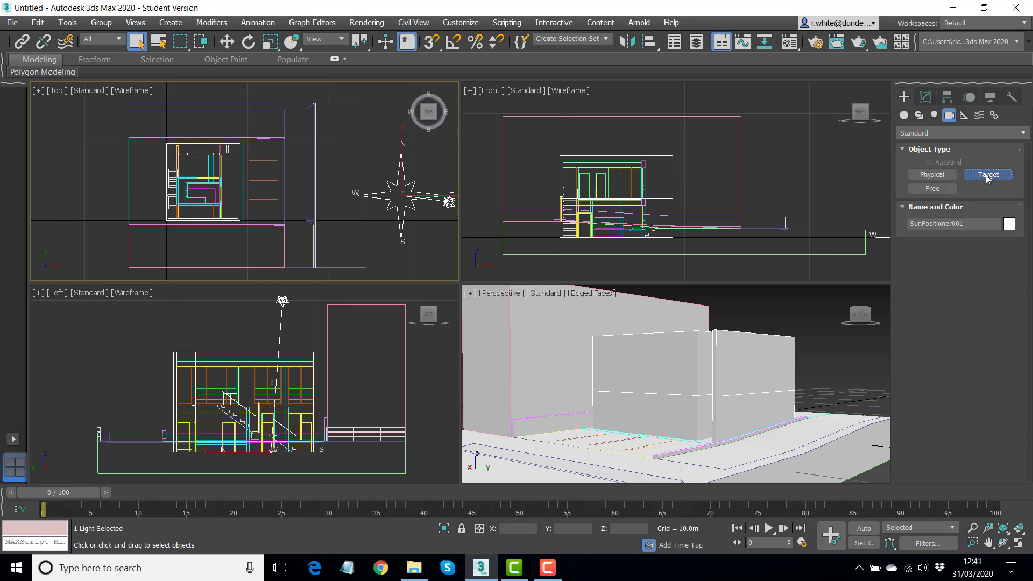
click(988, 174)
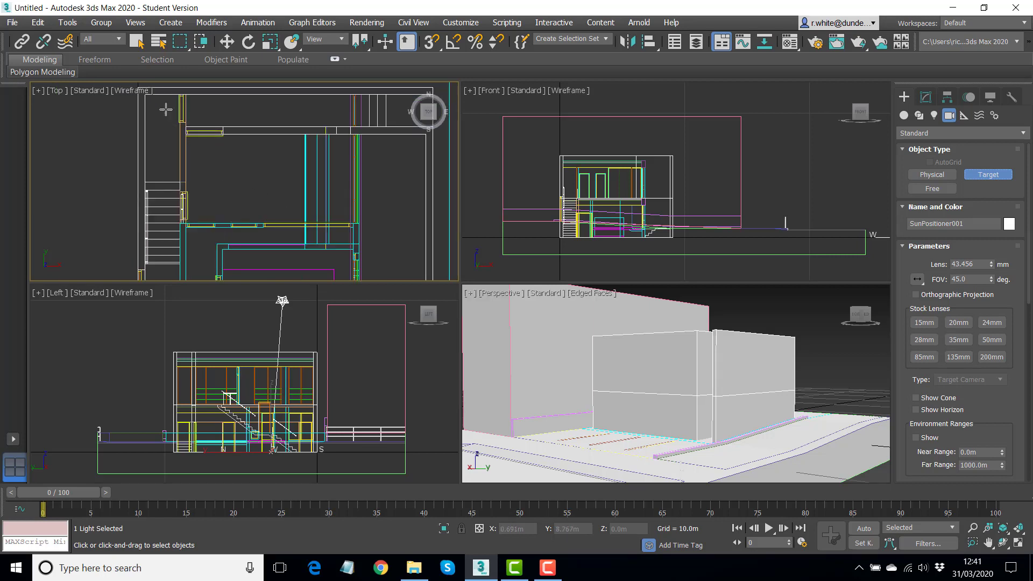
mouse_move(158, 105)
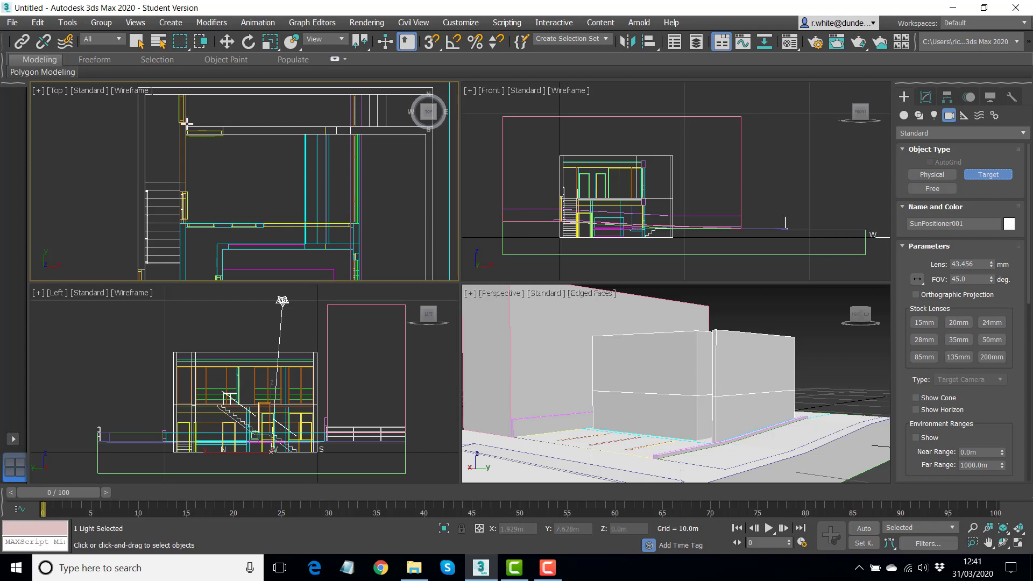
mouse_move(154, 106)
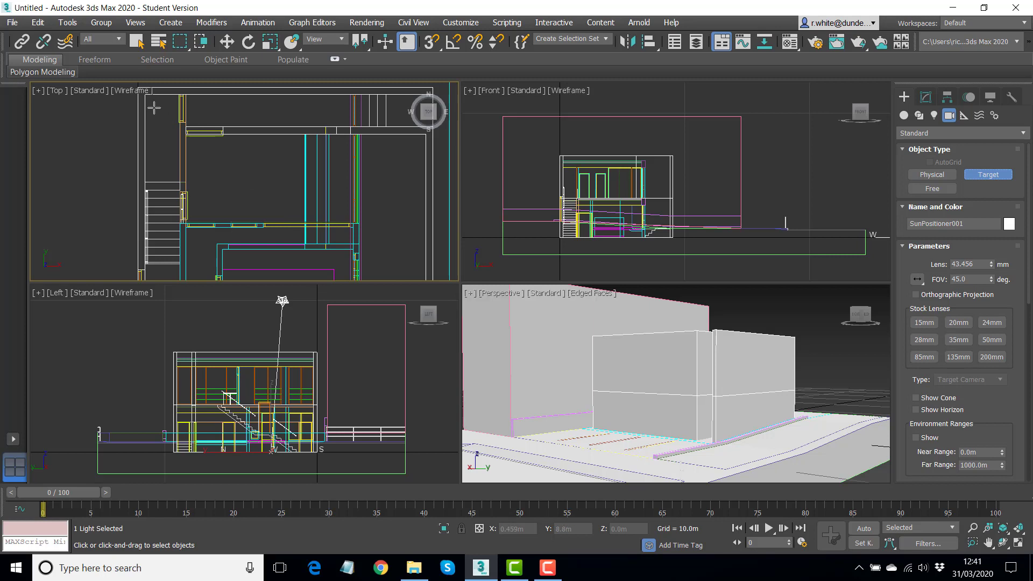
mouse_move(329, 227)
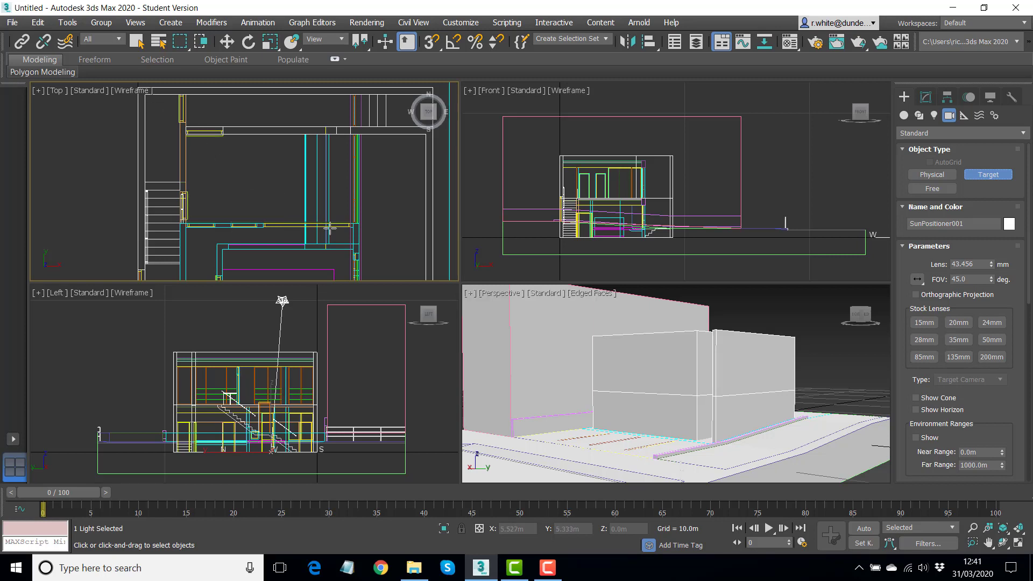
mouse_move(392, 237)
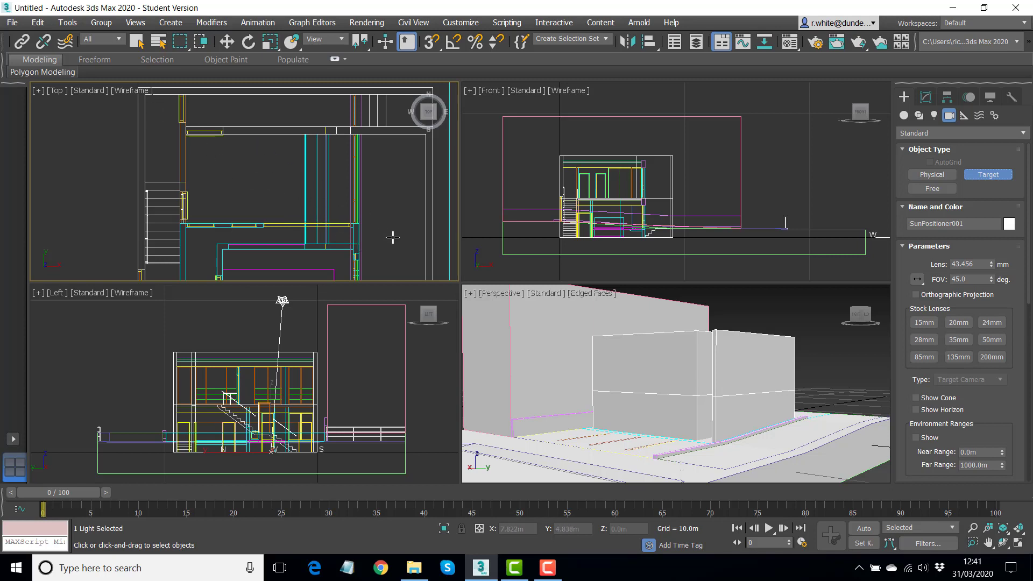
mouse_move(158, 105)
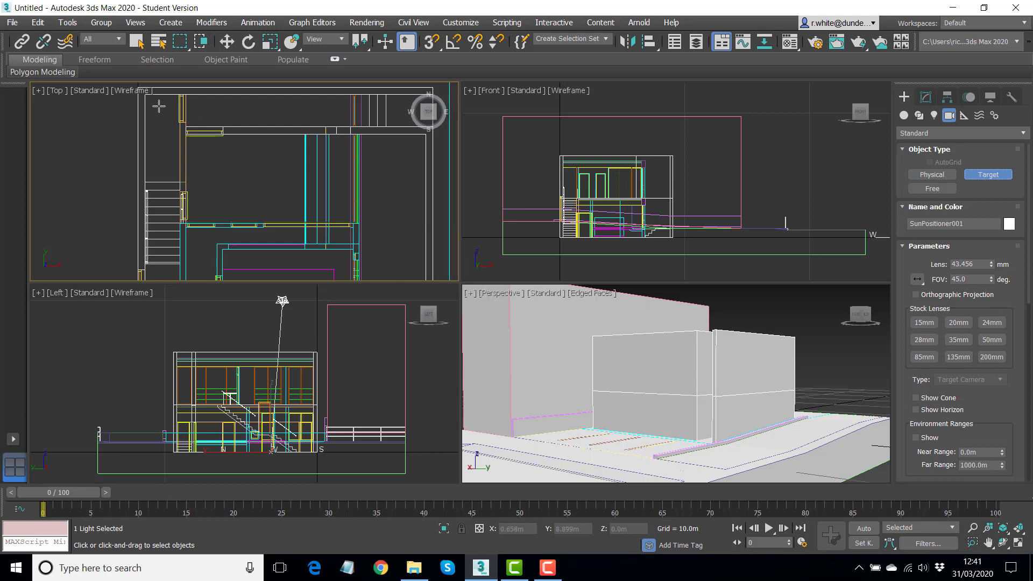
mouse_move(157, 106)
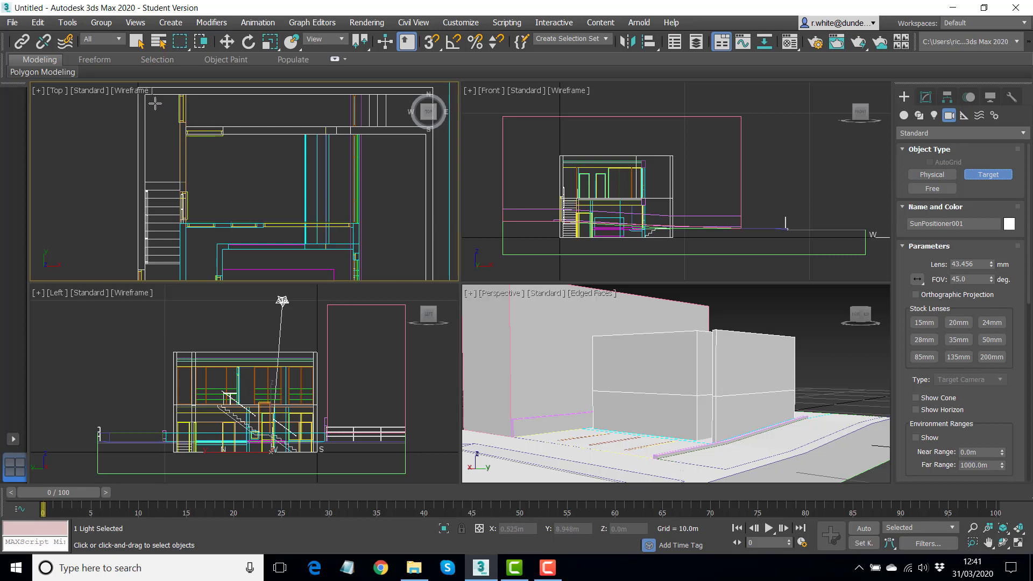
mouse_move(153, 103)
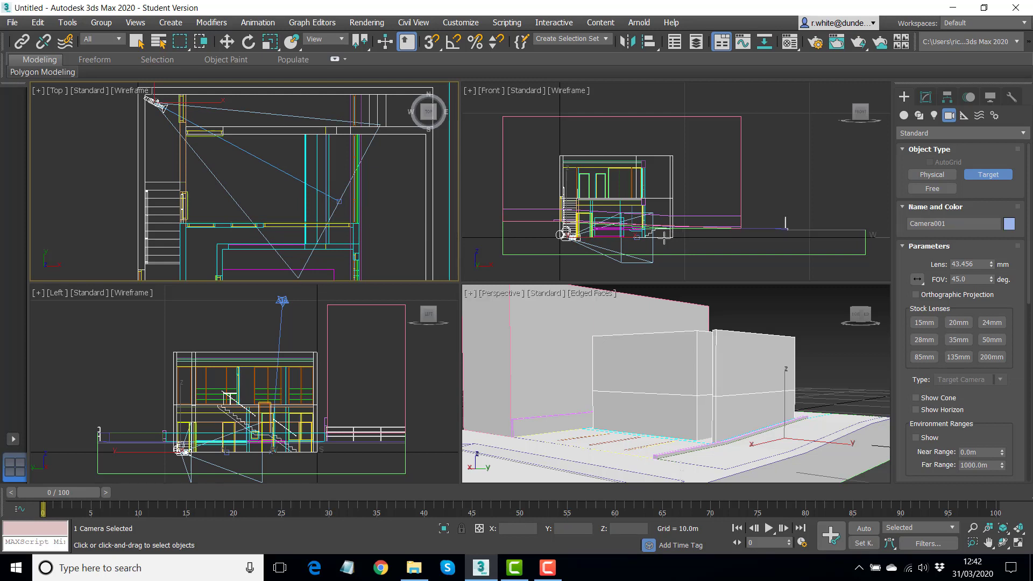
mouse_move(603, 237)
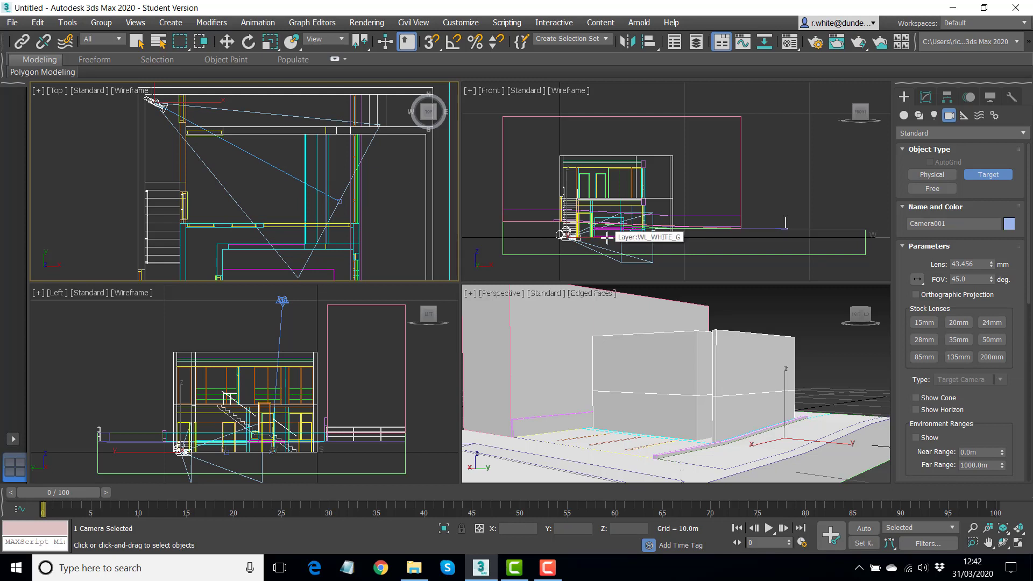
mouse_move(531, 295)
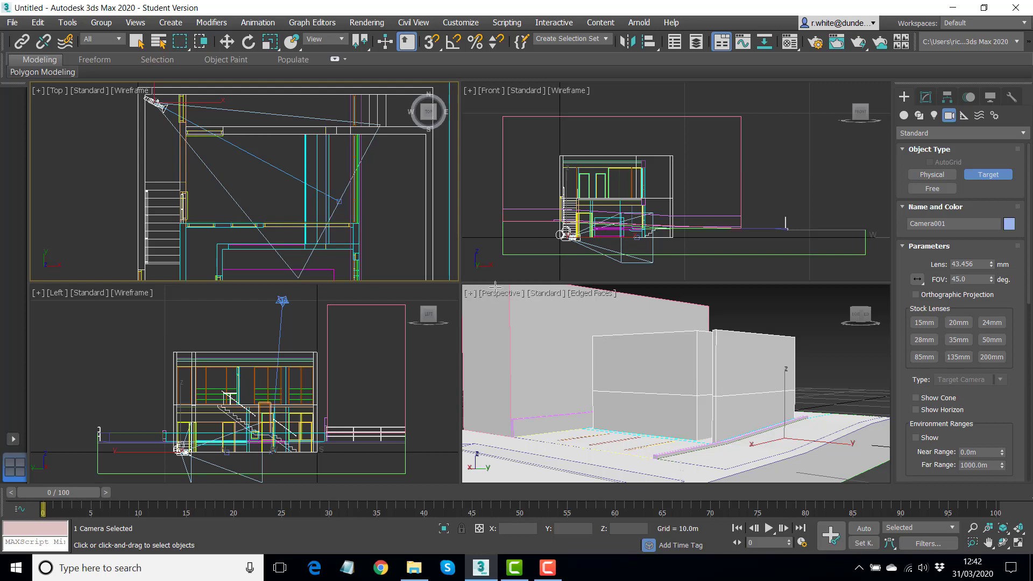
mouse_move(136, 42)
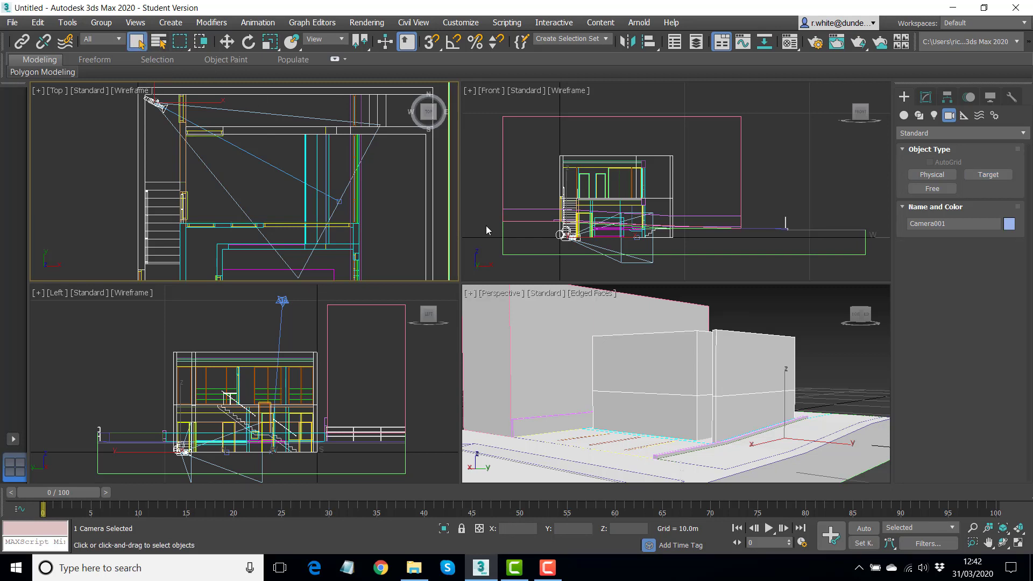
mouse_move(506, 295)
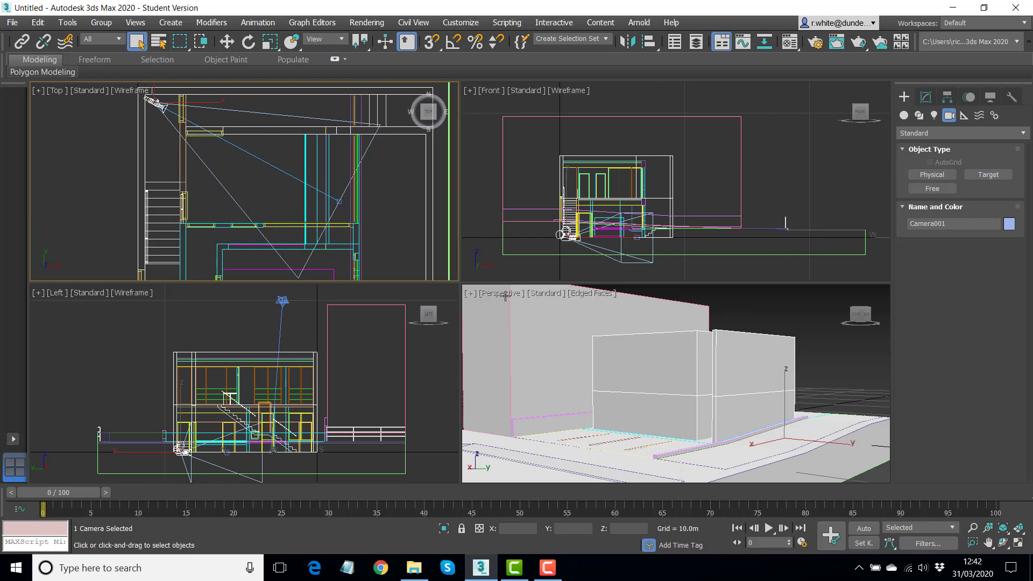
Switch the Perspective viewport to look through Camera001.
click(503, 293)
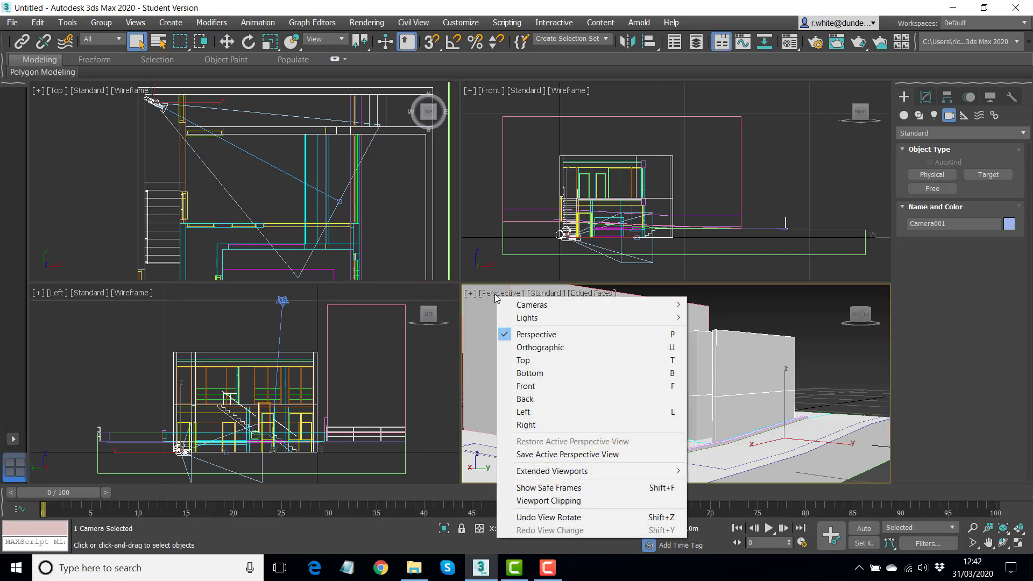
mouse_move(506, 296)
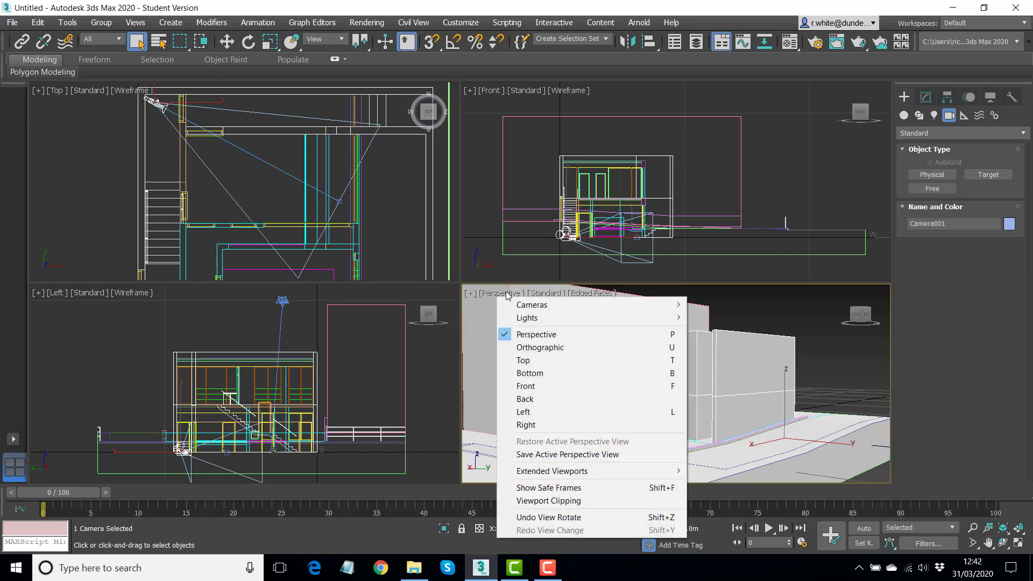
mouse_move(530, 305)
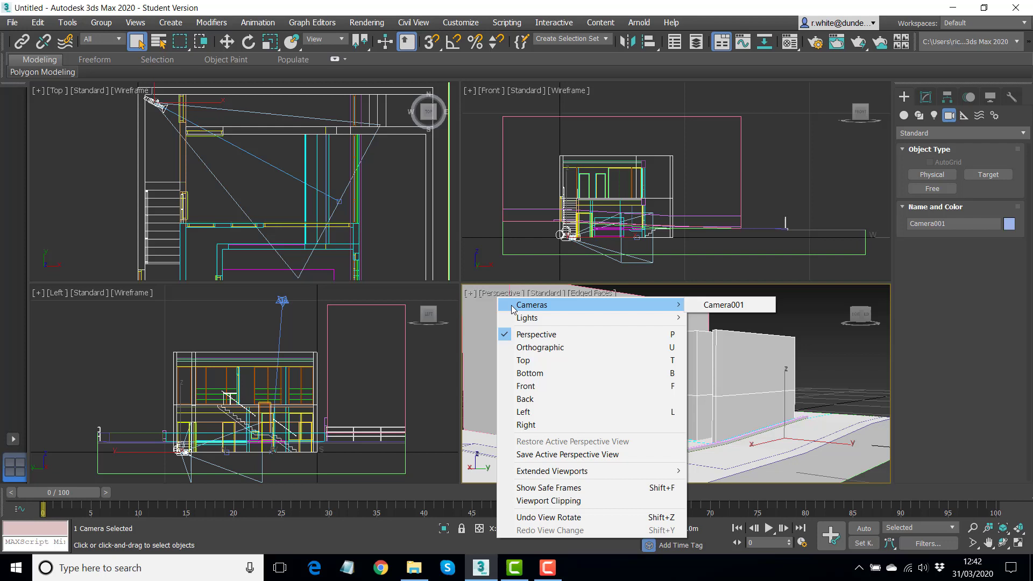
mouse_move(727, 304)
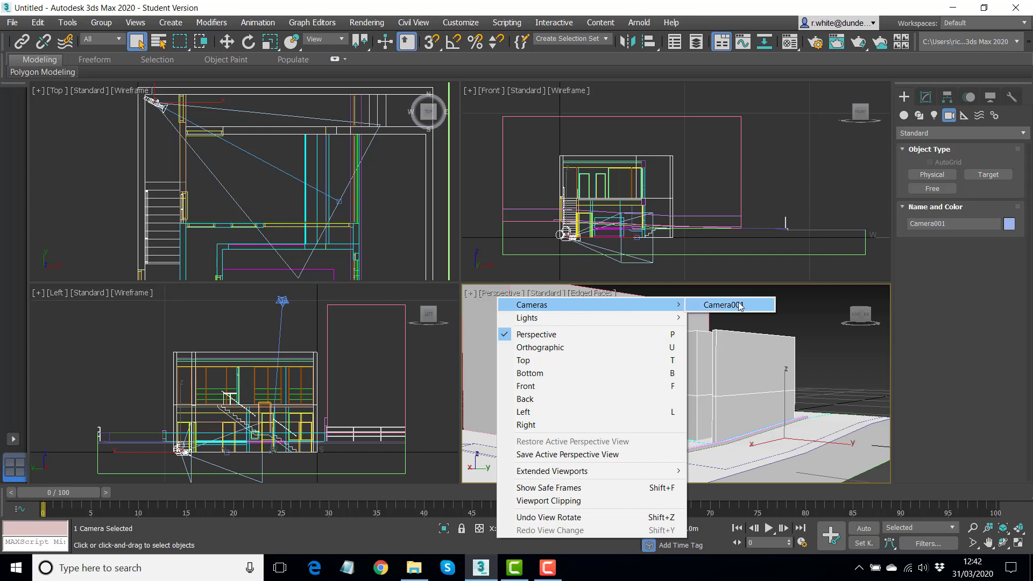
click(723, 305)
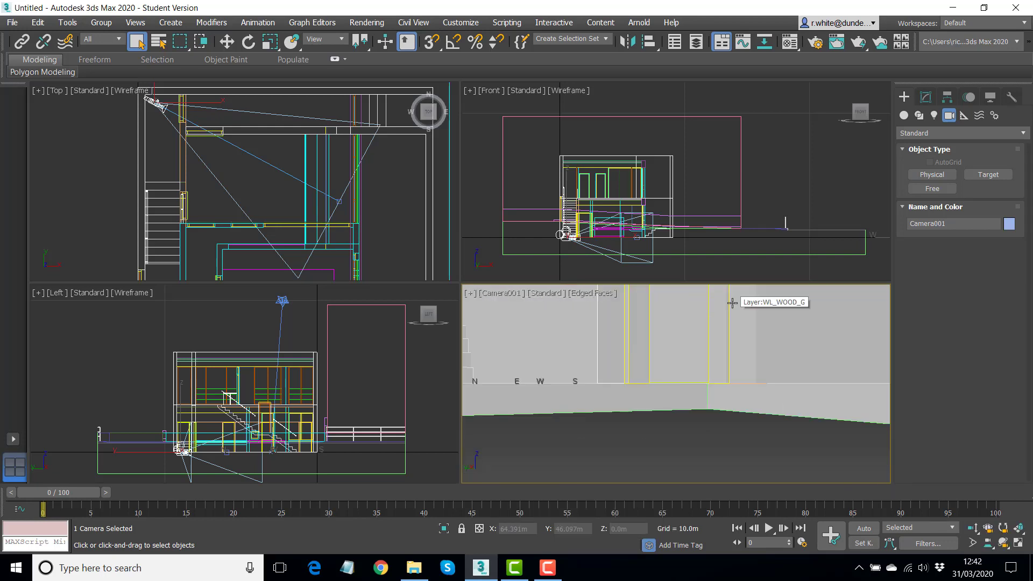
mouse_move(691, 354)
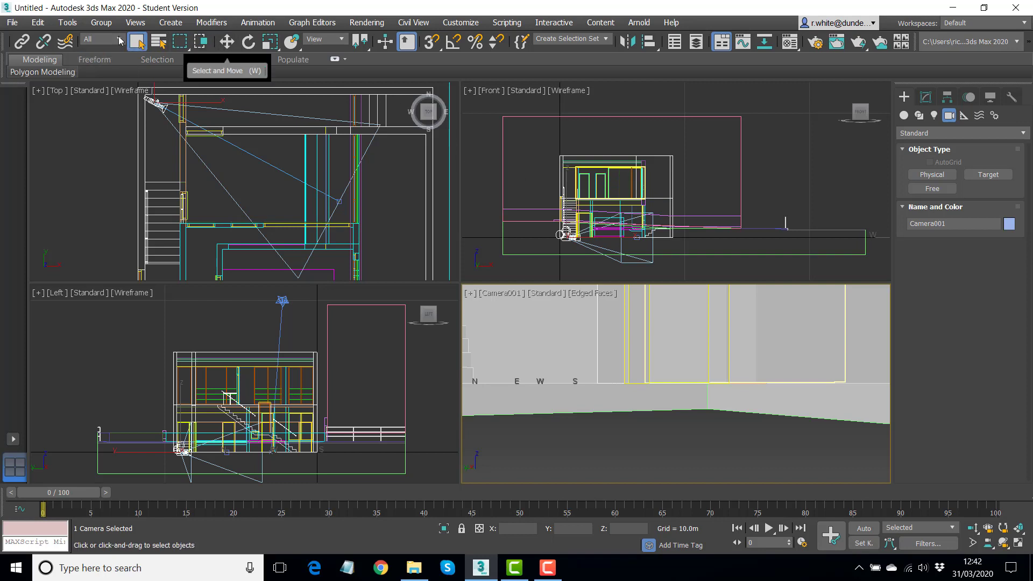
mouse_move(118, 40)
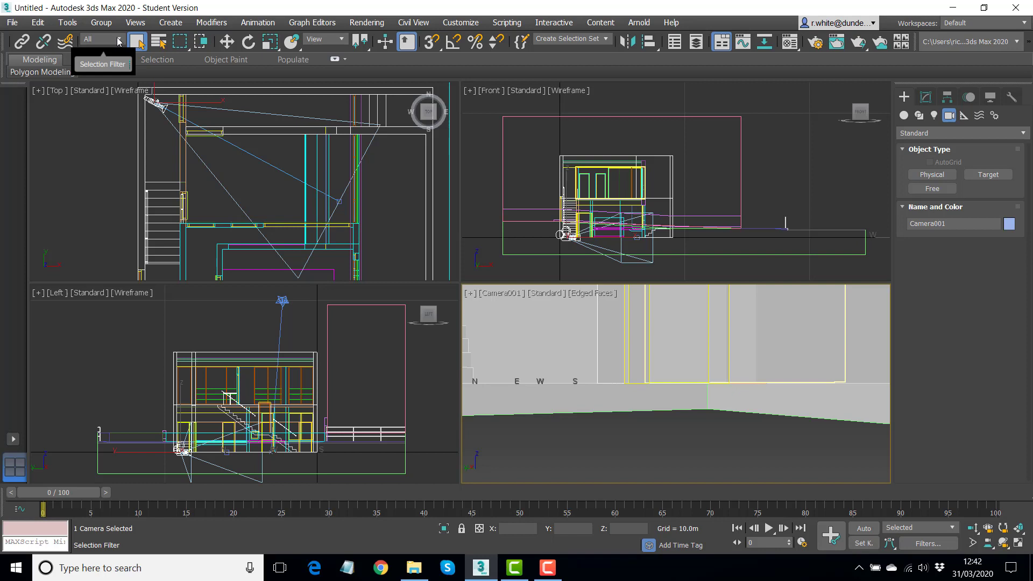
Limit the Selection Filter to Cameras and activate Select and Move.
click(102, 39)
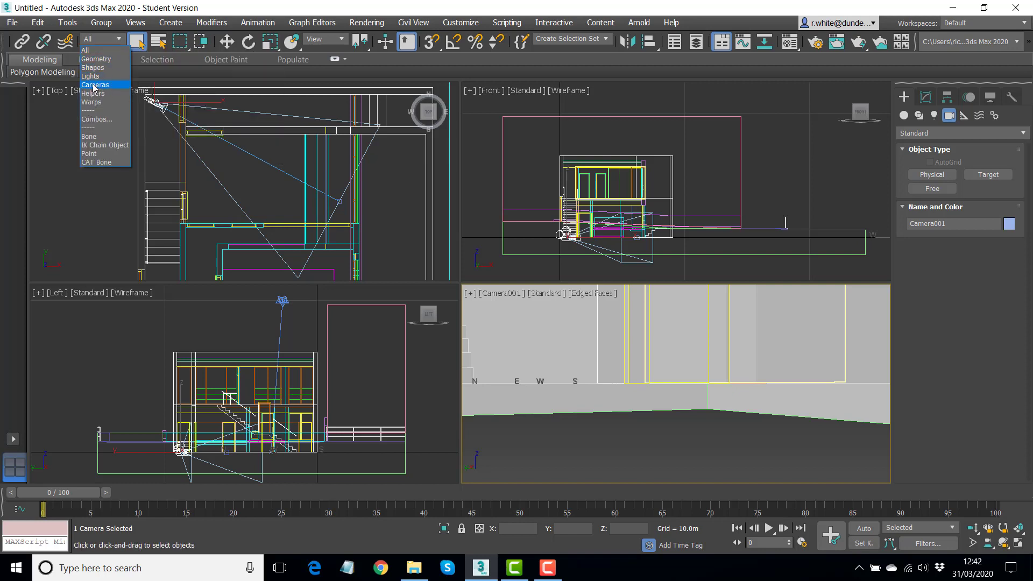
click(95, 84)
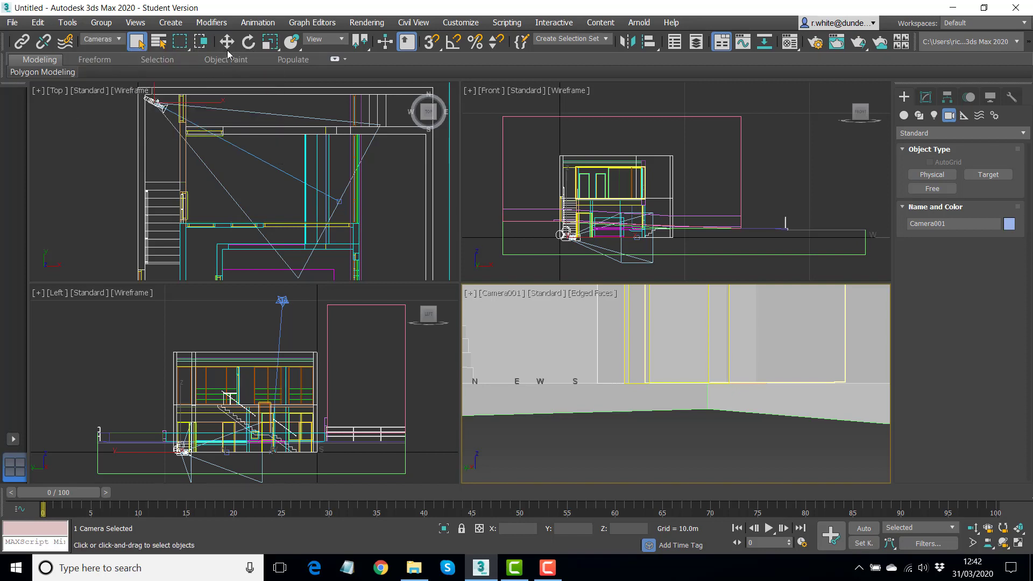
click(226, 42)
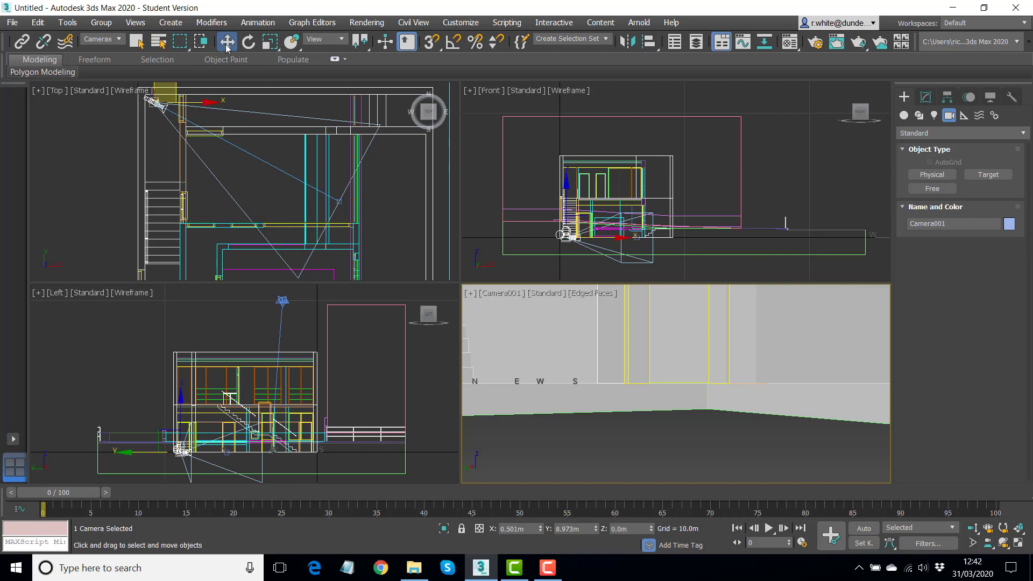
mouse_move(502, 95)
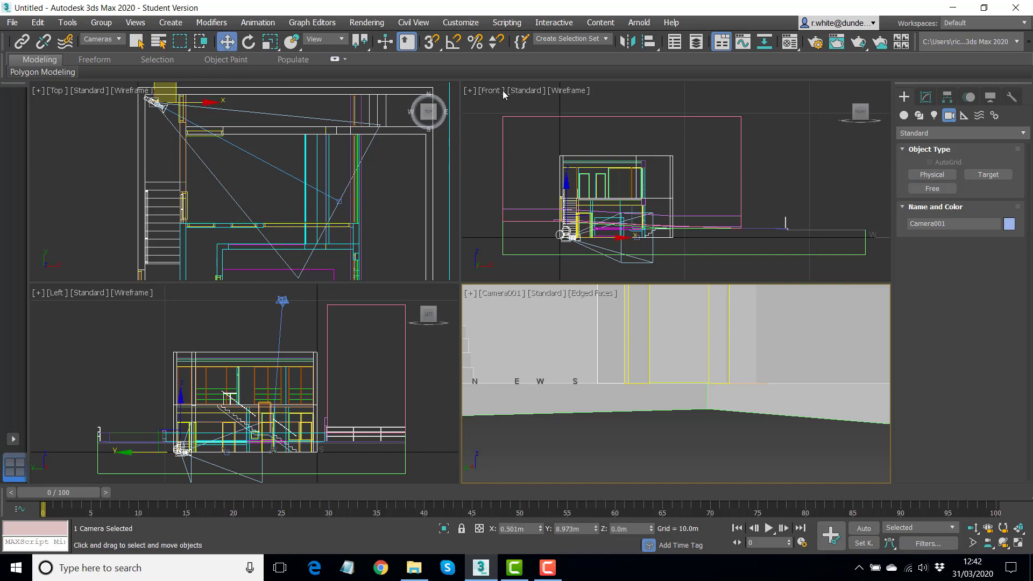
mouse_move(590, 153)
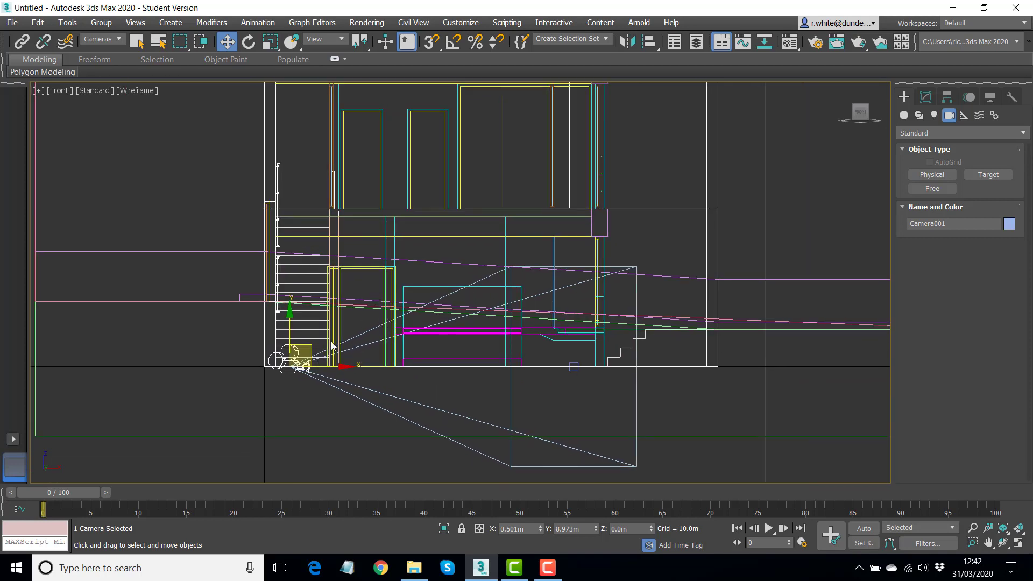
mouse_move(280, 400)
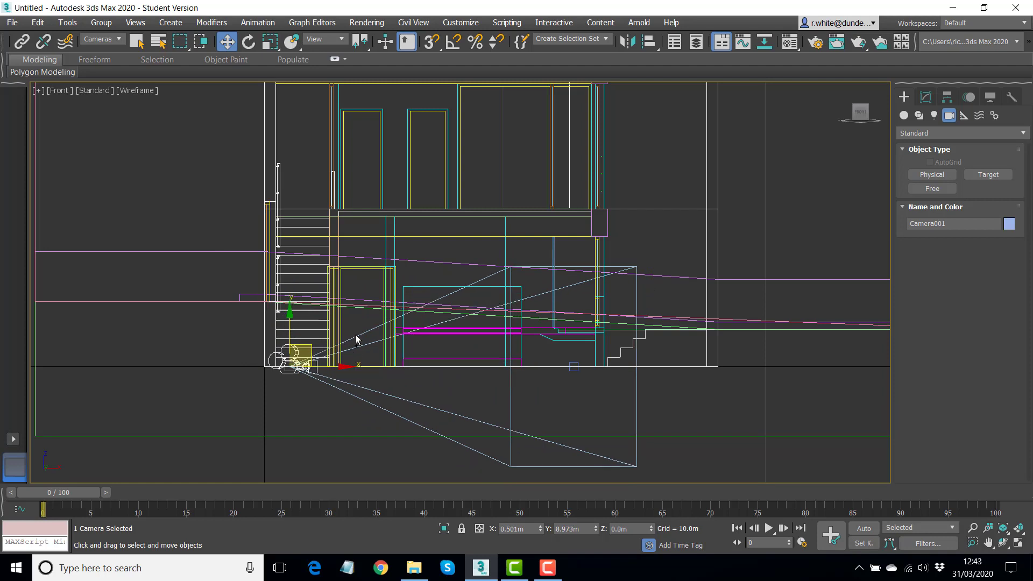
mouse_move(441, 379)
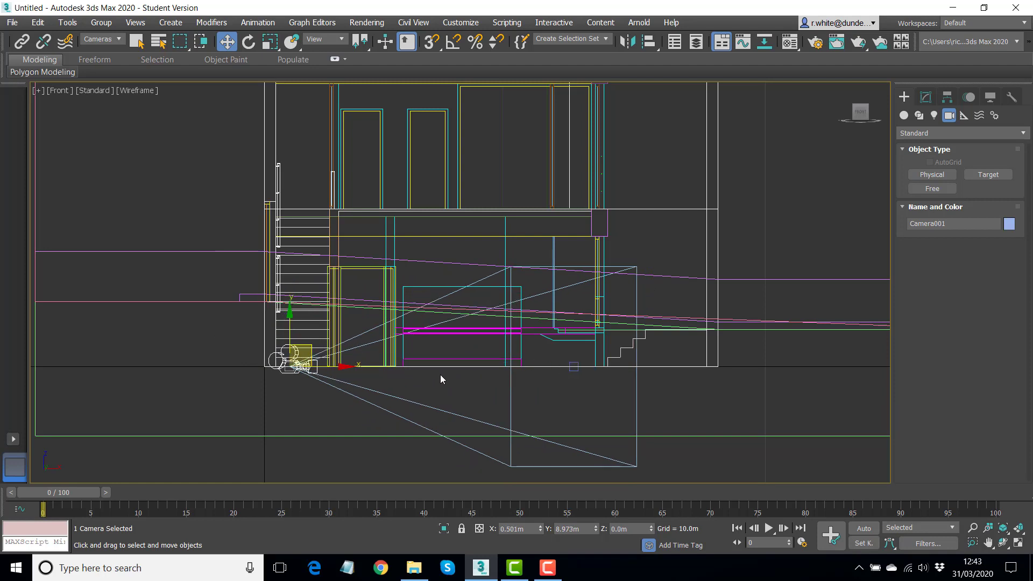
mouse_move(574, 365)
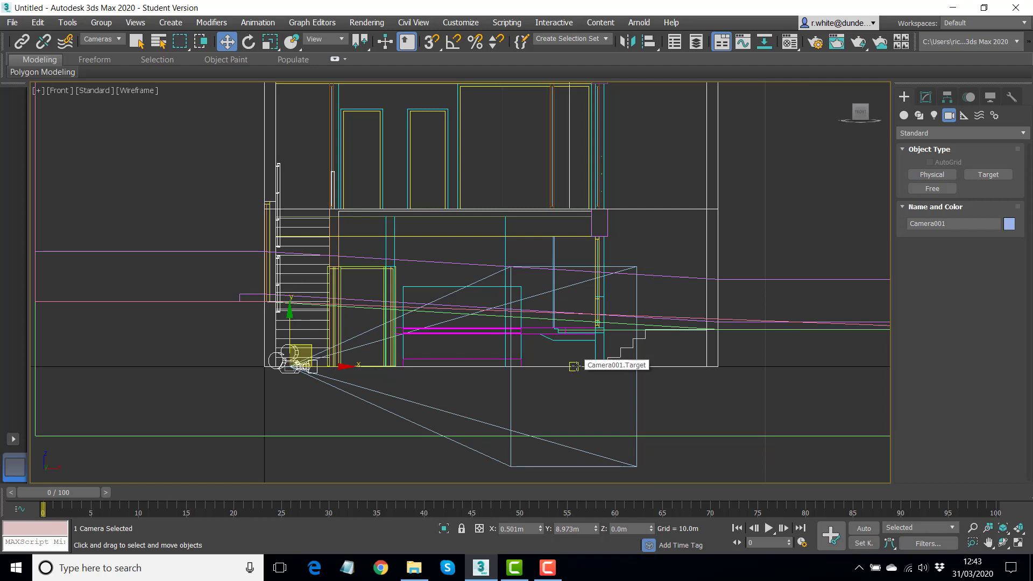
mouse_move(535, 359)
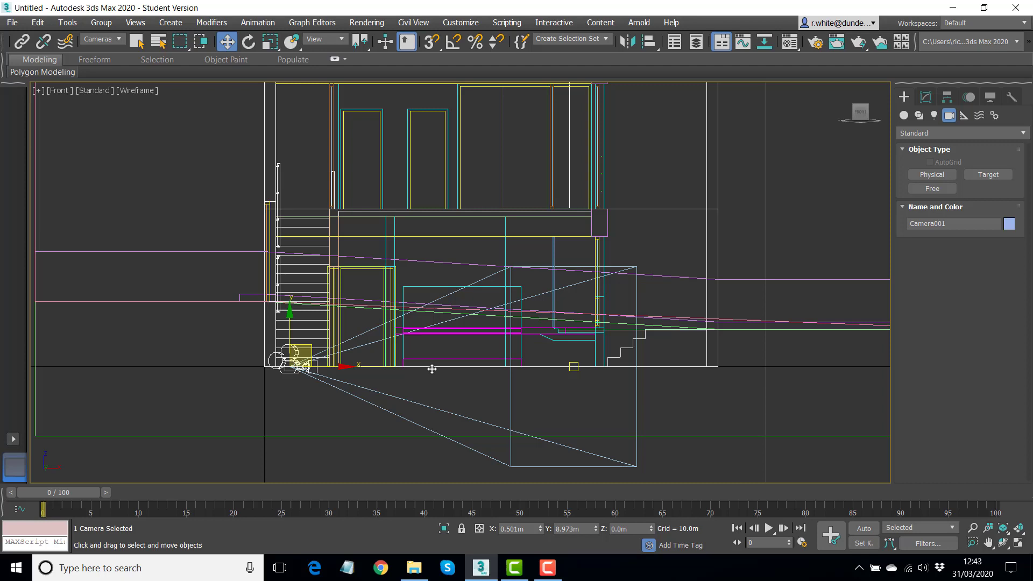
mouse_move(439, 369)
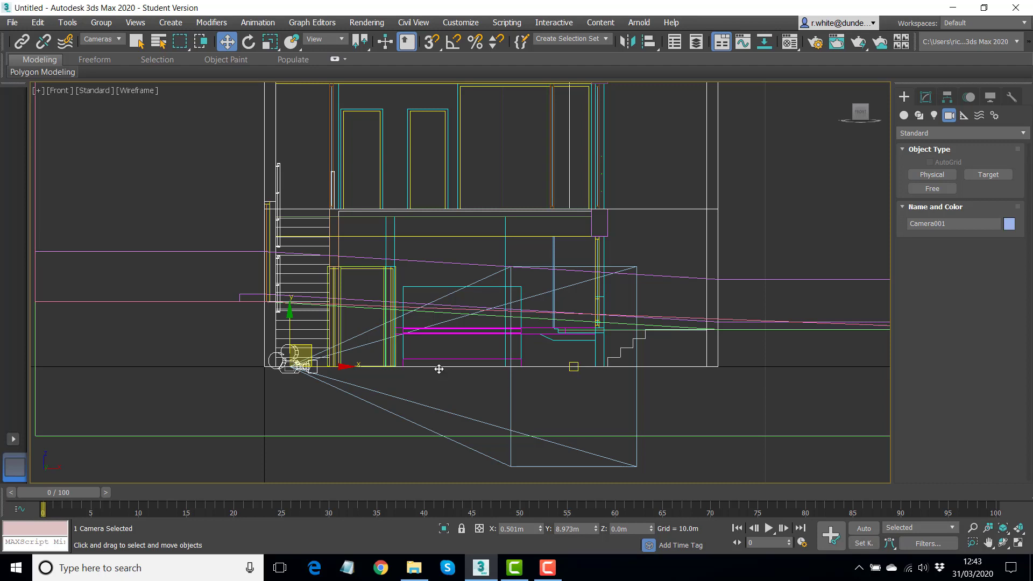
mouse_move(451, 367)
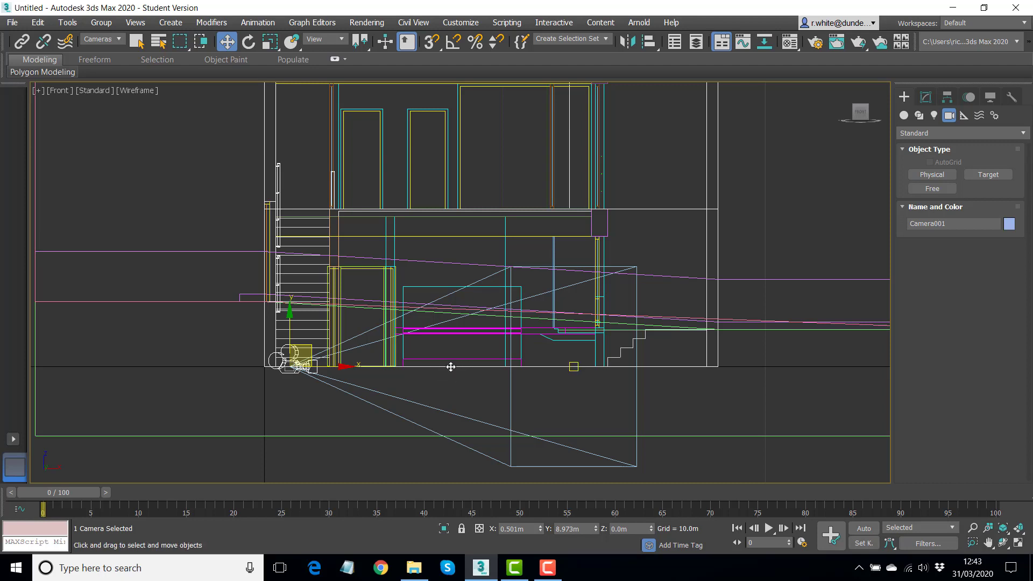
mouse_move(442, 365)
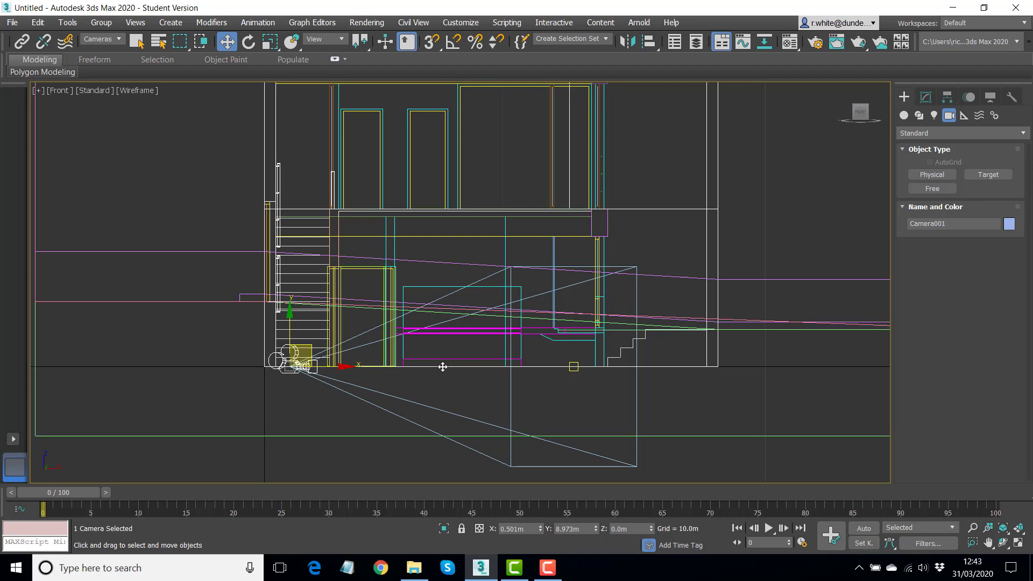
mouse_move(436, 366)
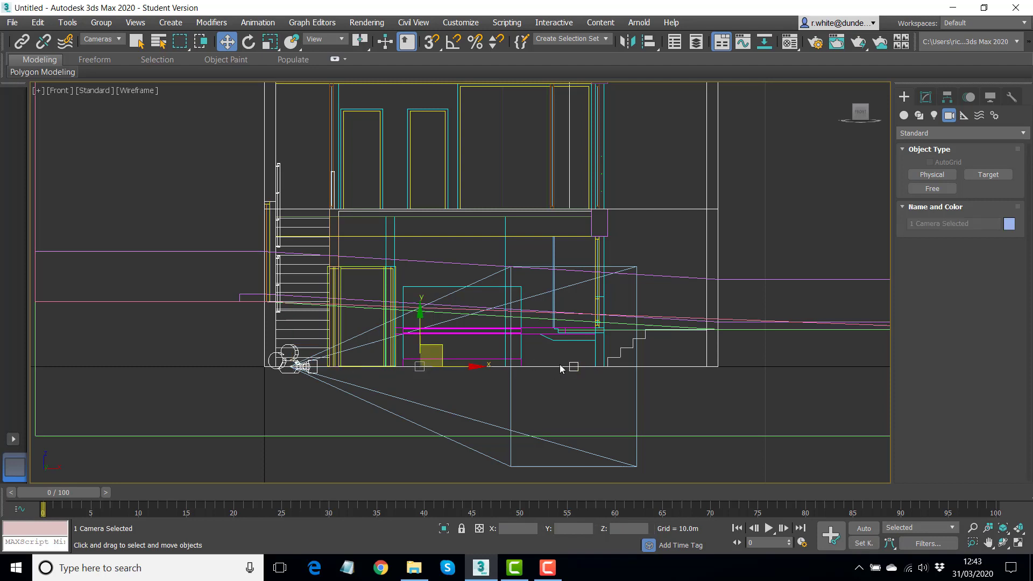
mouse_move(432, 321)
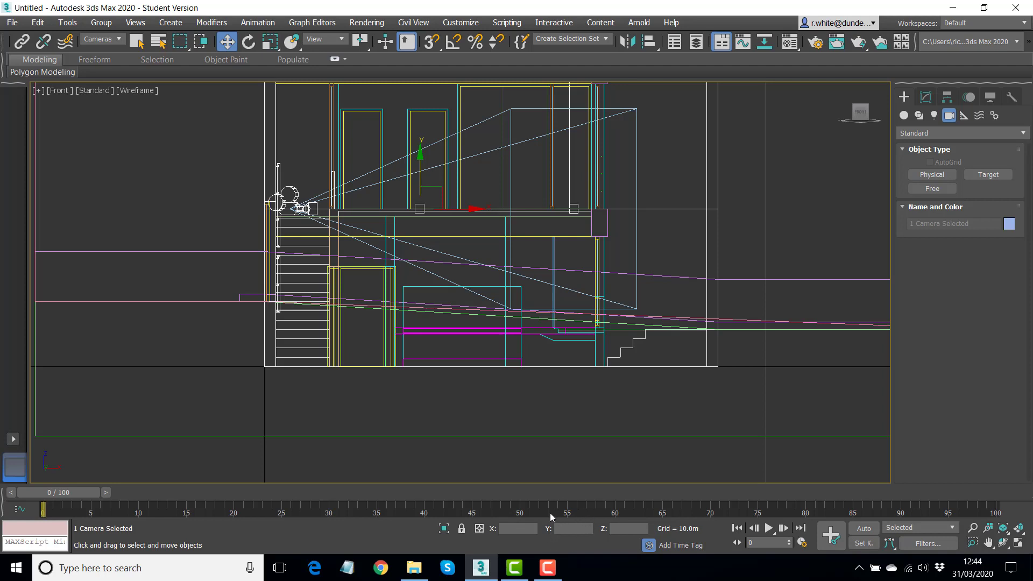
mouse_move(382, 195)
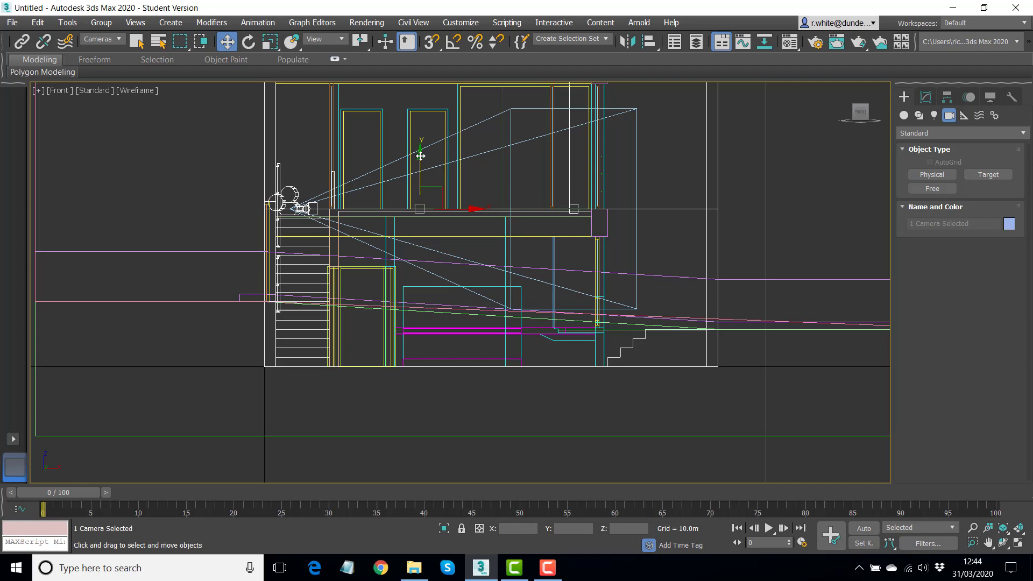
Drag Camera001 and its target up the Y axis into the upper floor.
drag(421, 156, 421, 116)
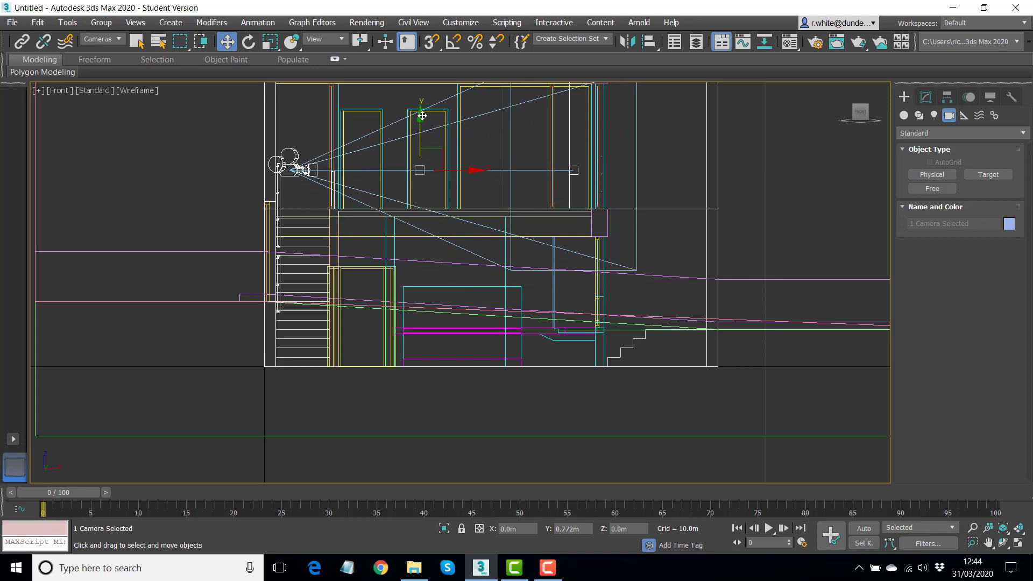
drag(421, 116, 424, 98)
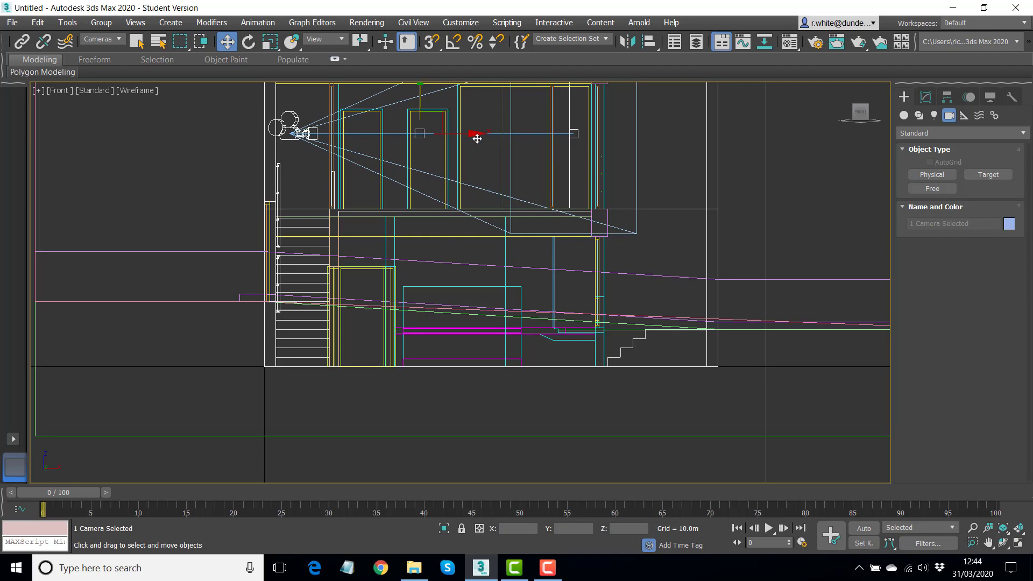
mouse_move(1022, 543)
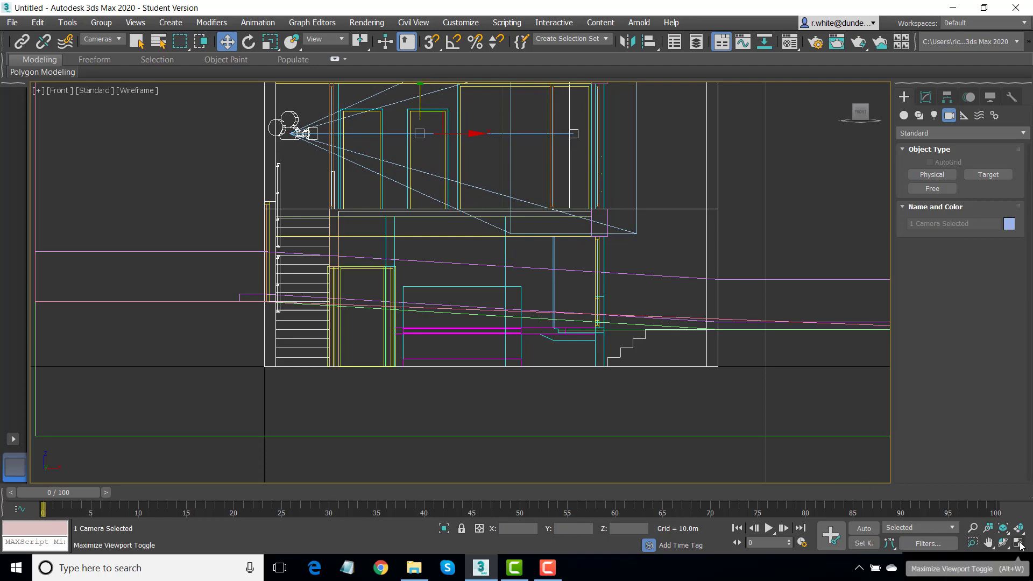
click(1013, 544)
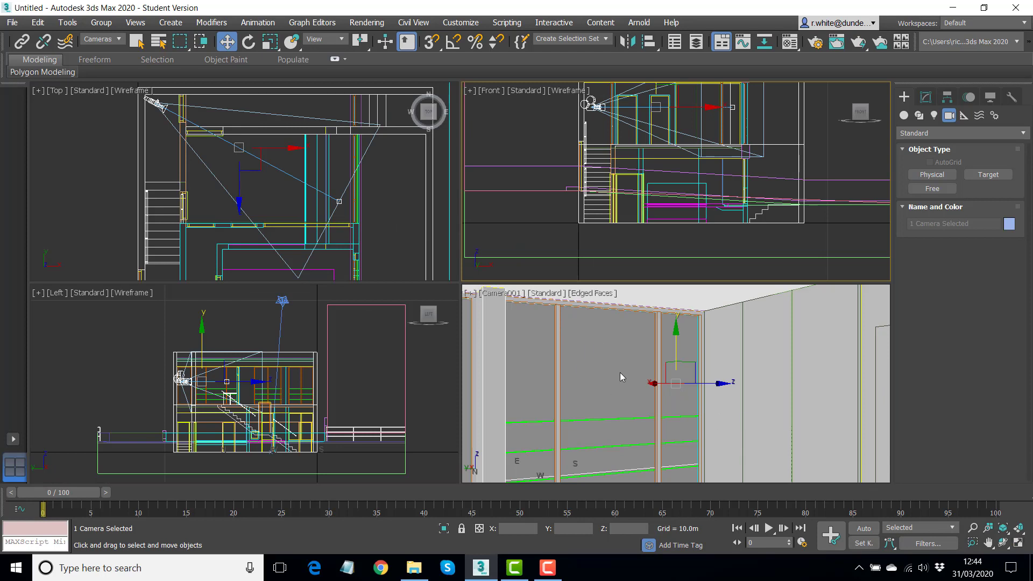
mouse_move(560, 453)
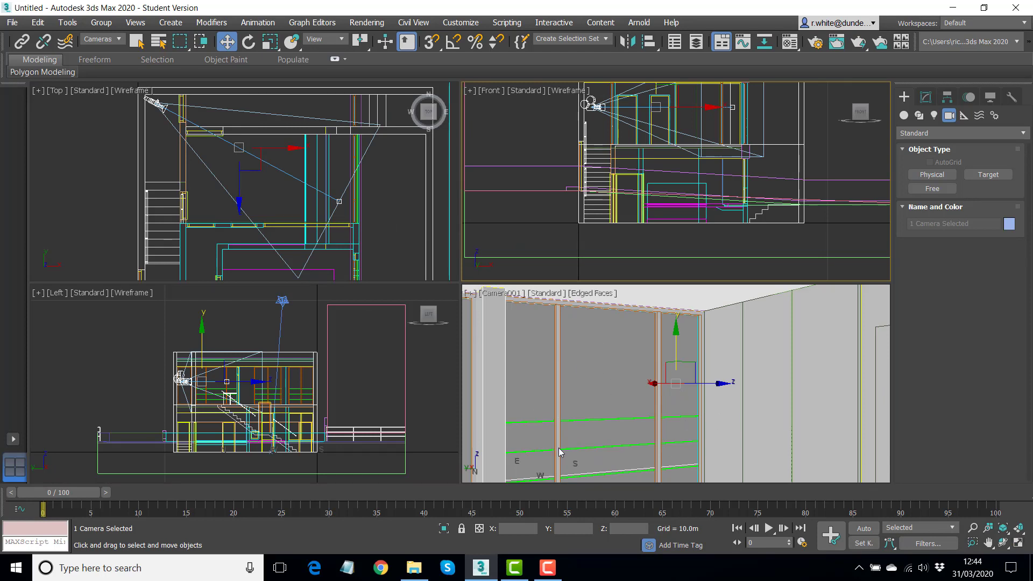
mouse_move(718, 356)
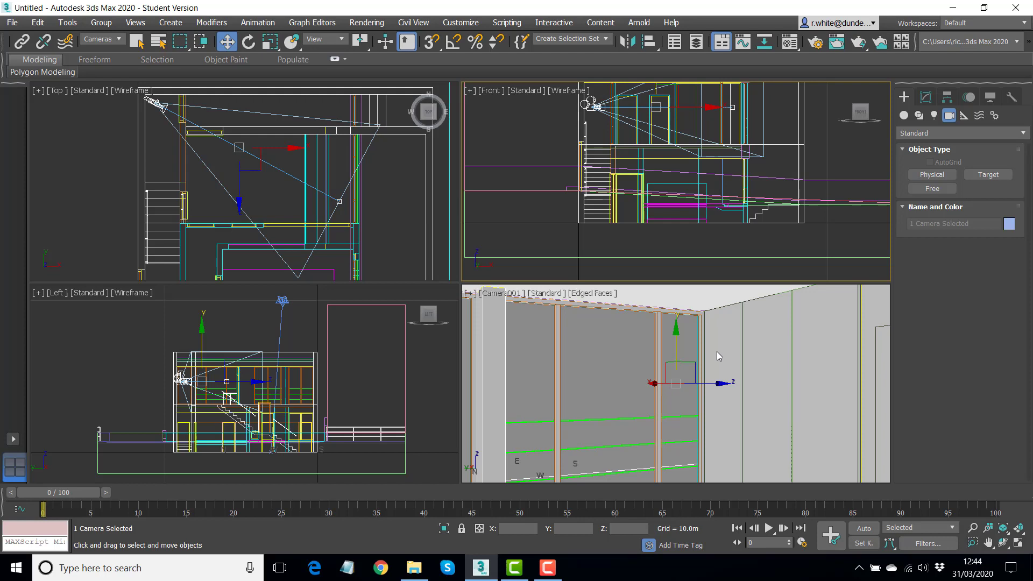
mouse_move(620, 356)
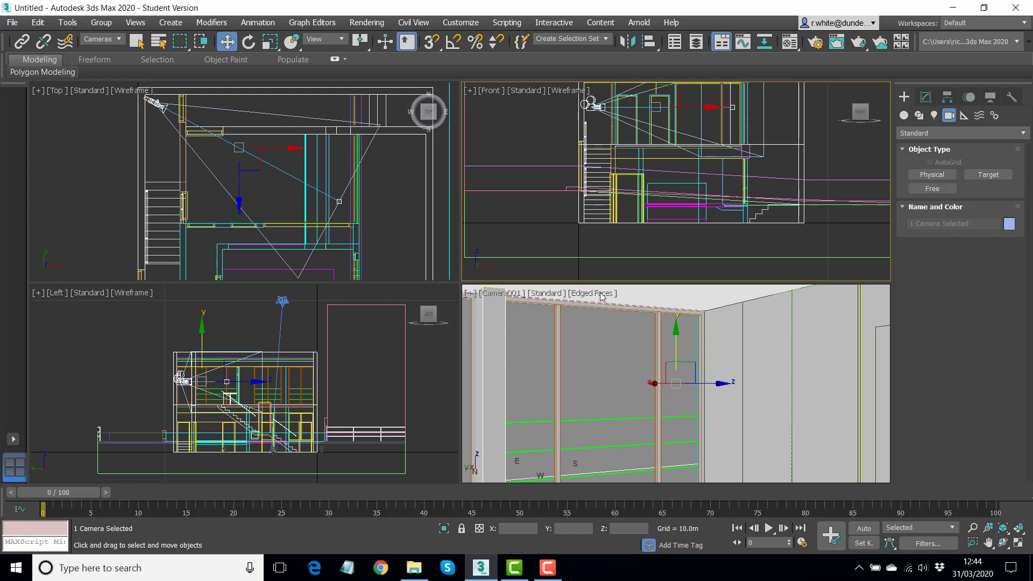
mouse_move(331, 117)
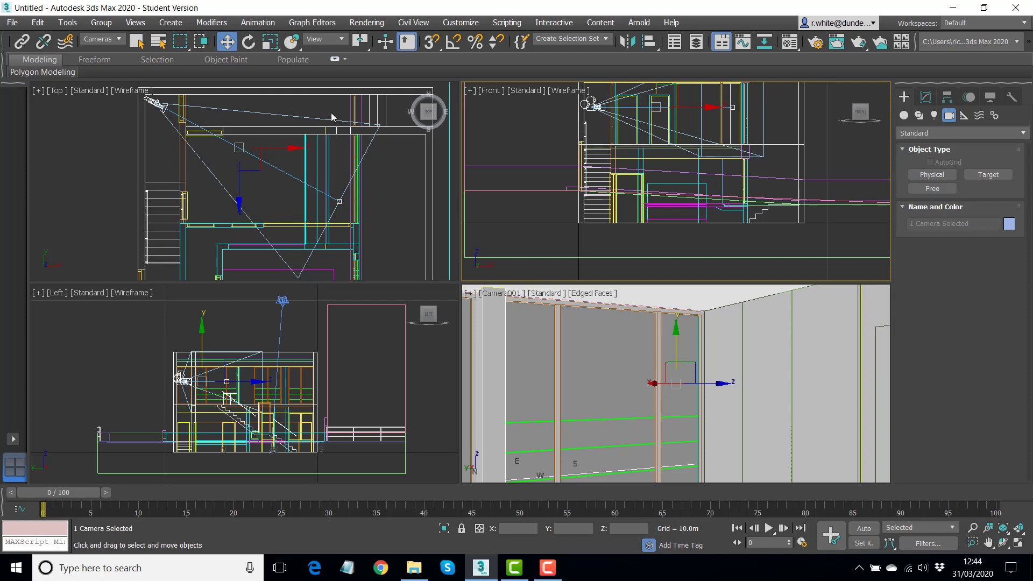
mouse_move(239, 114)
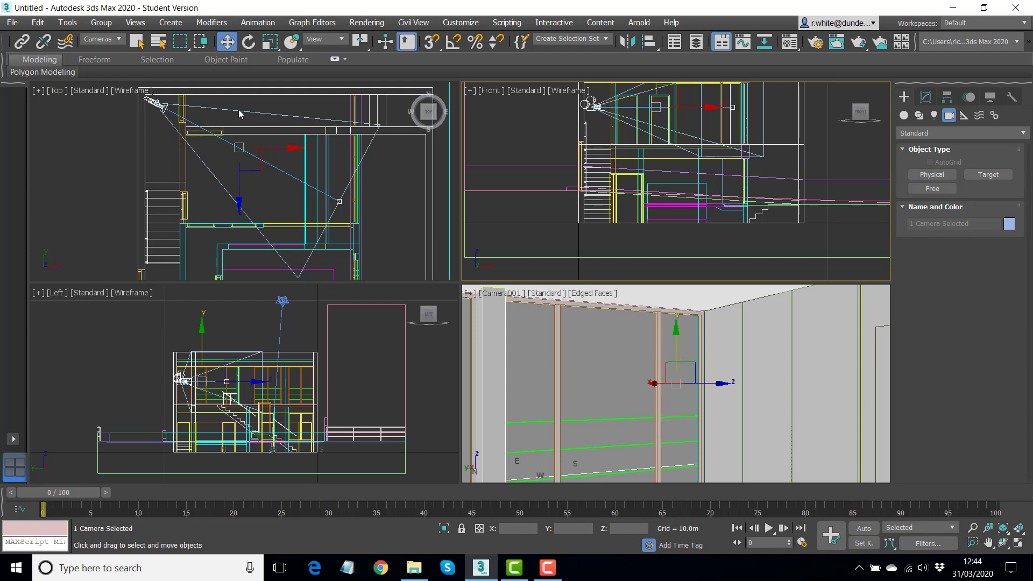
mouse_move(320, 132)
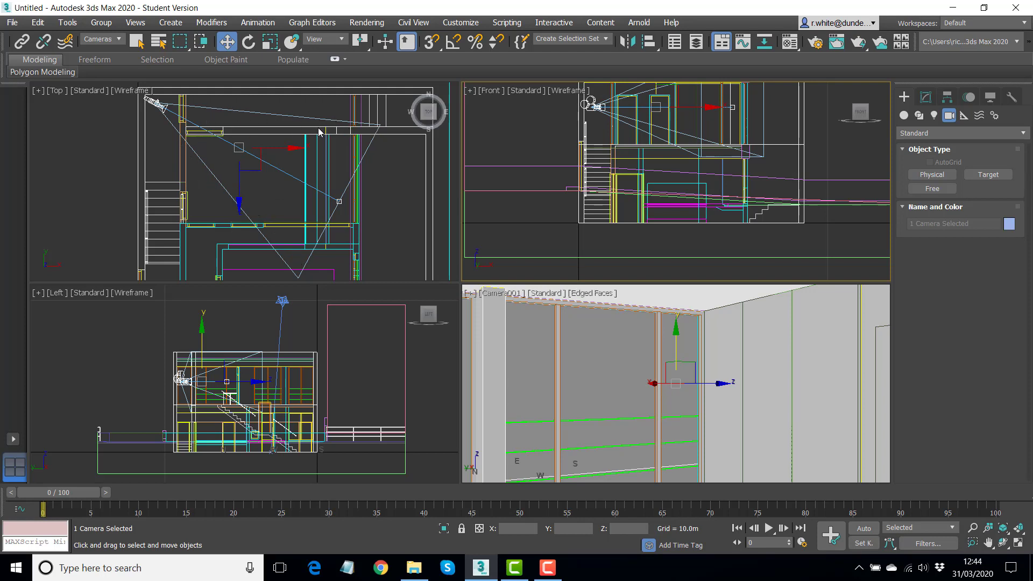
mouse_move(158, 130)
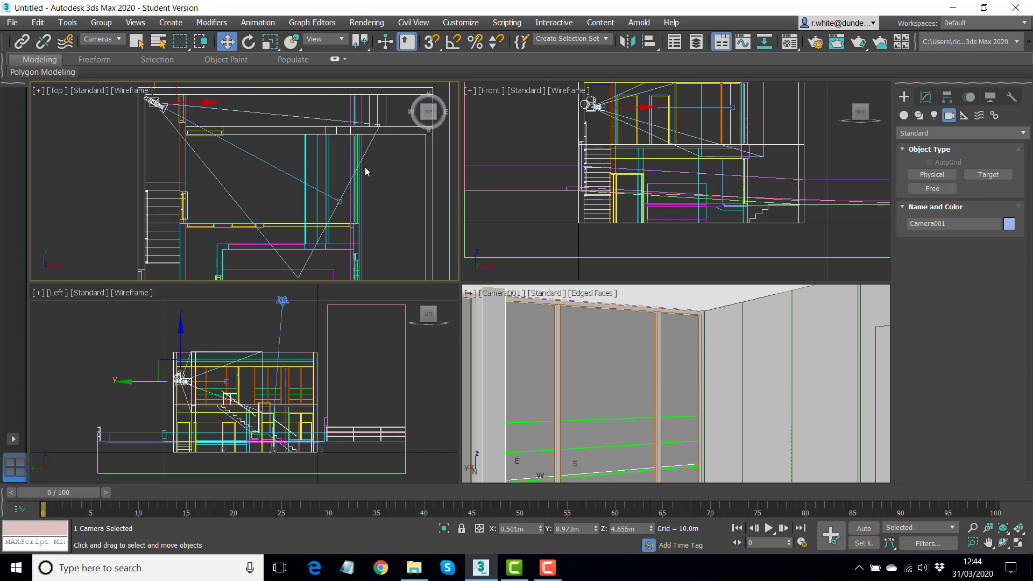
Set Camera001 to a 24 mm then a 20 mm stock lens in Modify.
click(925, 97)
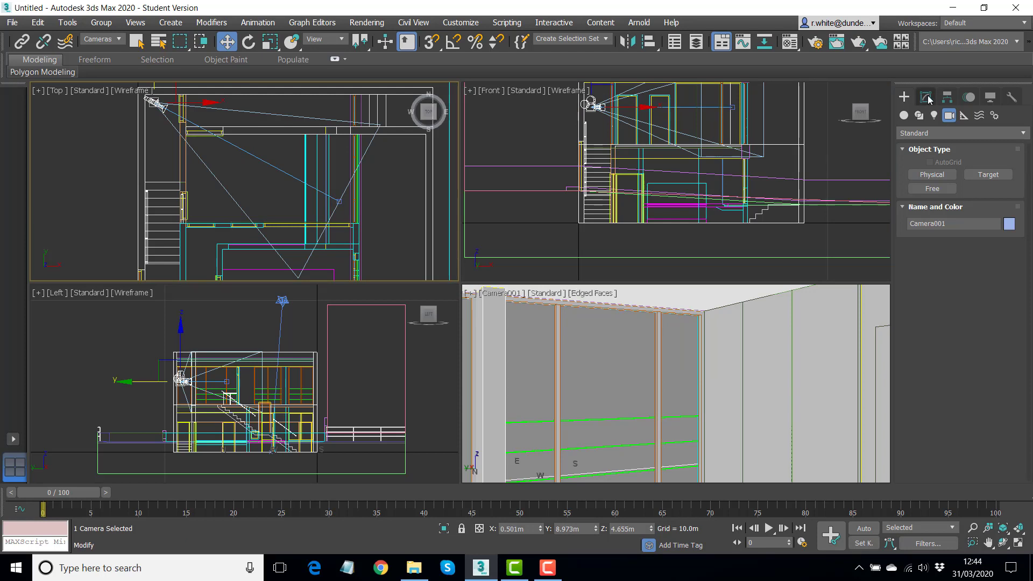
click(925, 97)
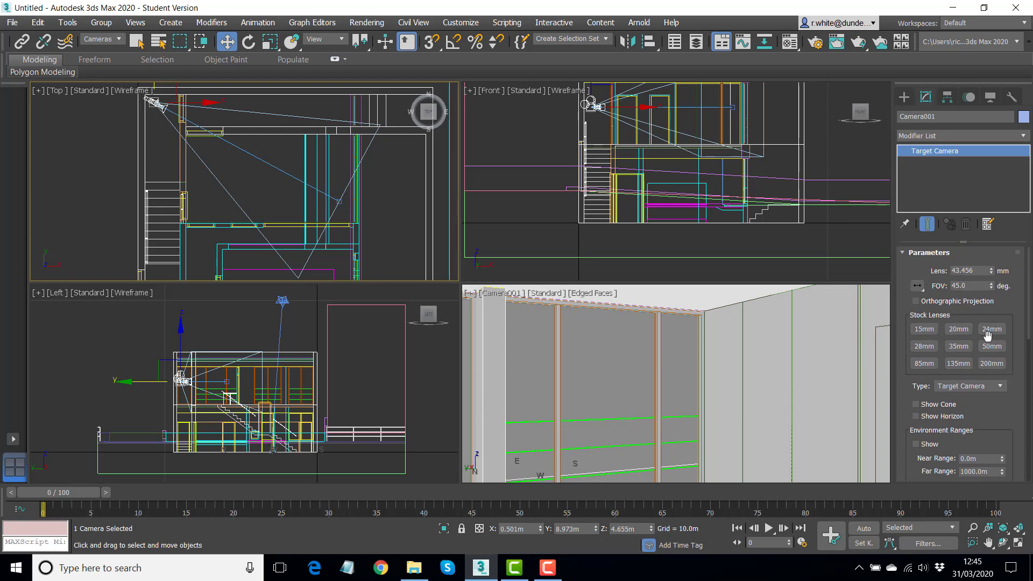
click(990, 329)
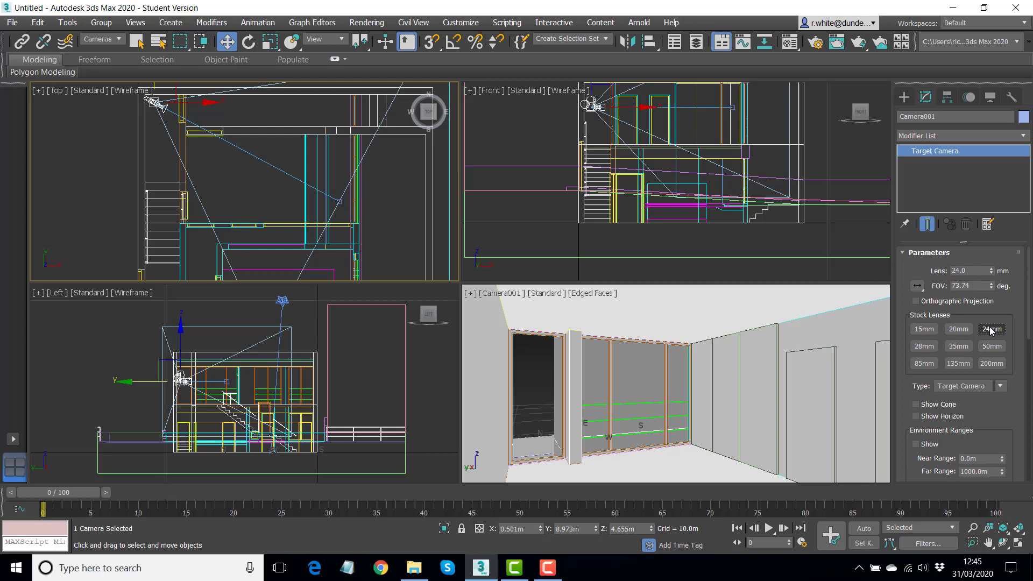
click(957, 329)
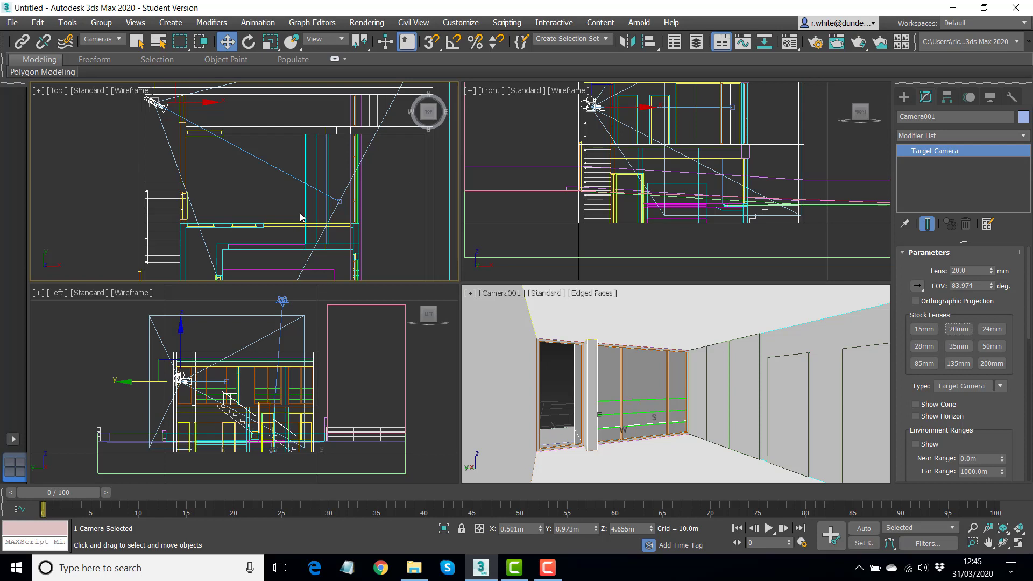
mouse_move(335, 201)
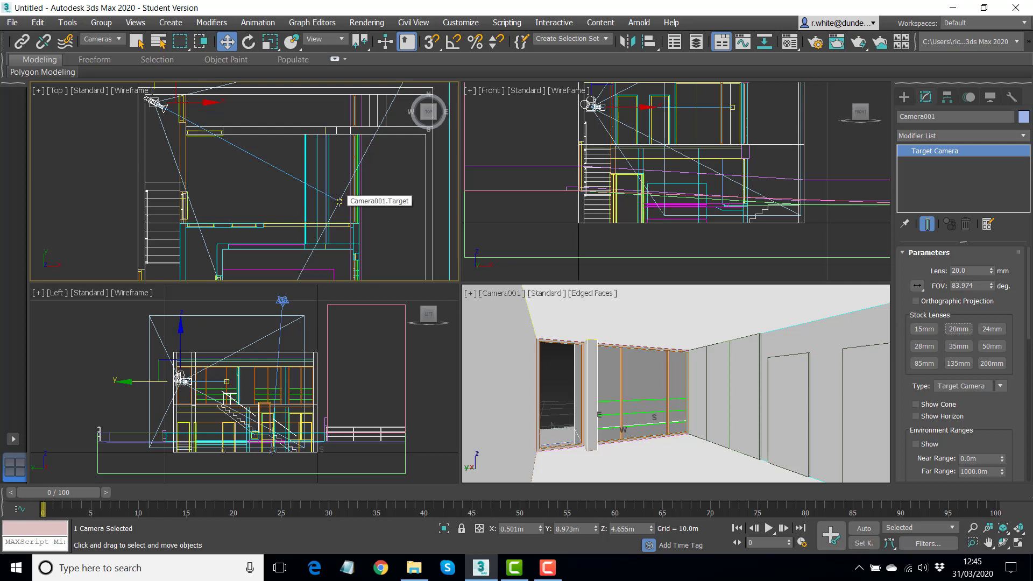
mouse_move(485, 348)
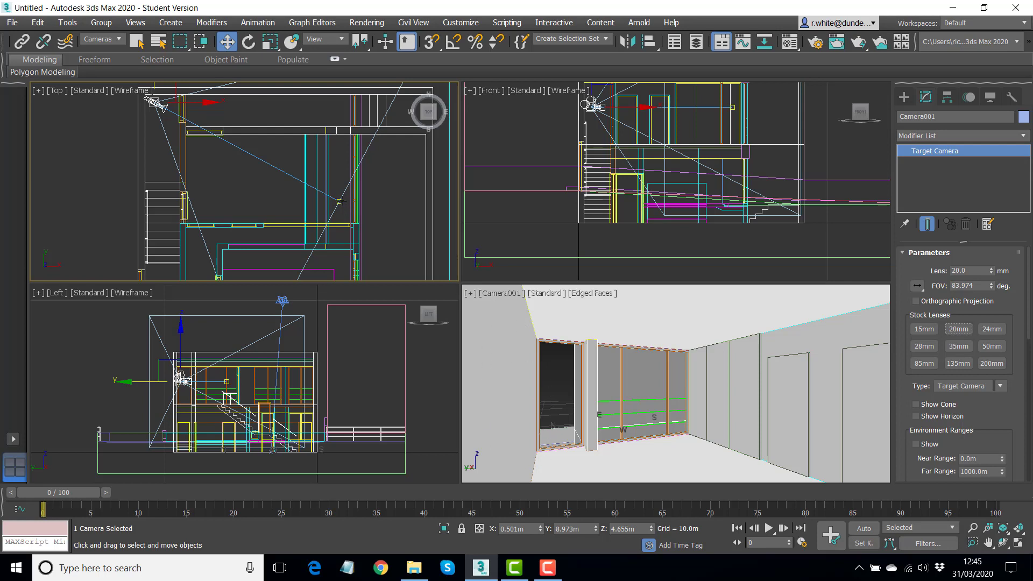
Drag Camera001.Target along the room toward the far corner, then deselect.
click(337, 201)
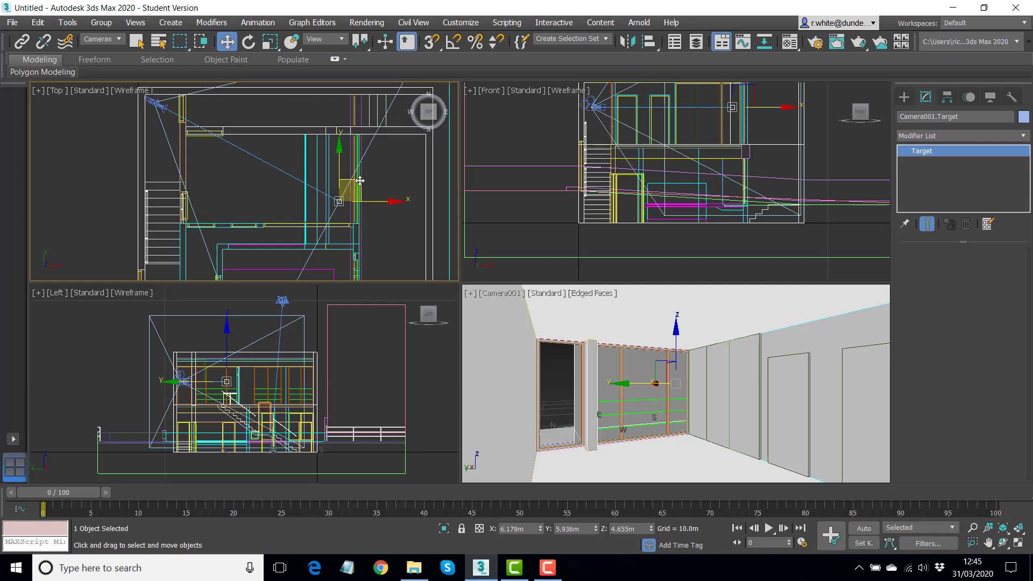
drag(360, 181, 335, 206)
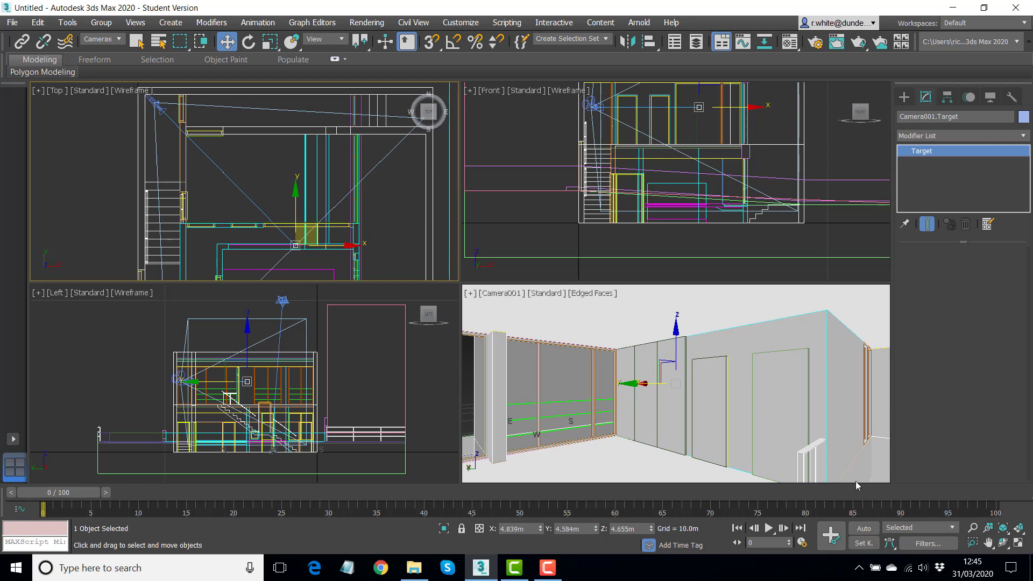
mouse_move(602, 308)
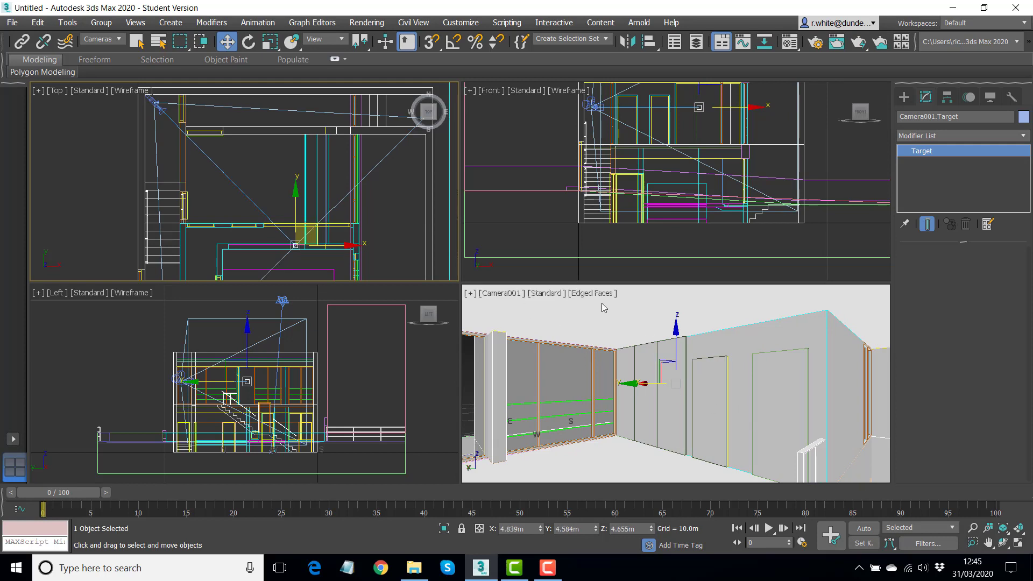
mouse_move(510, 295)
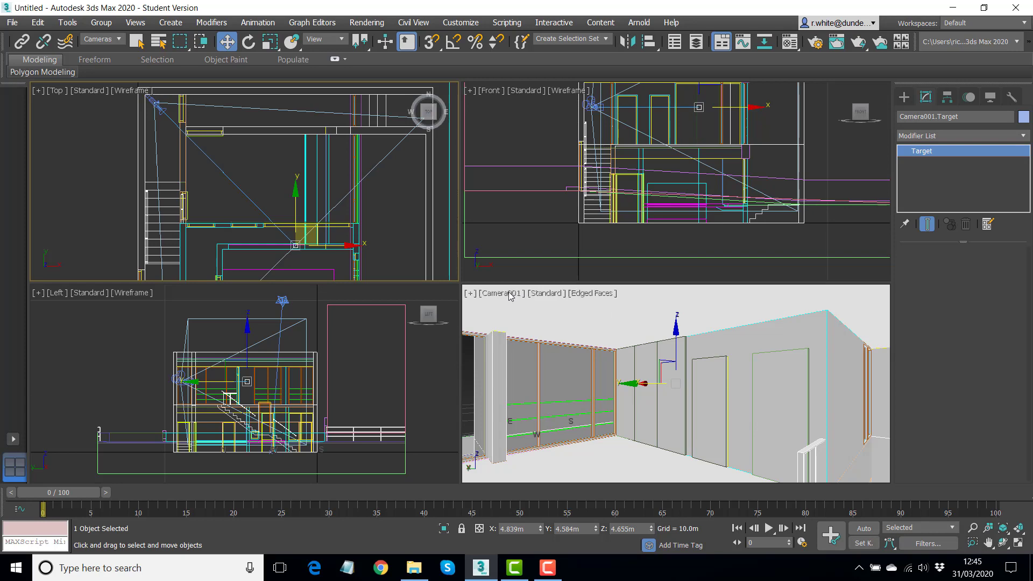
click(721, 270)
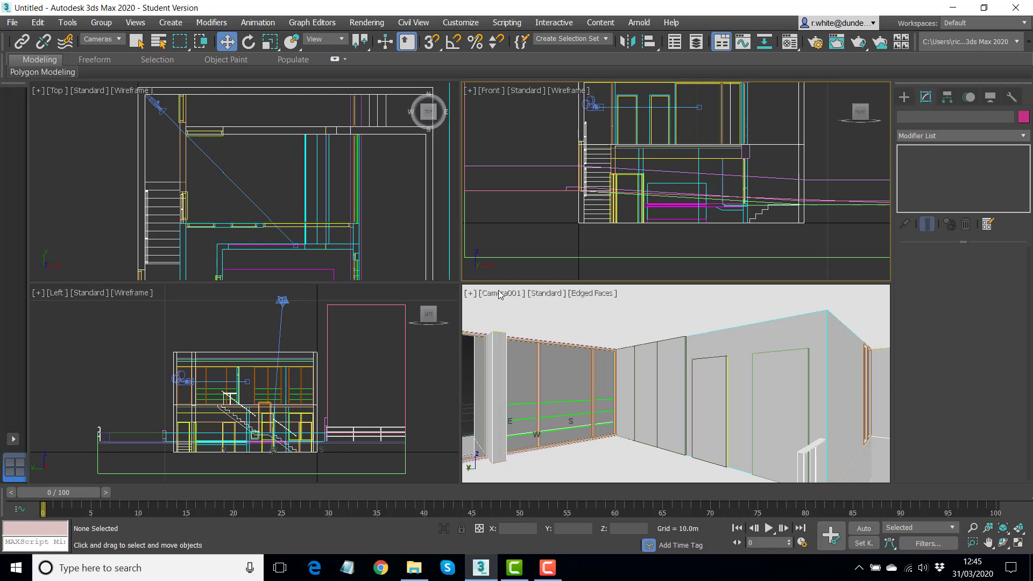
mouse_move(505, 295)
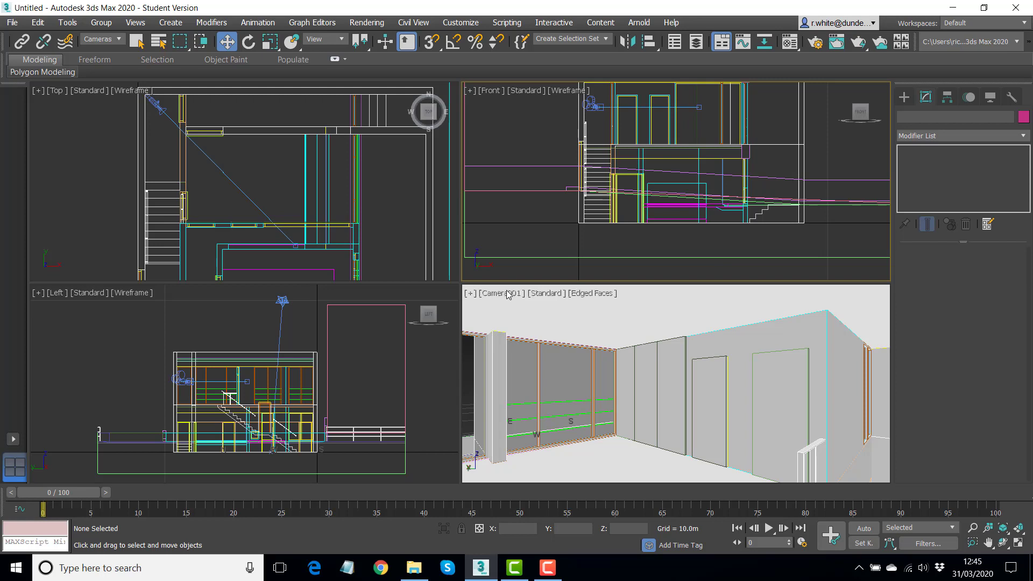
mouse_move(570, 292)
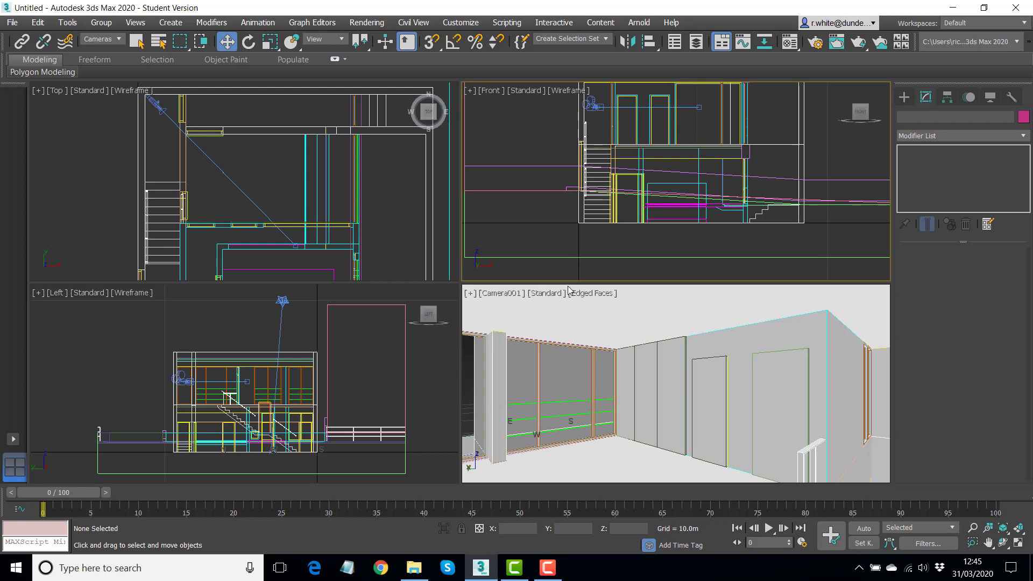
mouse_move(239, 168)
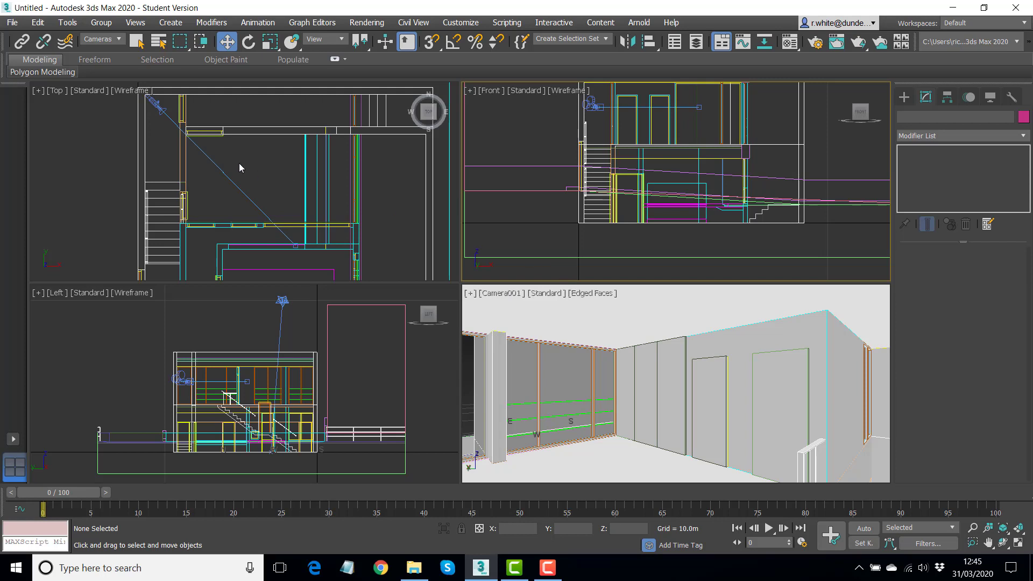
mouse_move(680, 335)
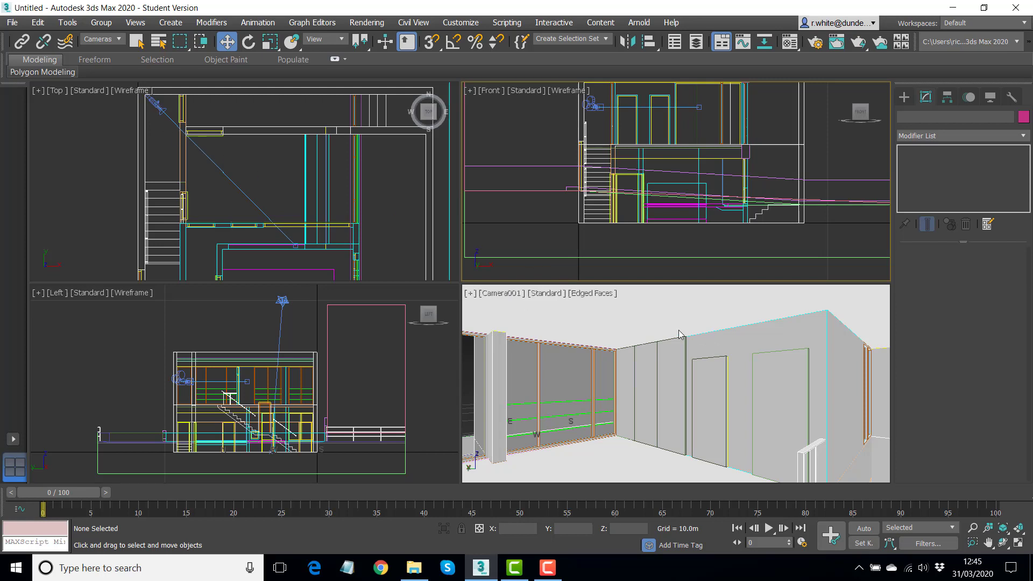
mouse_move(615, 372)
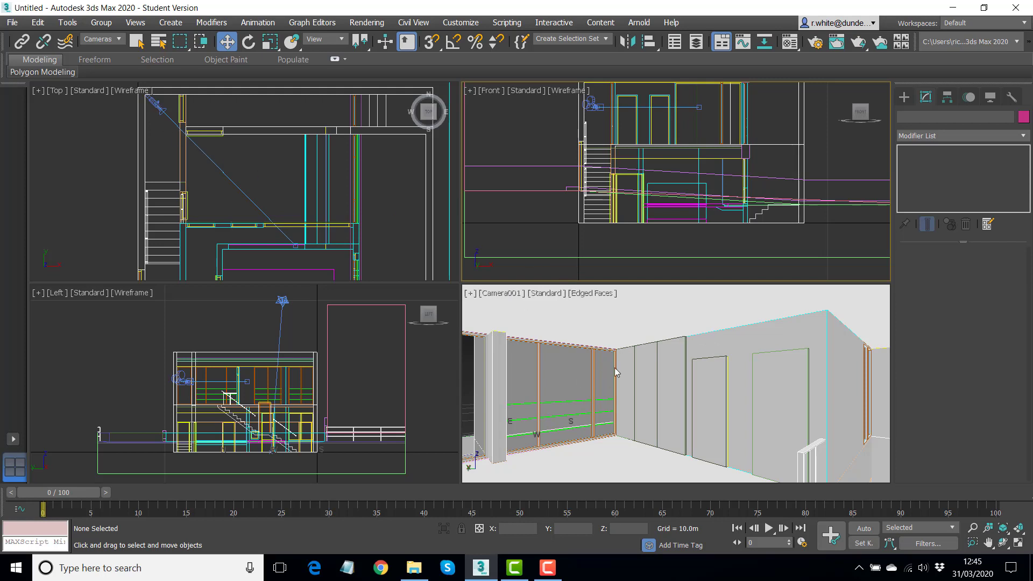
mouse_move(817, 42)
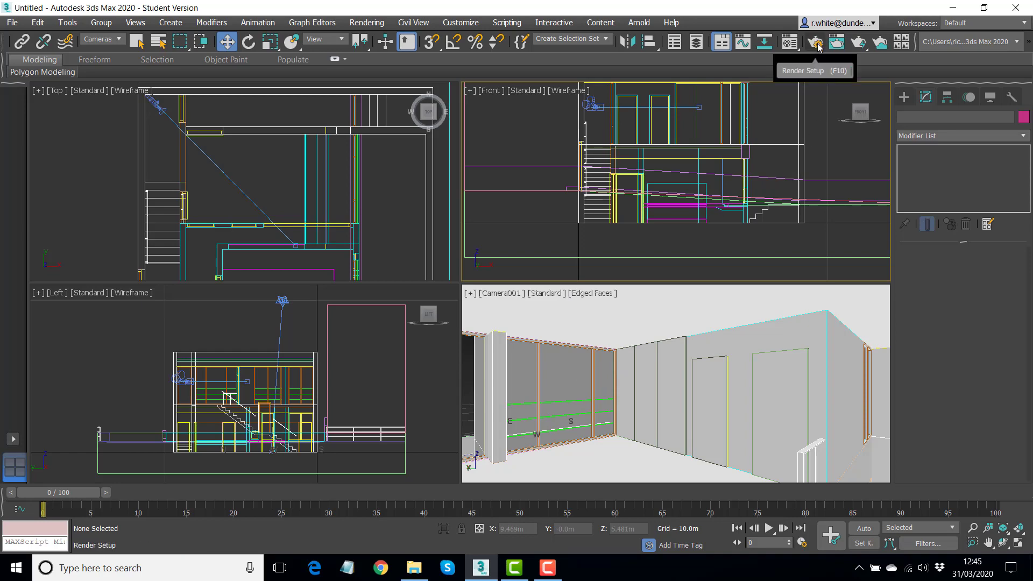
mouse_move(817, 42)
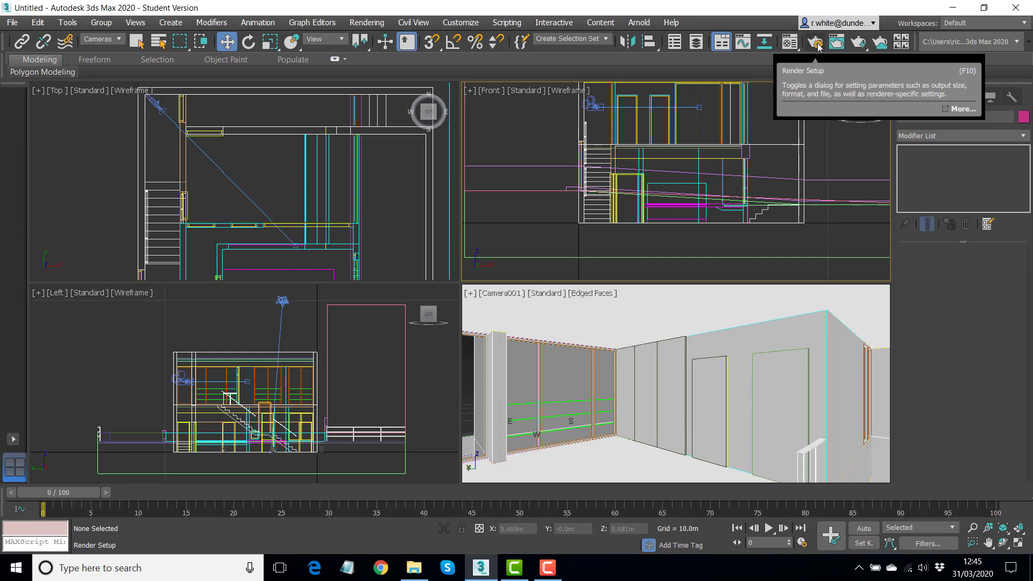
Bring up Render Setup with the ART renderer targeting Quad 4 - Camera001.
click(815, 42)
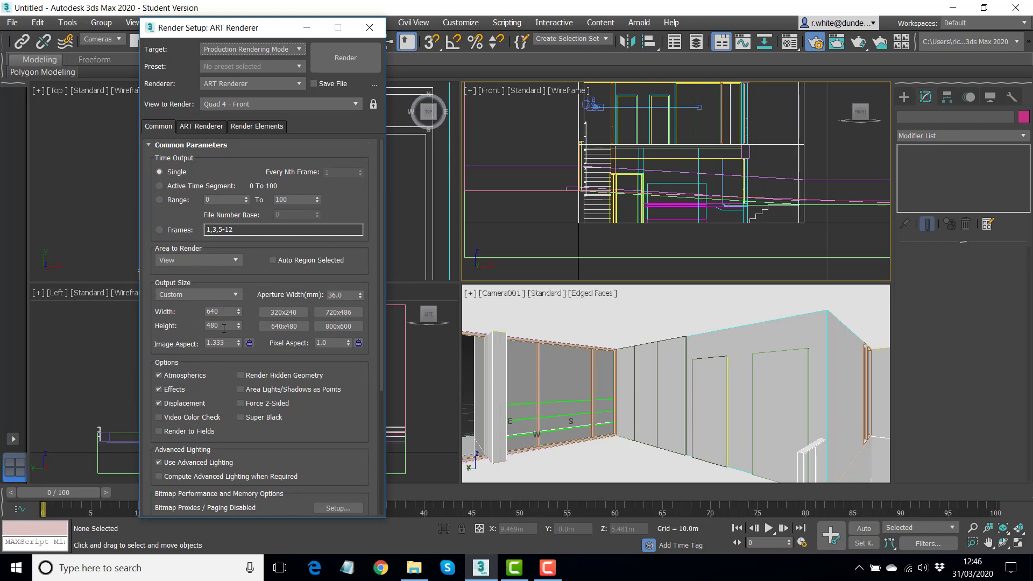
mouse_move(799, 289)
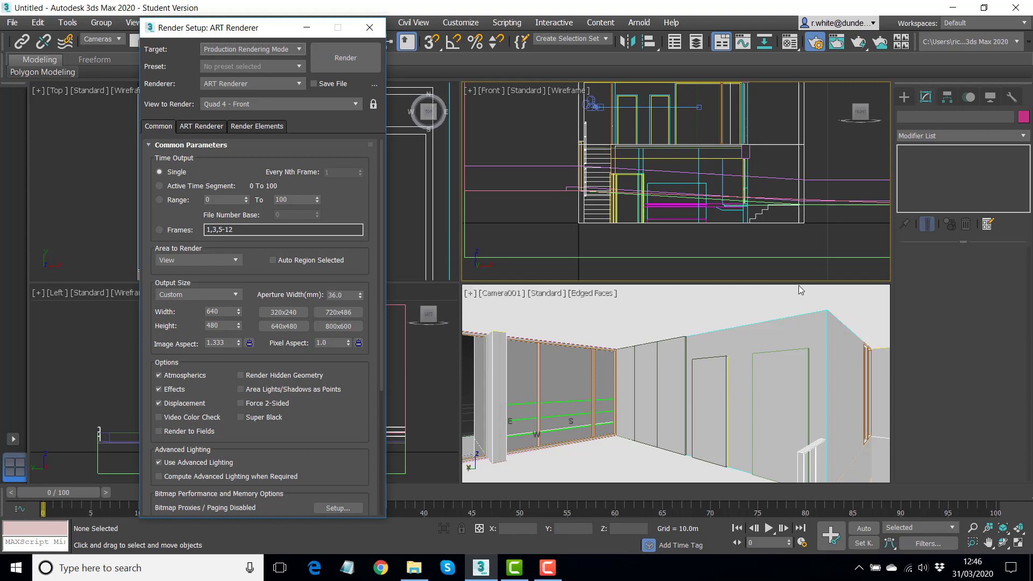
mouse_move(462, 356)
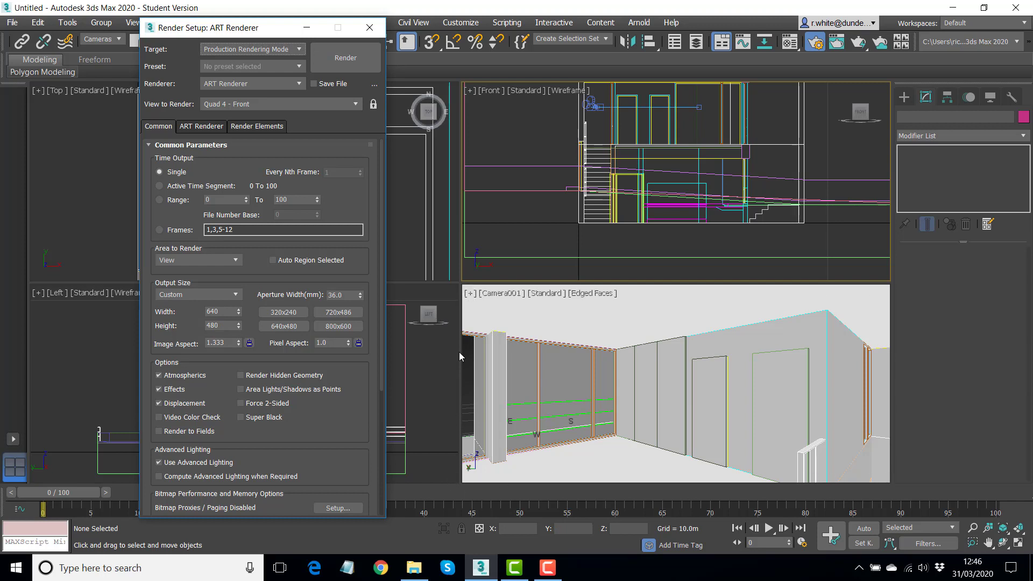
mouse_move(888, 291)
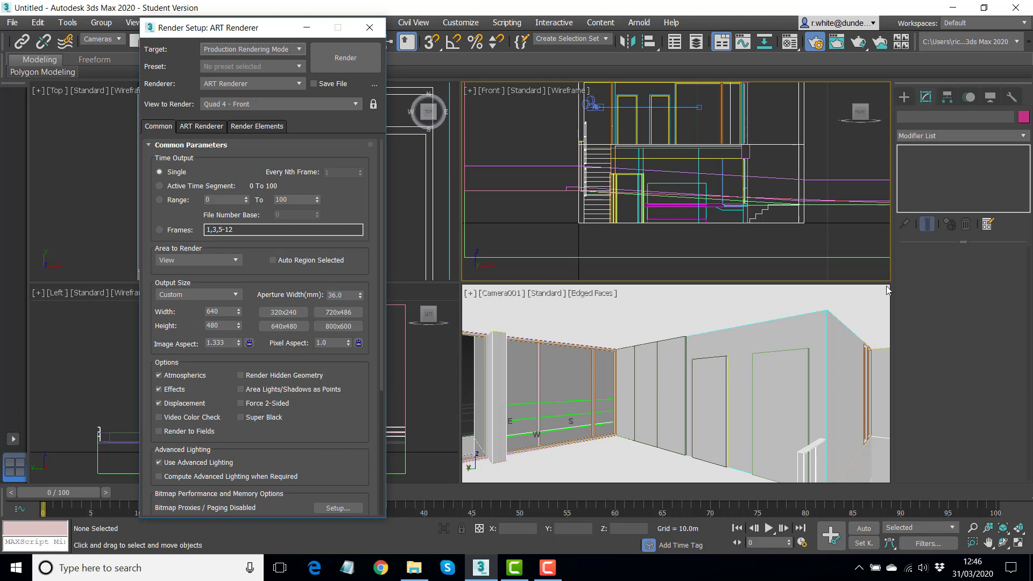
mouse_move(887, 289)
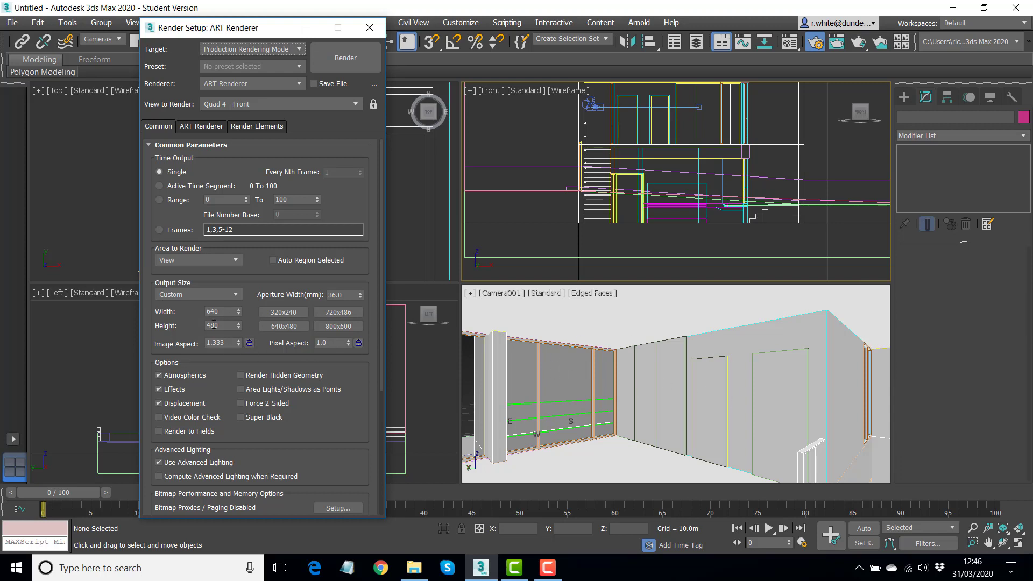
mouse_move(542, 295)
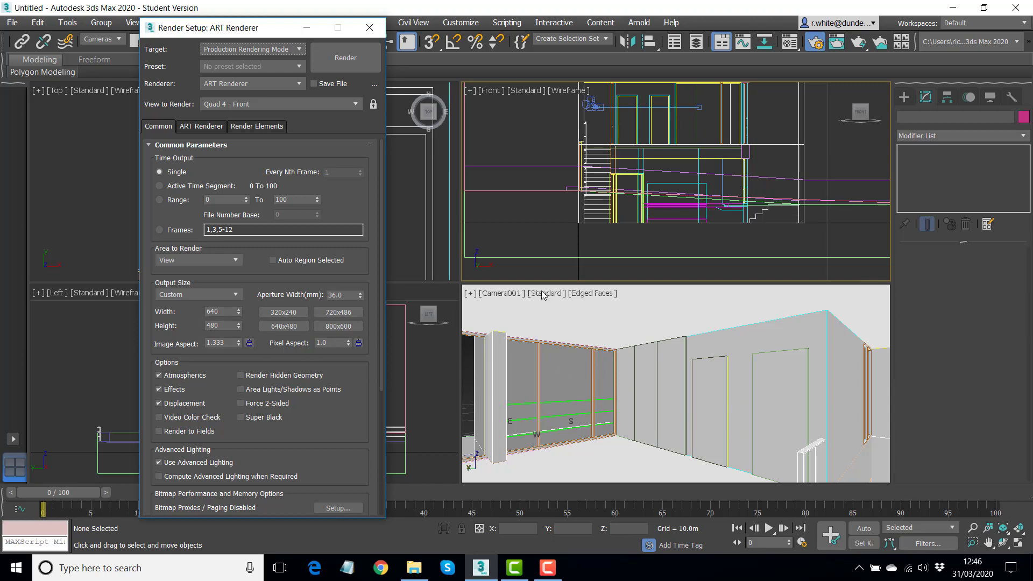
mouse_move(497, 298)
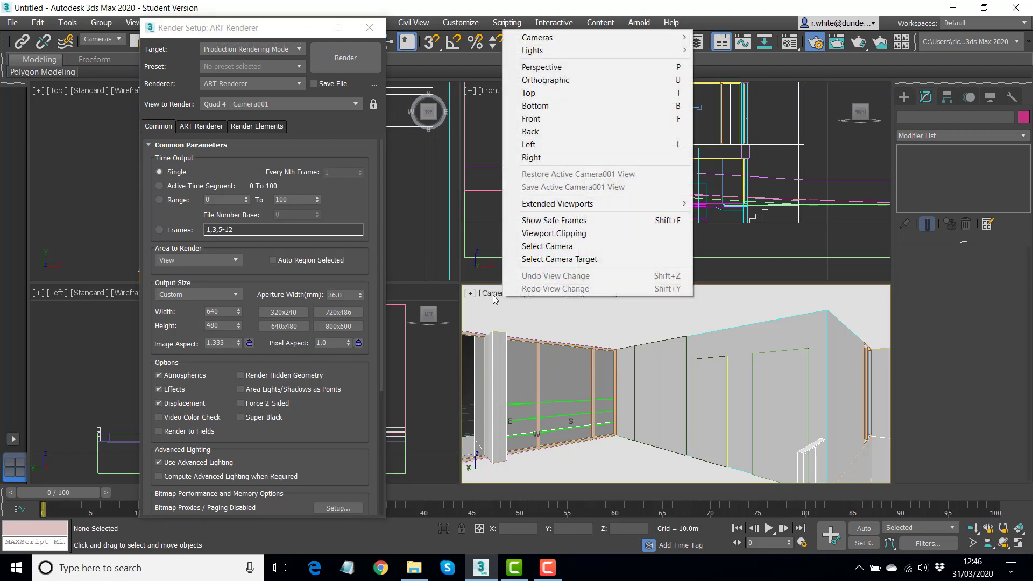
mouse_move(543, 233)
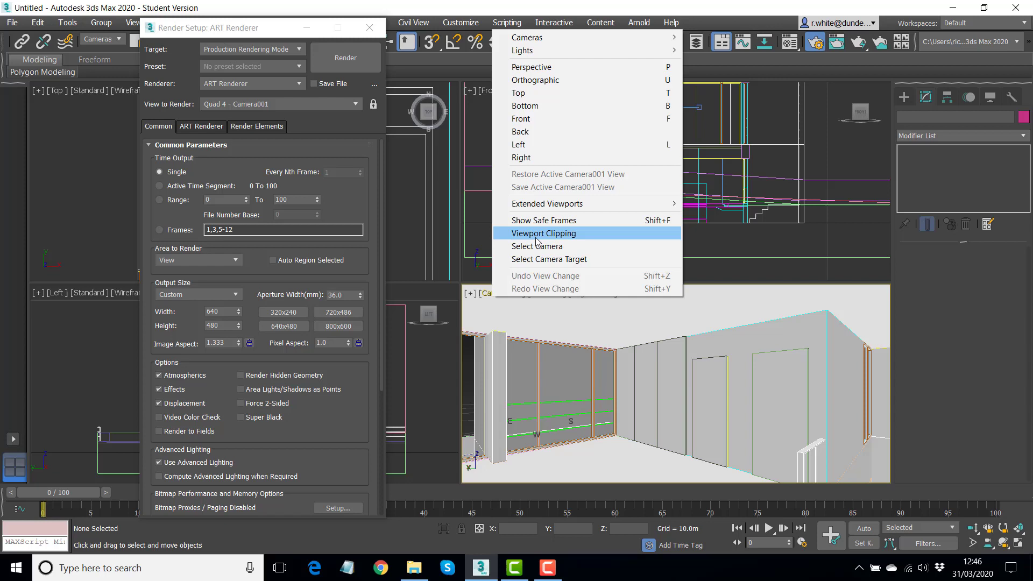
Enable Force 2-Sided with output size 1200 by 600 in the Common settings.
click(543, 233)
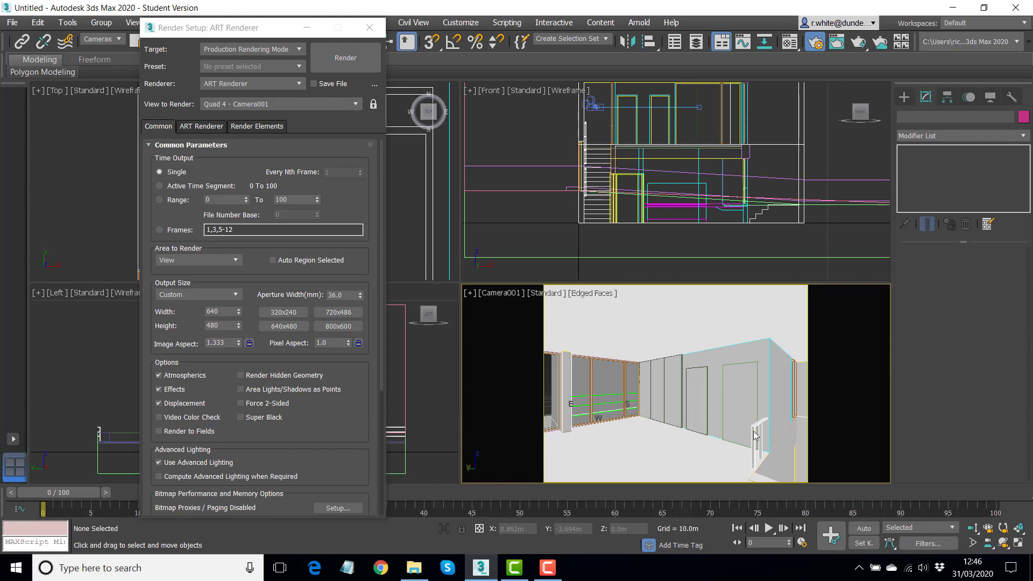
mouse_move(637, 351)
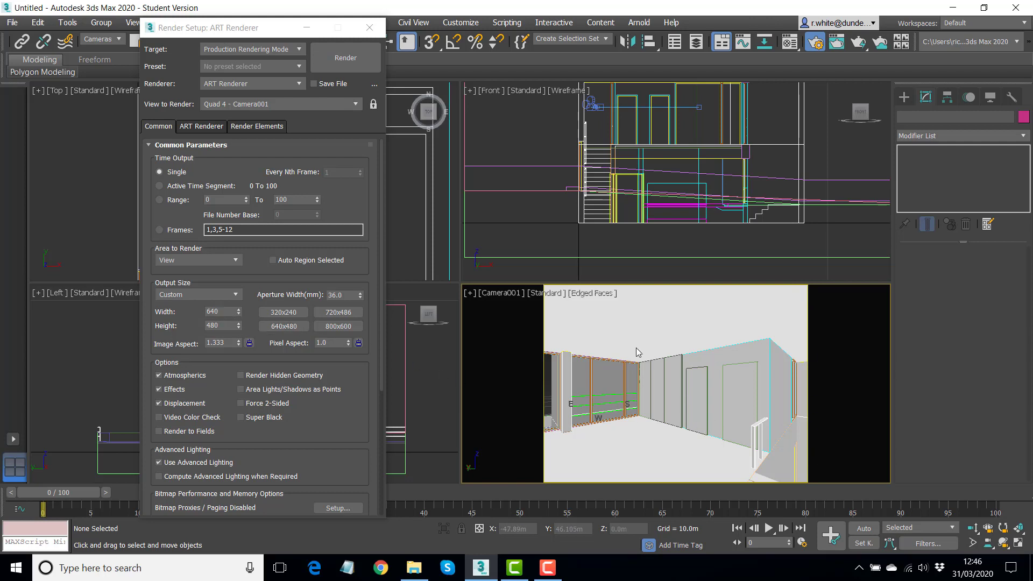
mouse_move(587, 458)
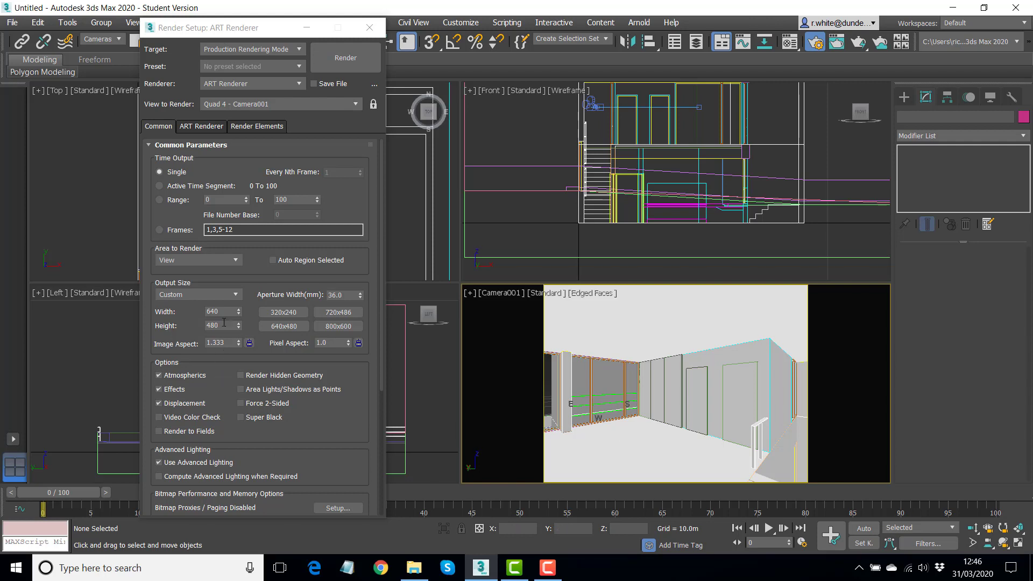
triple_click(222, 311)
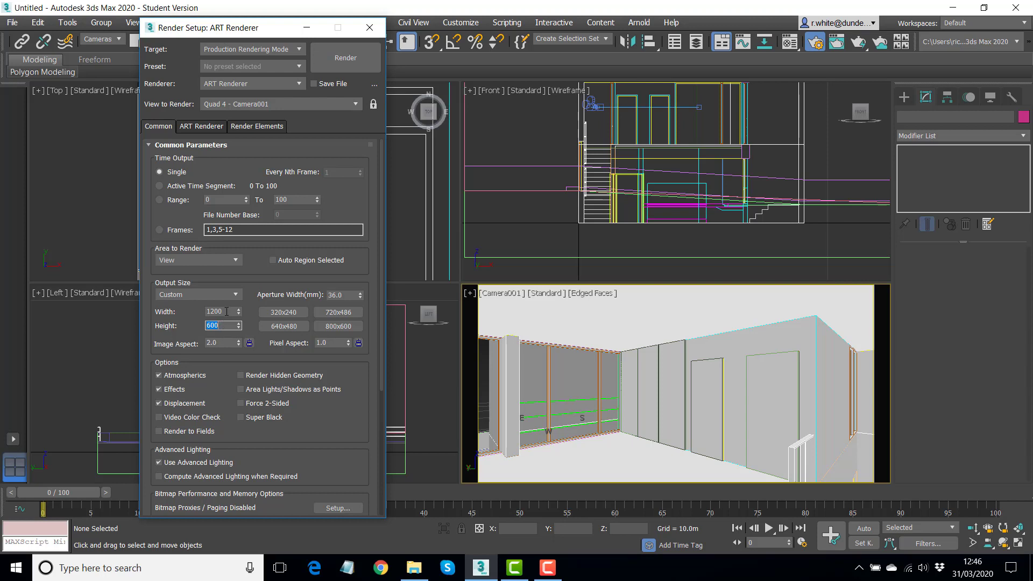
mouse_move(285, 288)
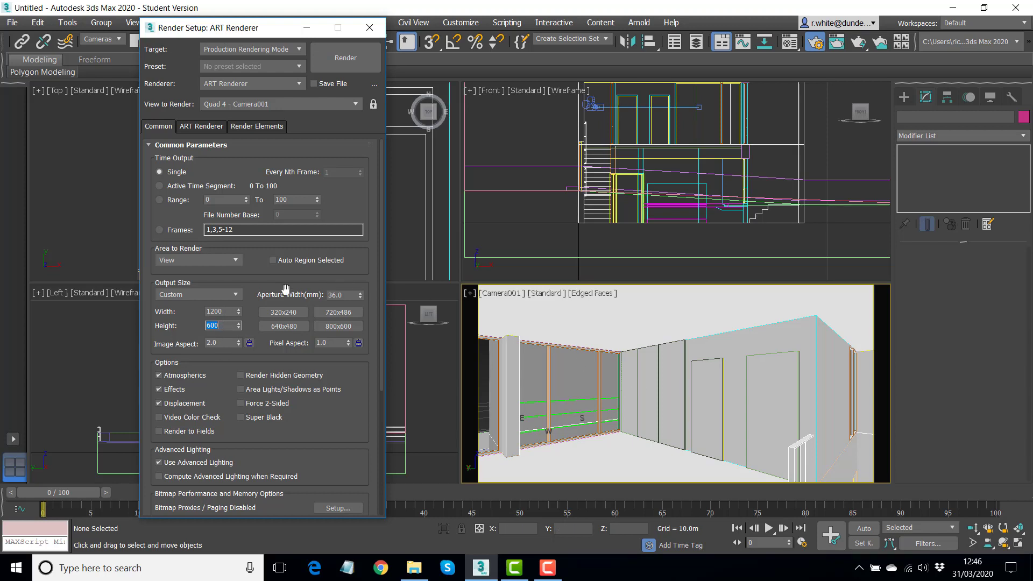
mouse_move(532, 405)
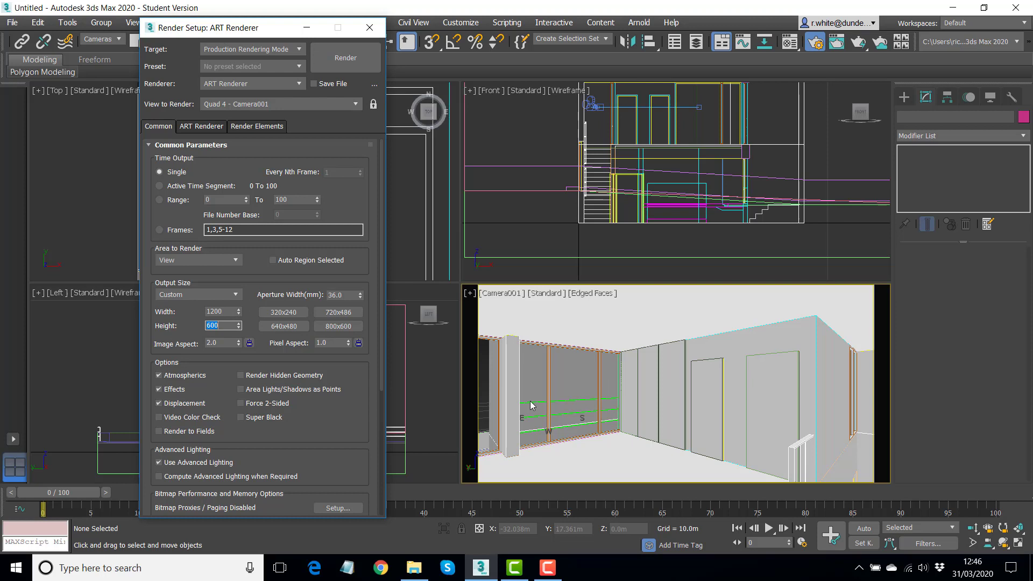
mouse_move(686, 313)
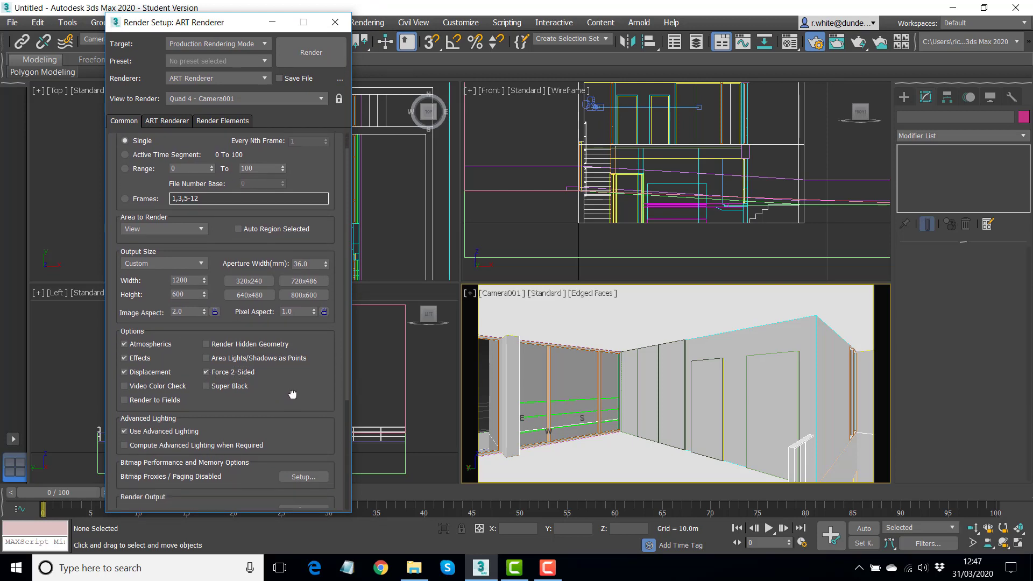
scroll(down, 3)
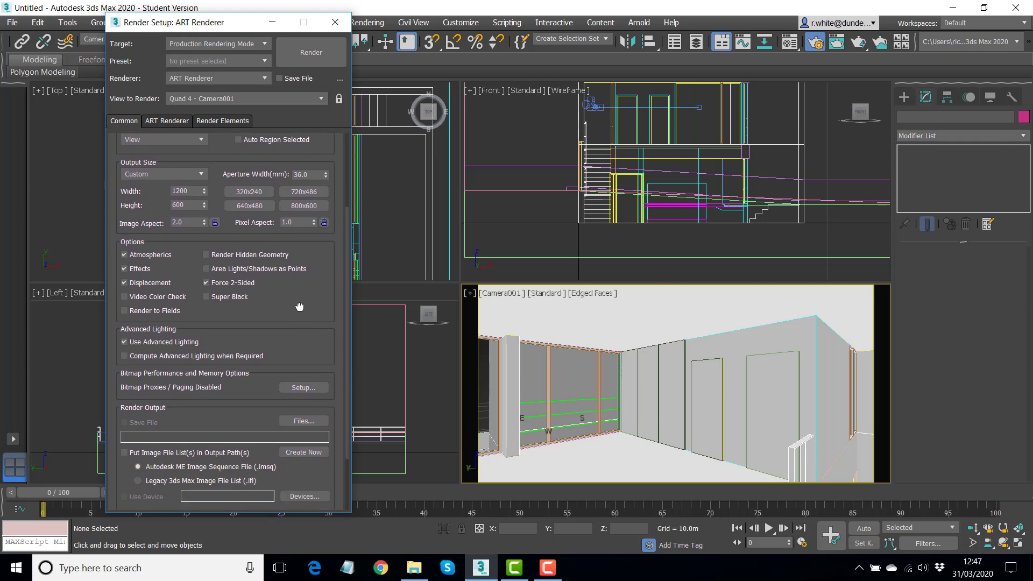
scroll(down, 3)
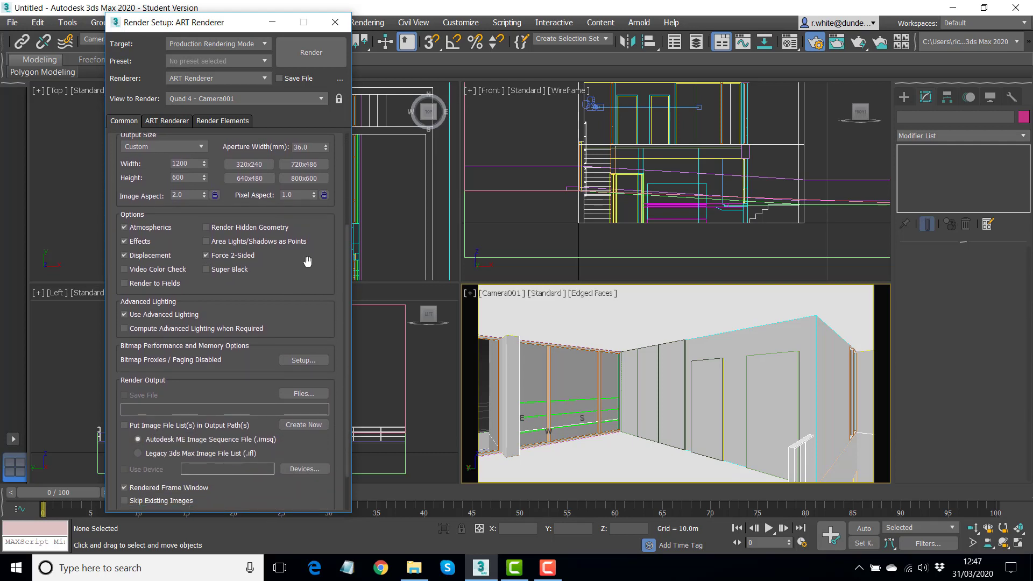
mouse_move(292, 265)
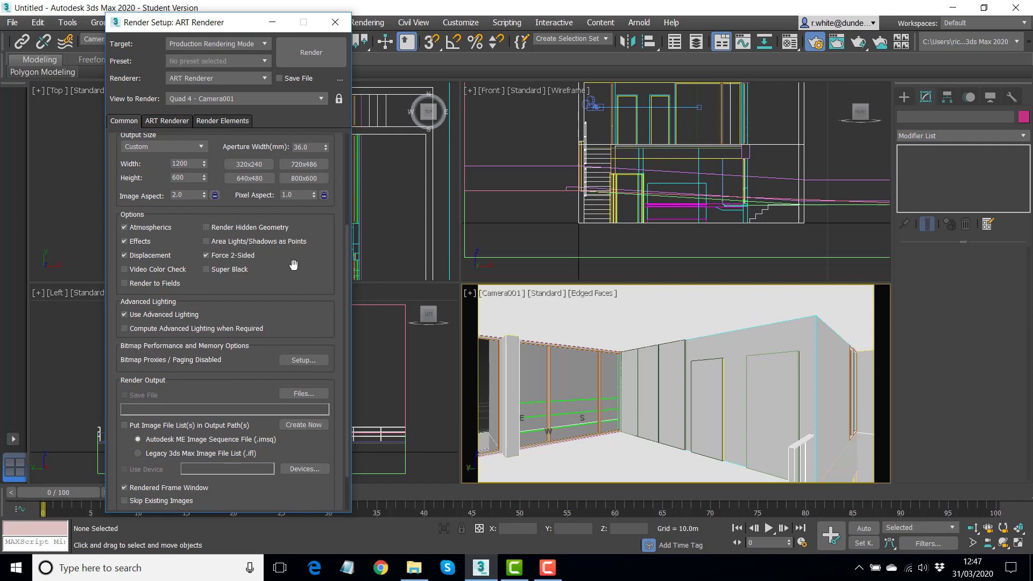
mouse_move(288, 275)
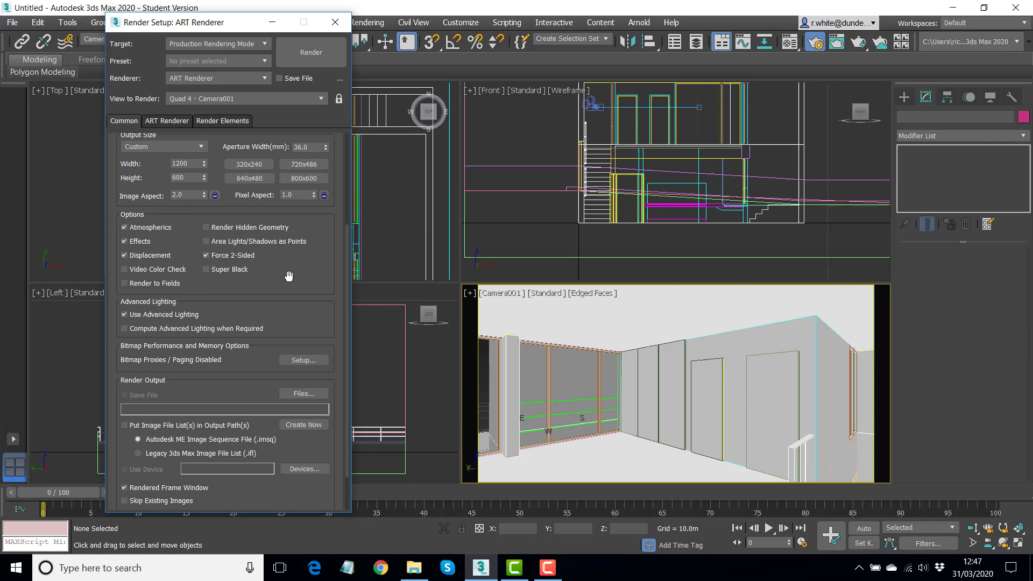
mouse_move(323, 400)
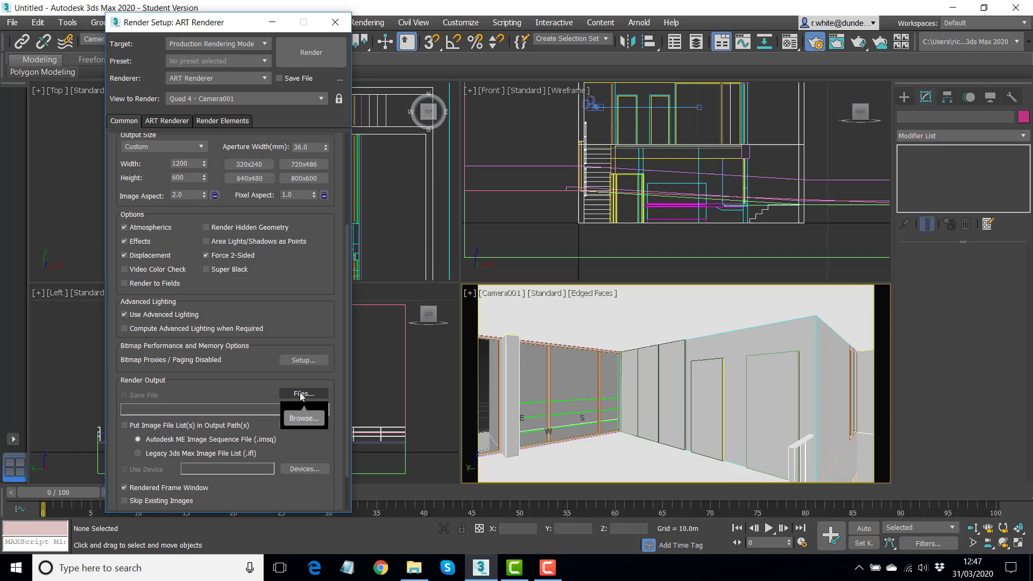
Set the render output file to LIVING SPACE on the Desktop as a TIF Image File.
click(303, 394)
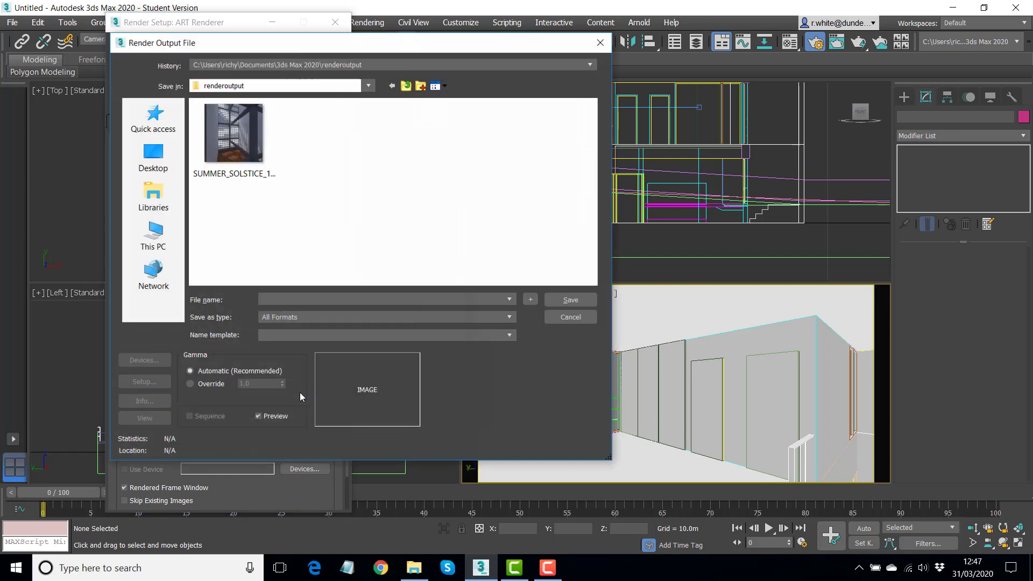
mouse_move(153, 155)
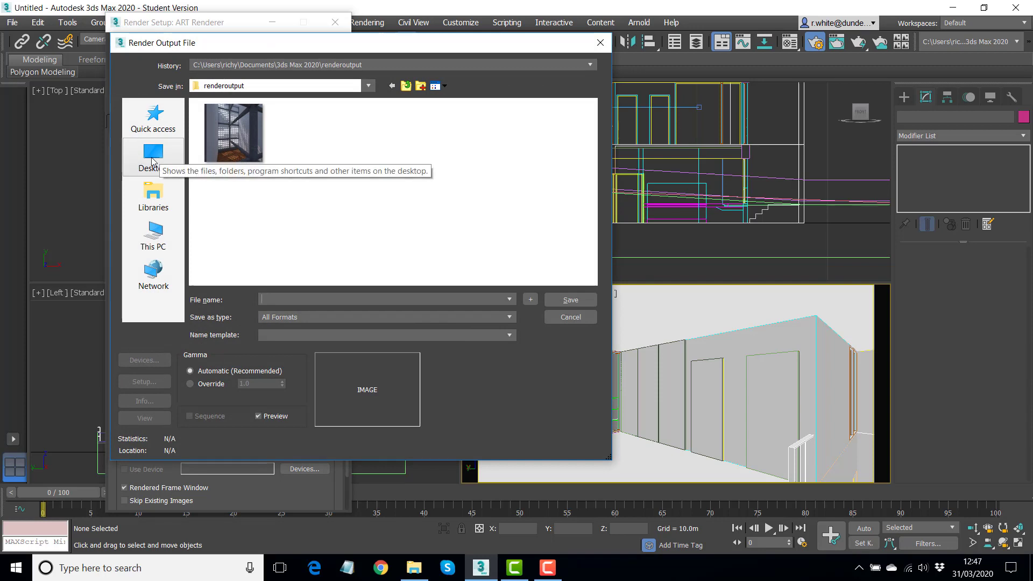
click(153, 157)
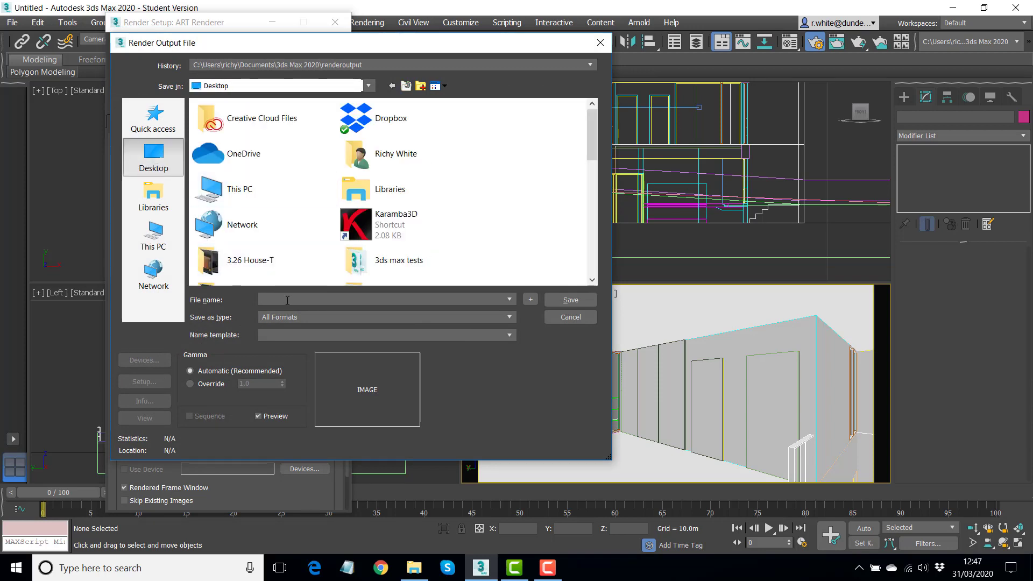
text(Li)
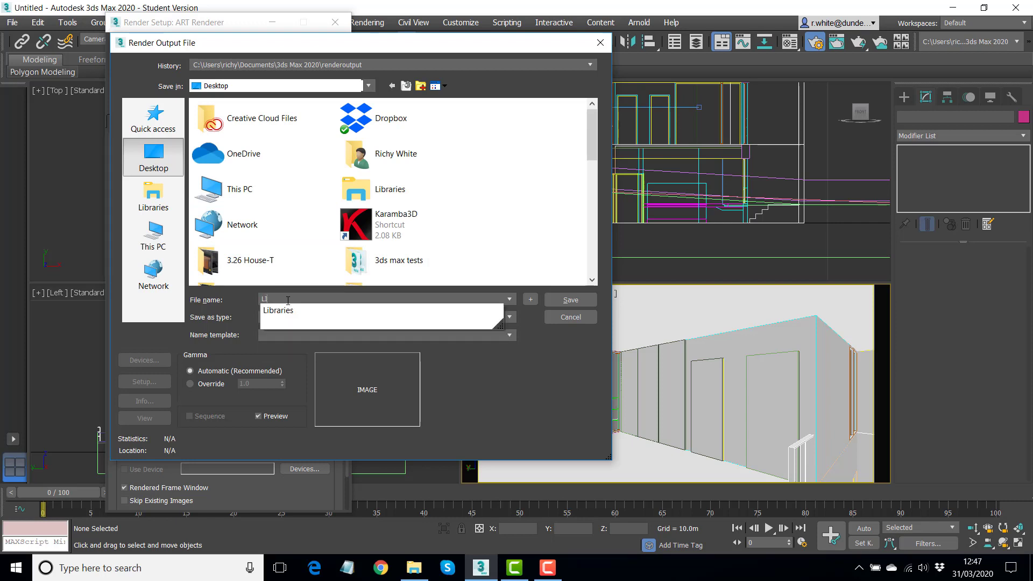
text(LIVING SPAVE)
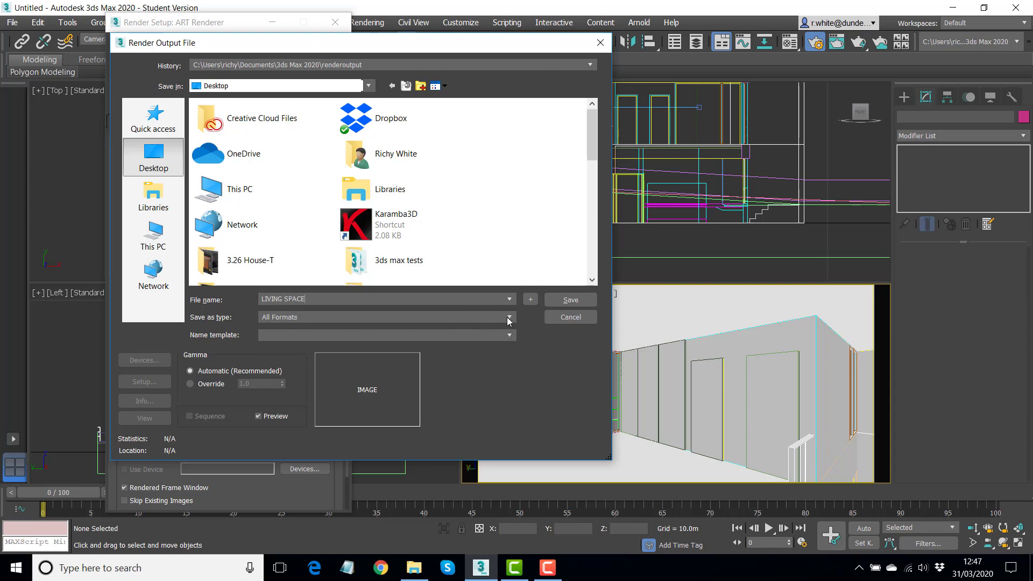
click(507, 316)
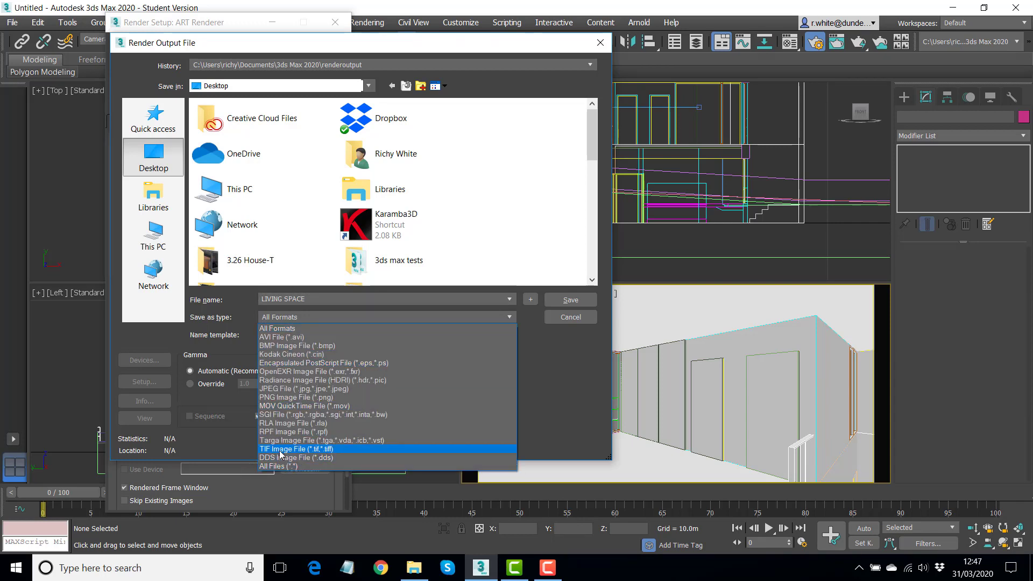
click(297, 449)
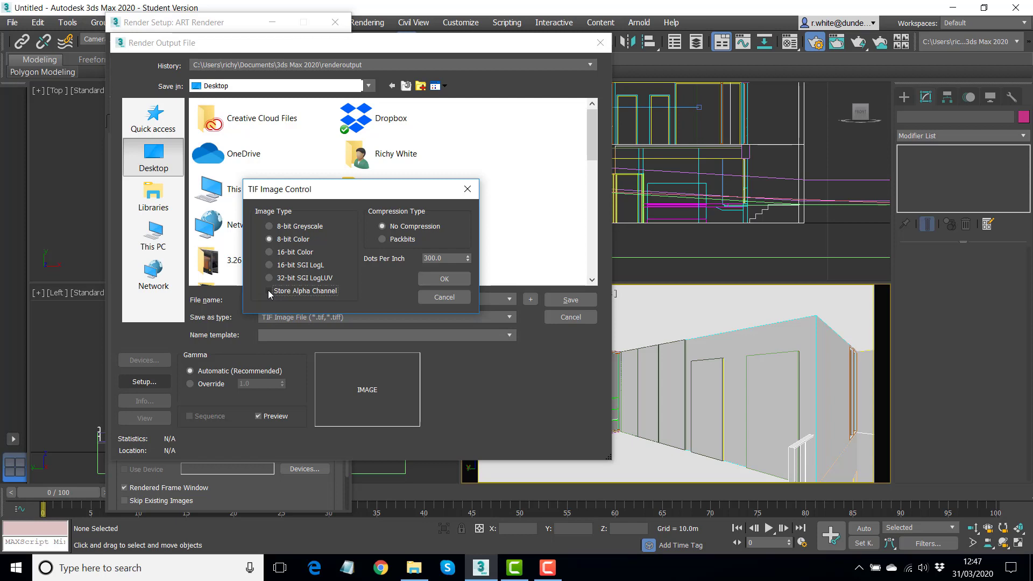
Keep Store Alpha Channel in the TIF options and save the output file.
click(268, 291)
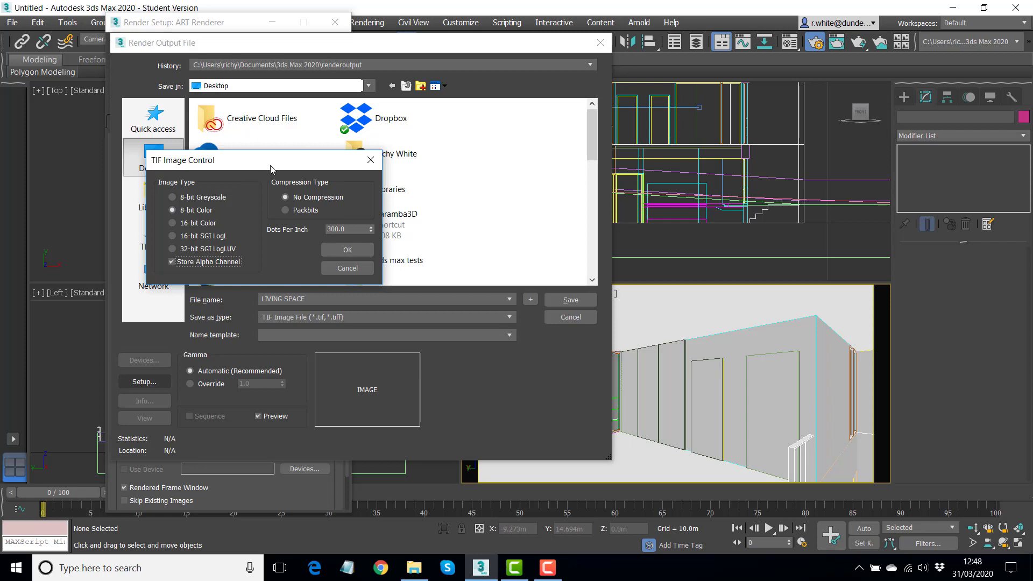
drag(184, 160, 105, 145)
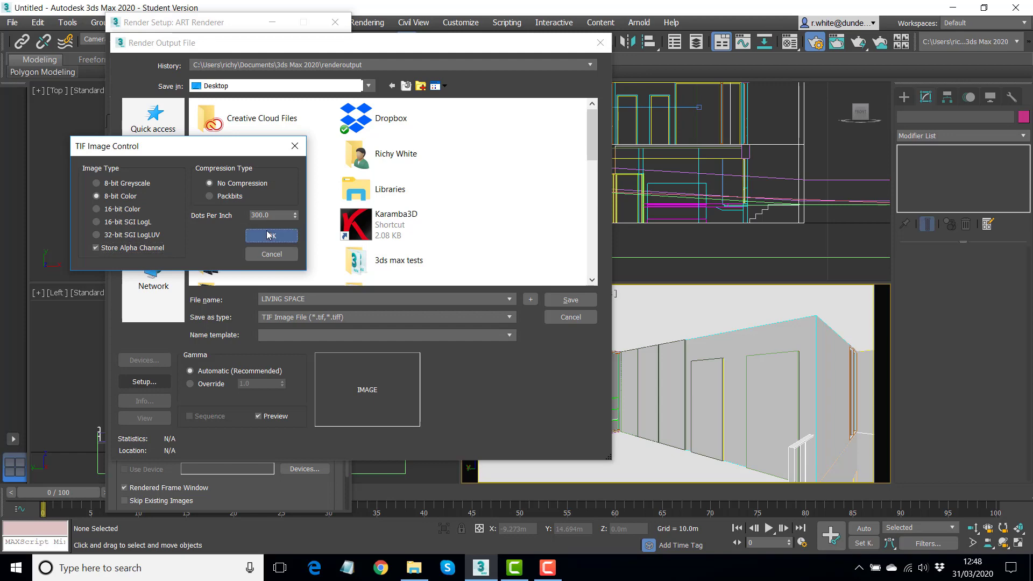
click(271, 236)
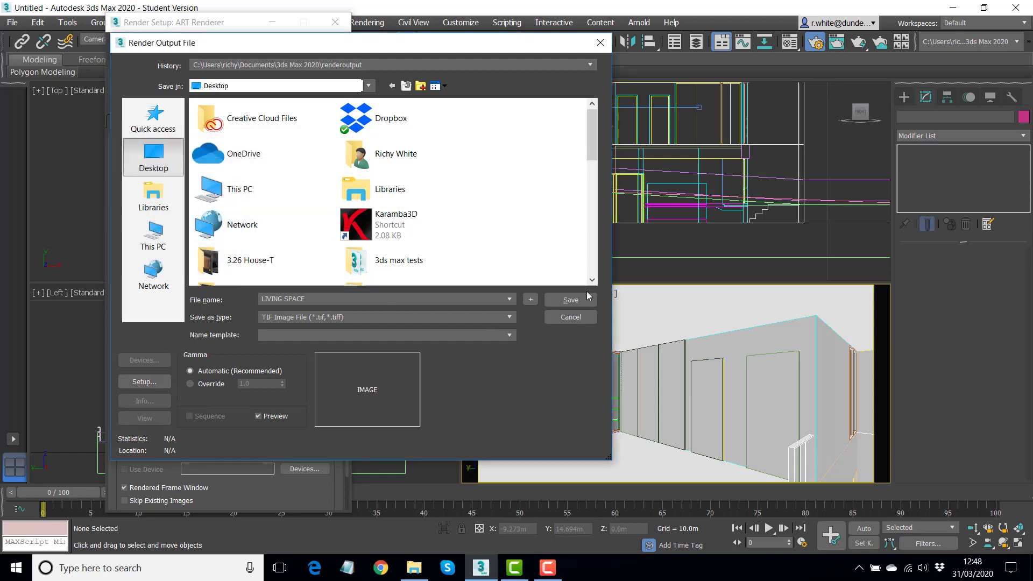
click(568, 300)
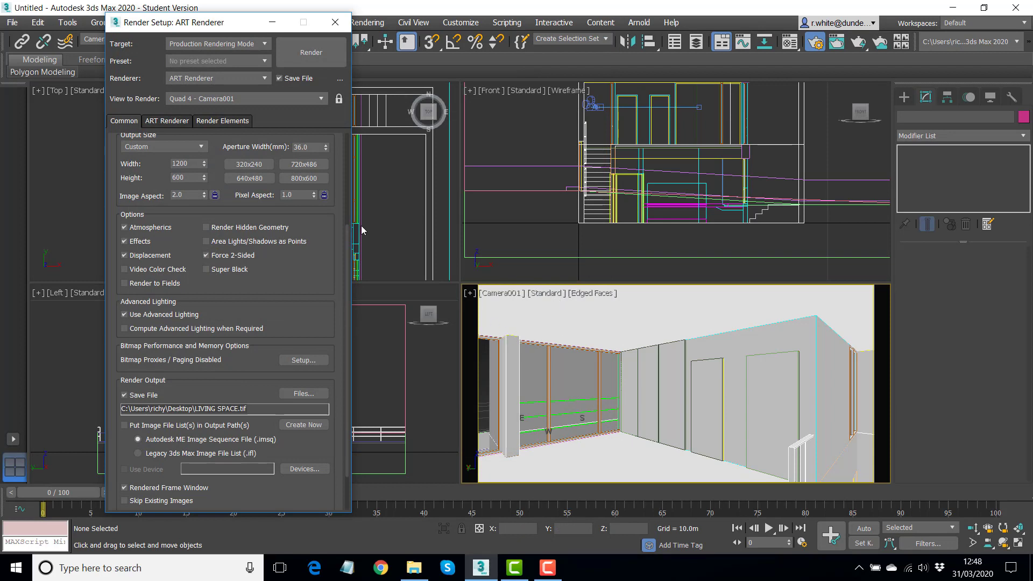
mouse_move(716, 330)
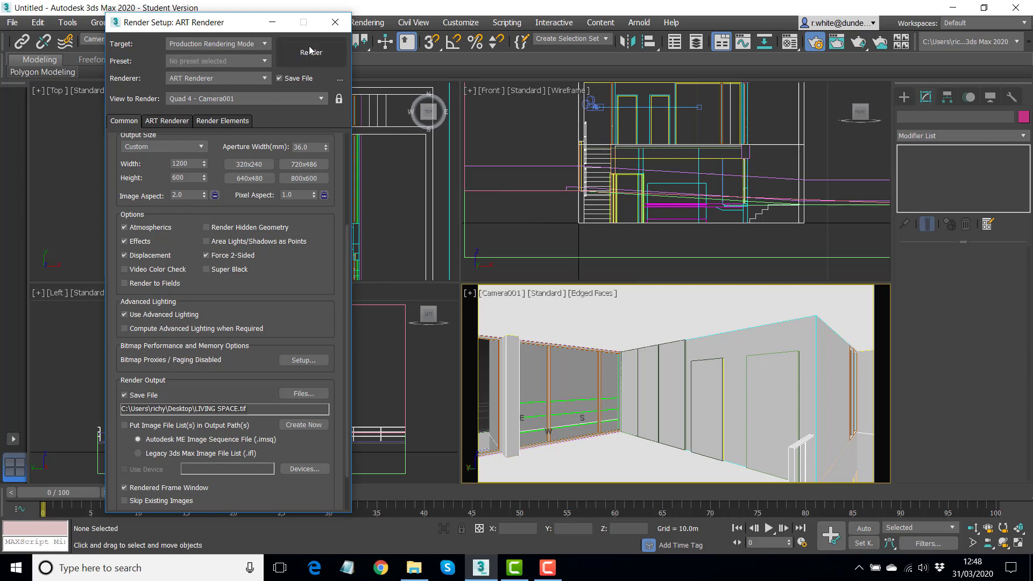
mouse_move(829, 130)
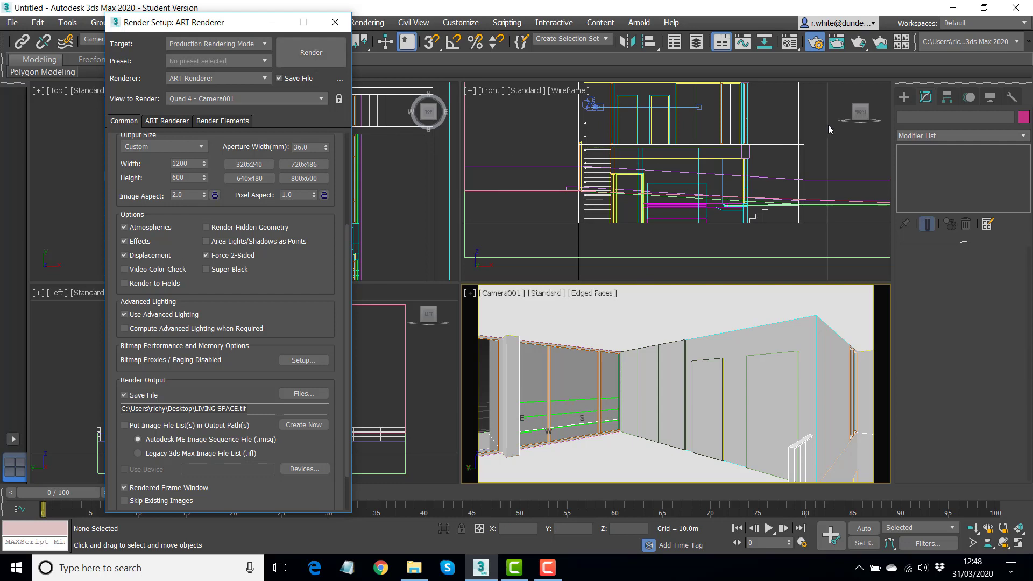
mouse_move(858, 42)
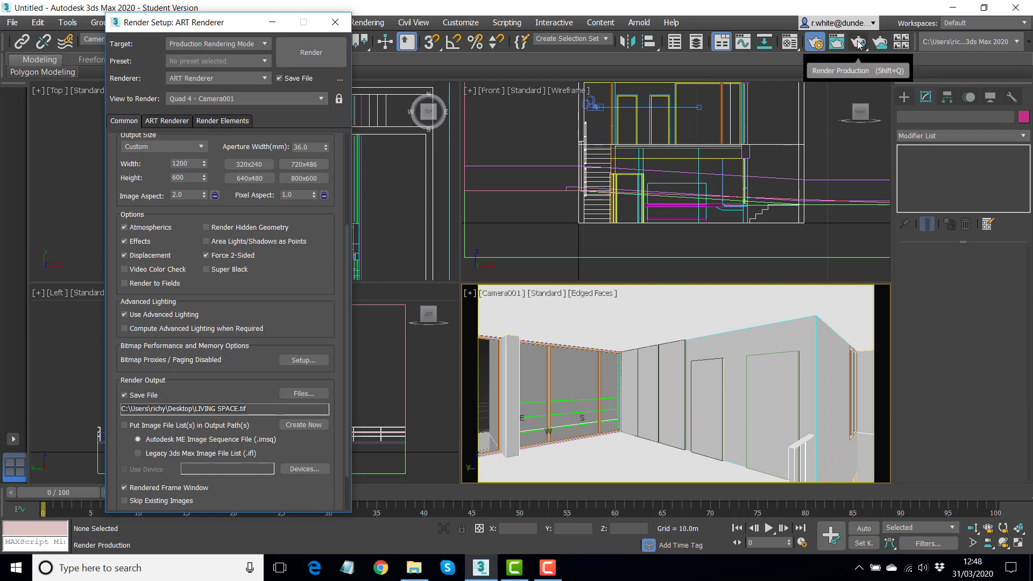
mouse_move(879, 42)
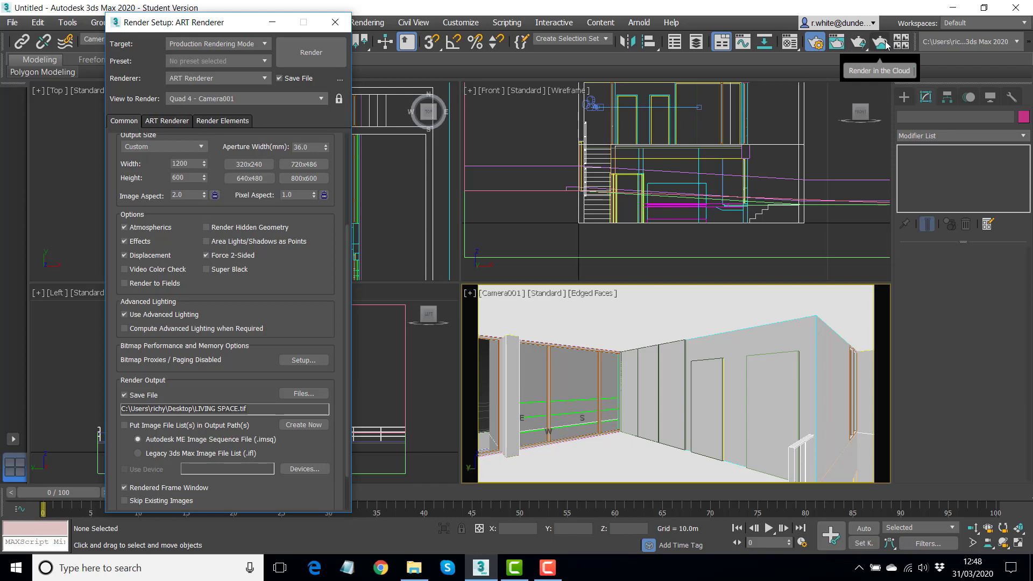
mouse_move(884, 42)
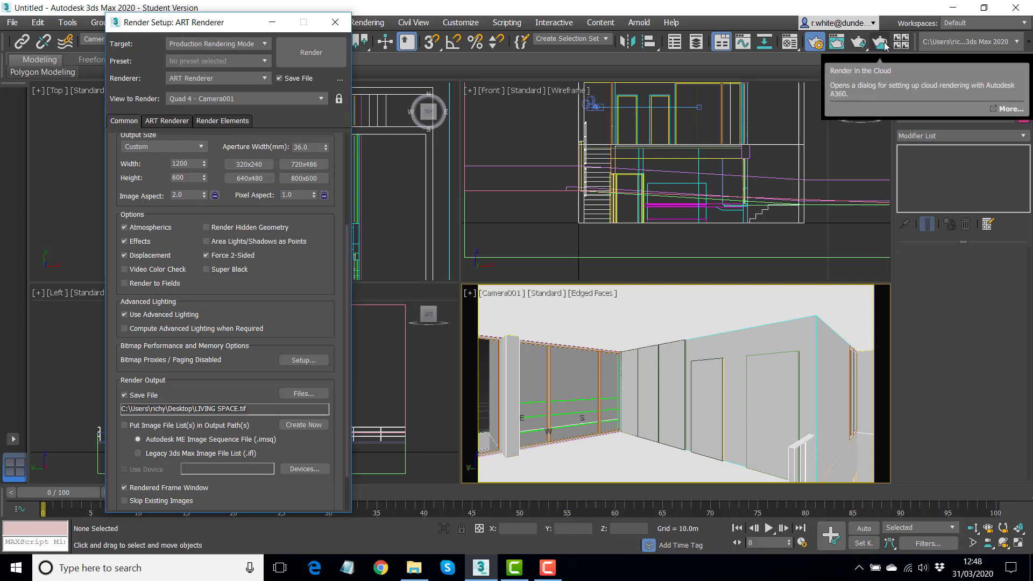
mouse_move(323, 63)
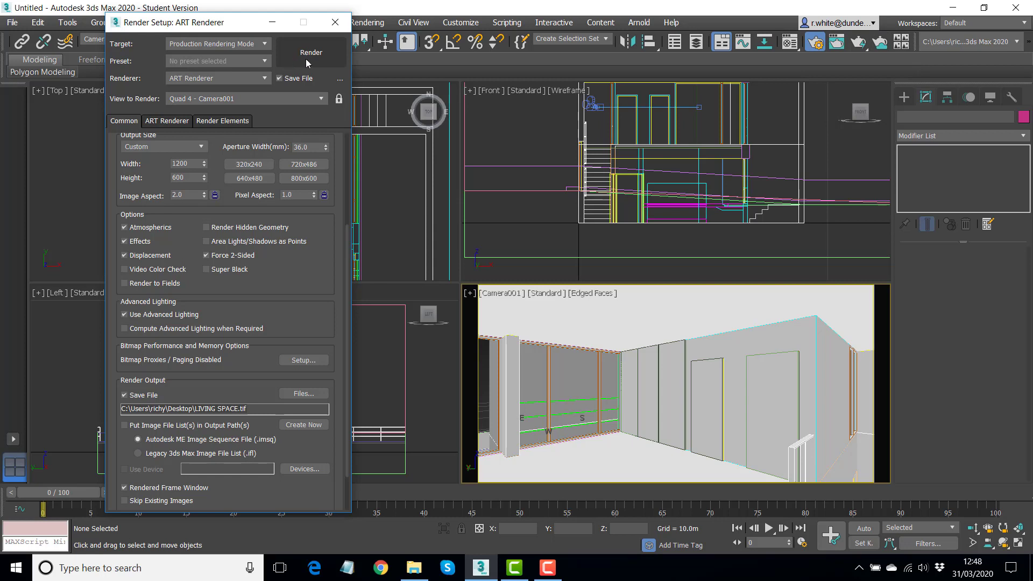
mouse_move(881, 42)
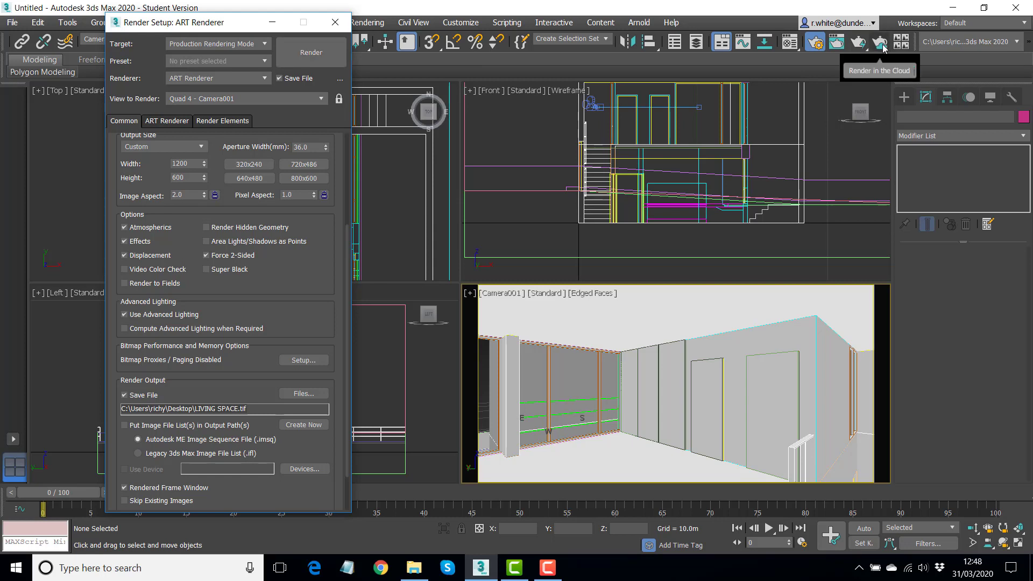
mouse_move(858, 44)
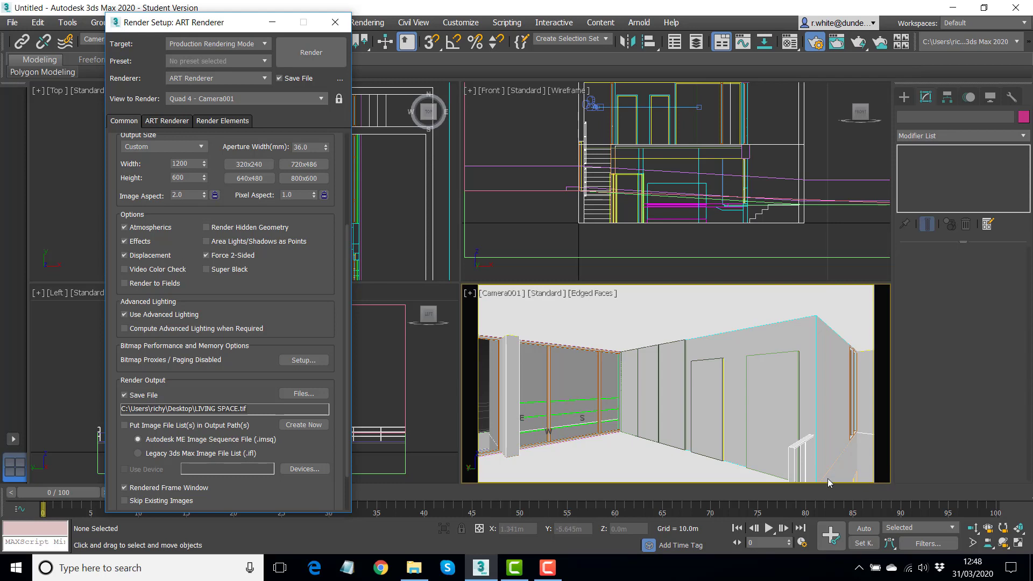
mouse_move(860, 292)
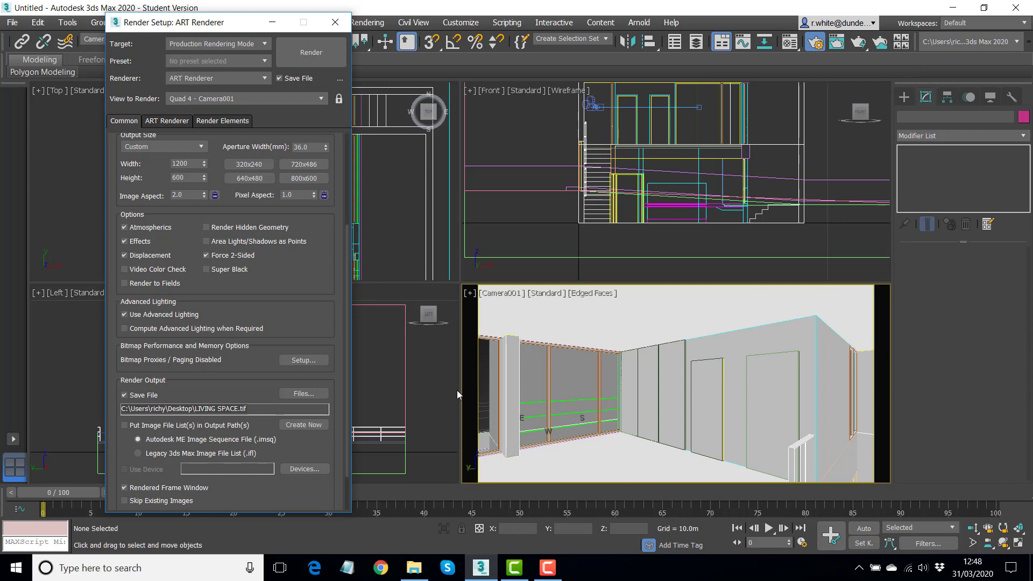
mouse_move(830, 494)
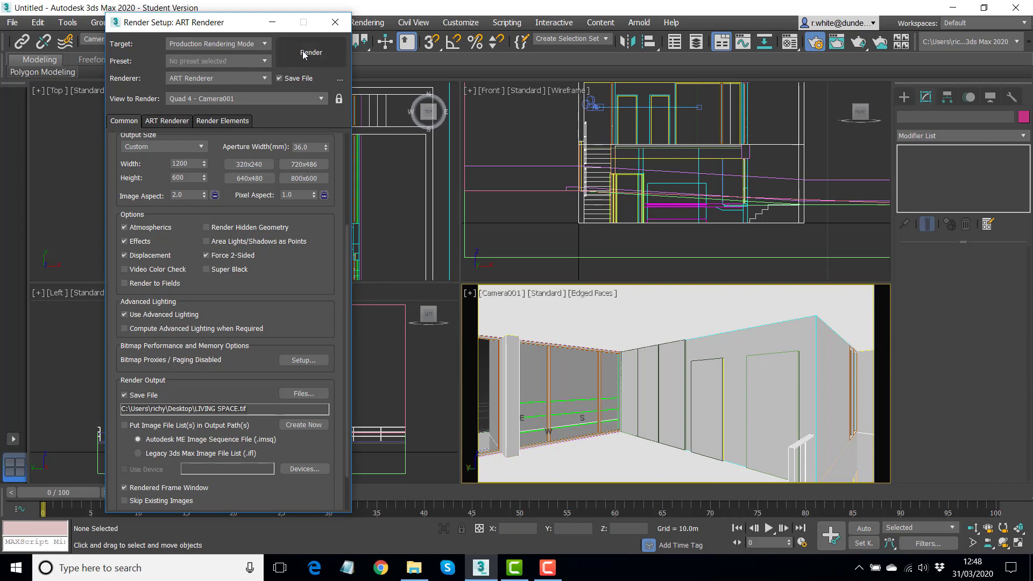
Render the camera view, then close the all-white Rendered Frame Window.
click(310, 52)
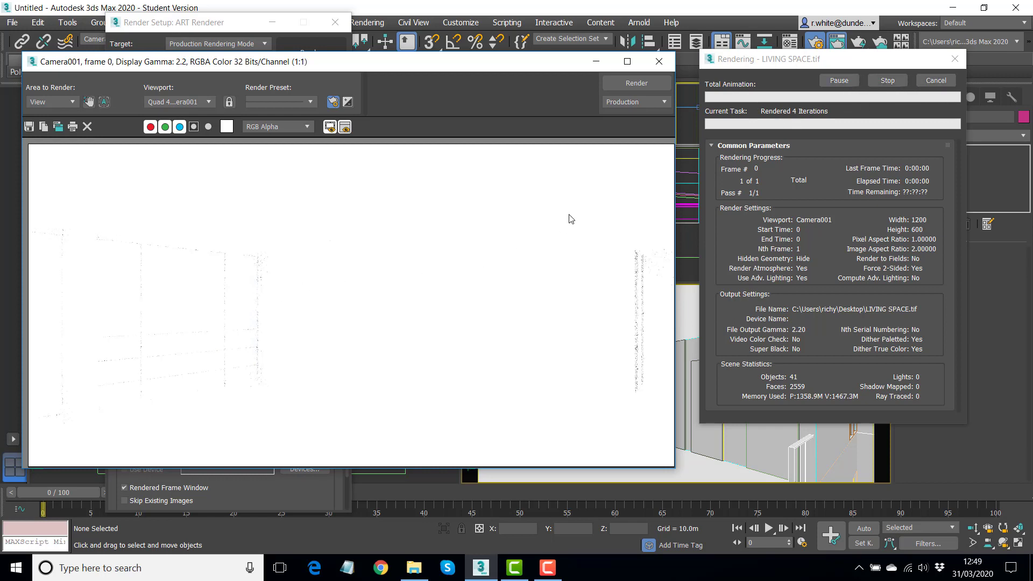
mouse_move(888, 81)
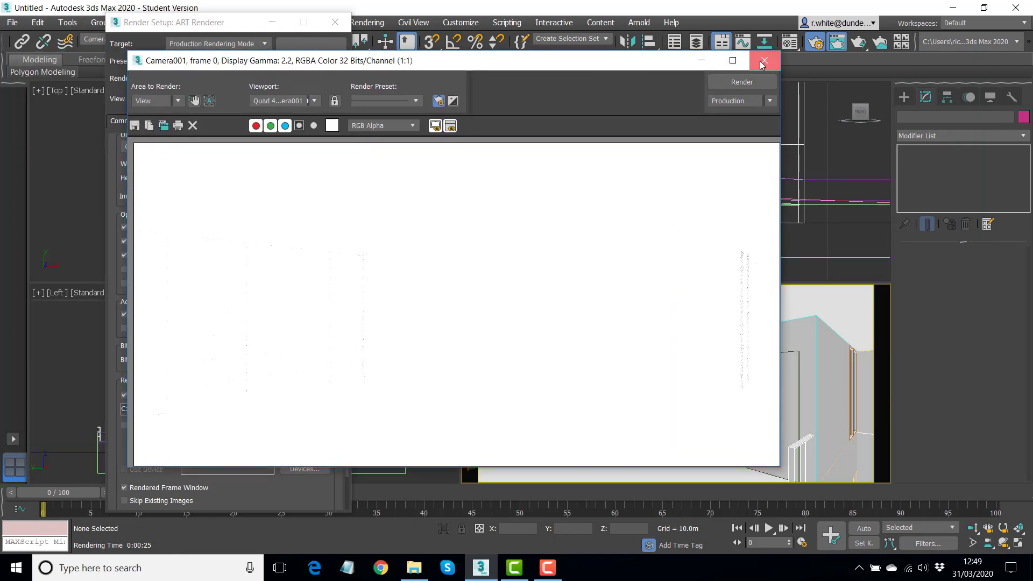
click(764, 60)
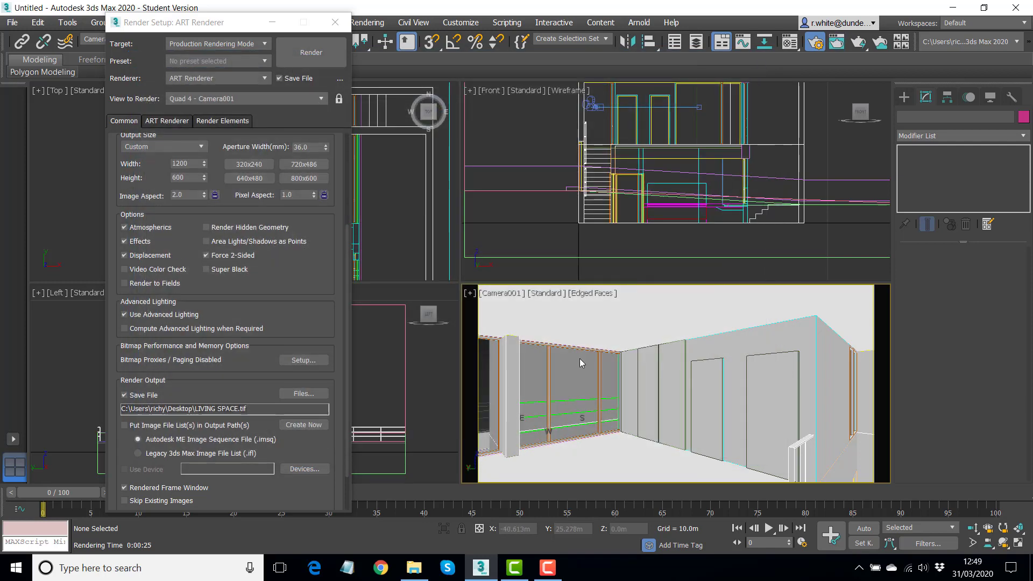
mouse_move(584, 357)
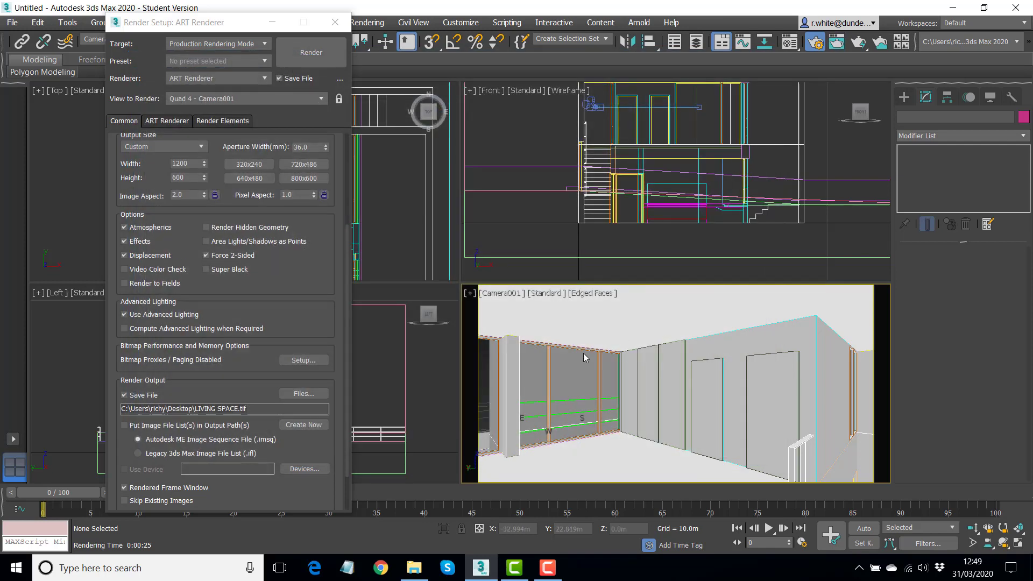
mouse_move(611, 359)
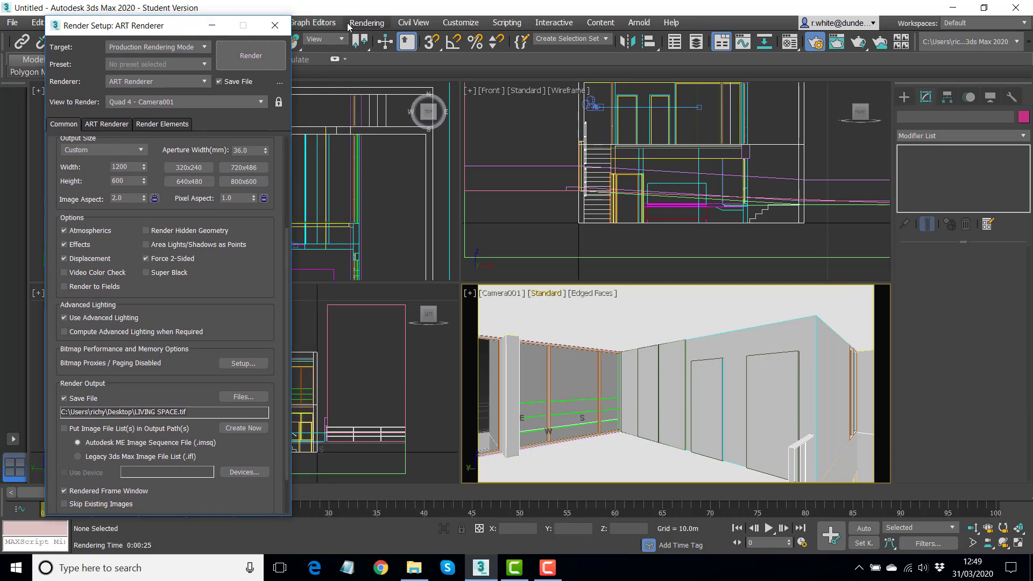
Via Rendering > Exposure Control, replace the 6.0 EV Exposure Value with 14.0 EV.
click(366, 23)
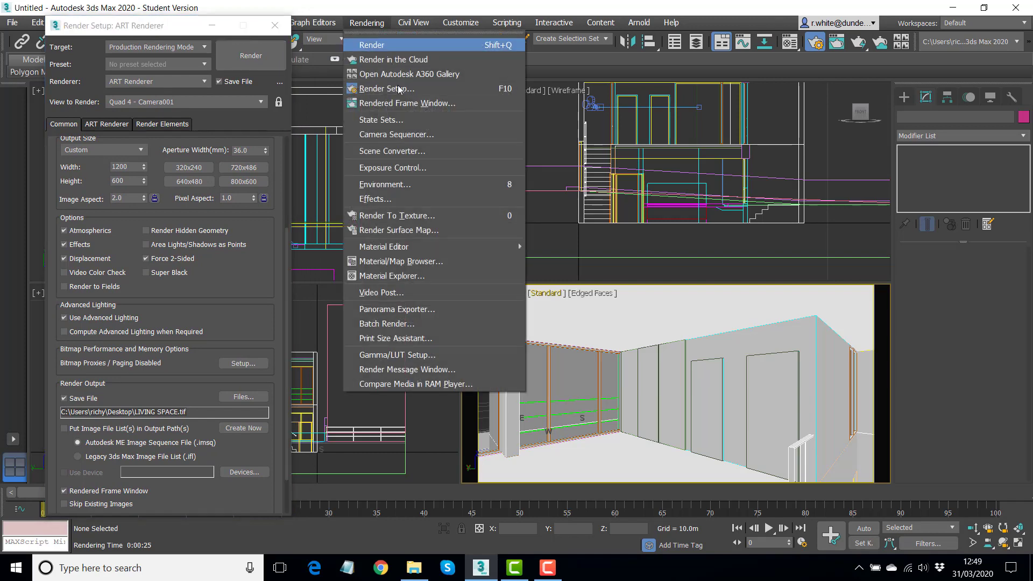
mouse_move(392, 168)
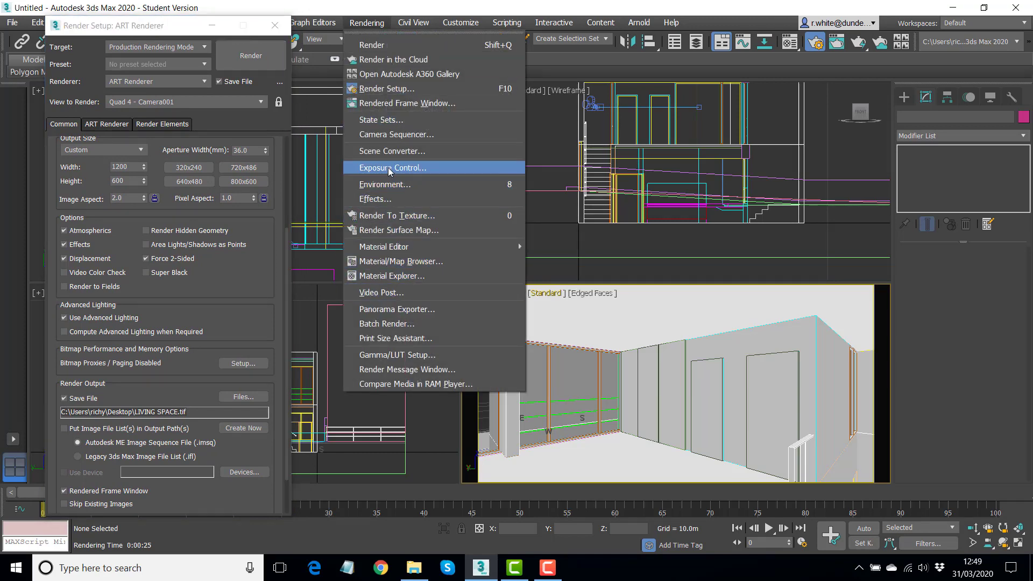
click(393, 168)
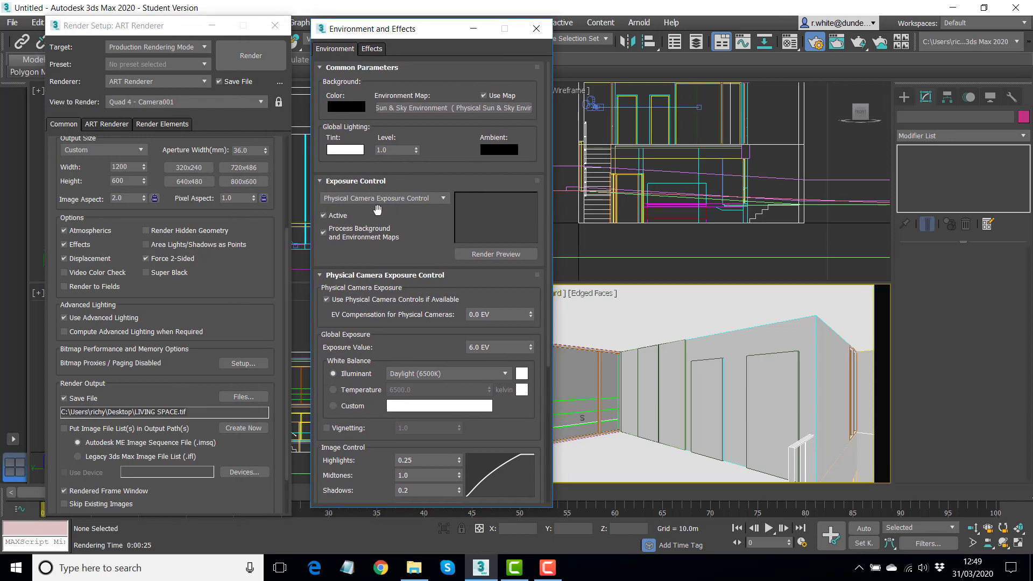
mouse_move(363, 344)
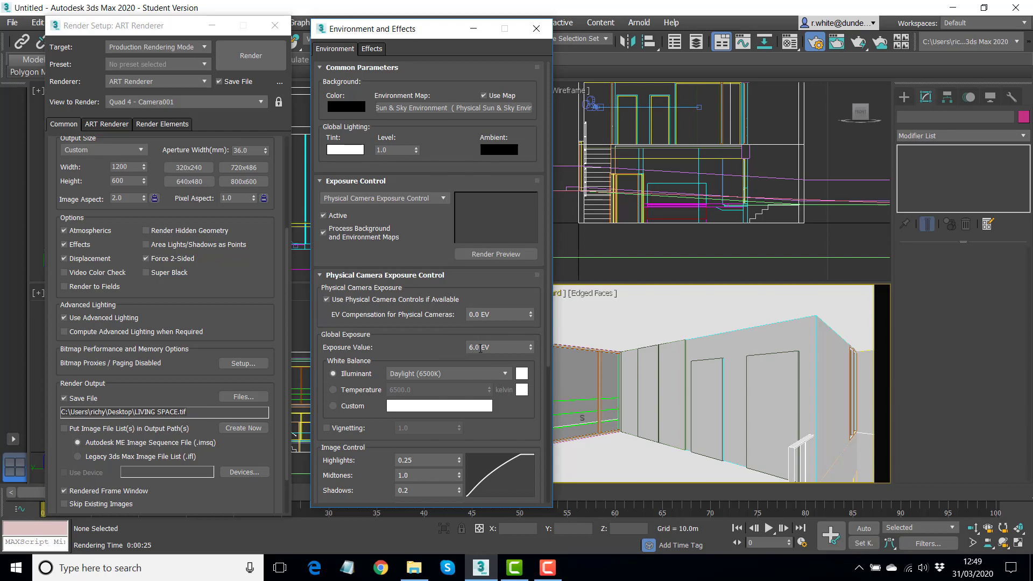
triple_click(495, 348)
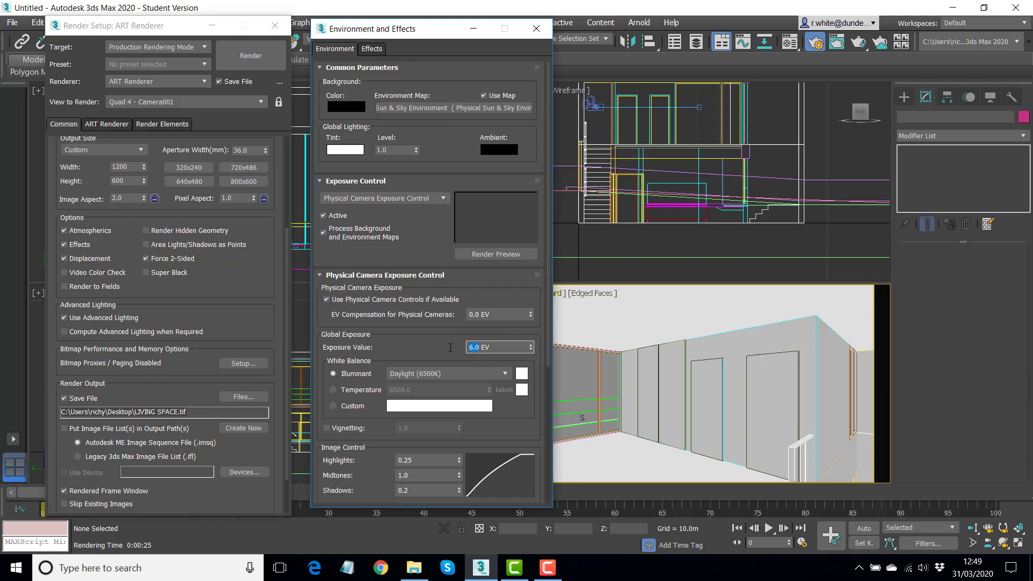
mouse_move(451, 336)
text(14)
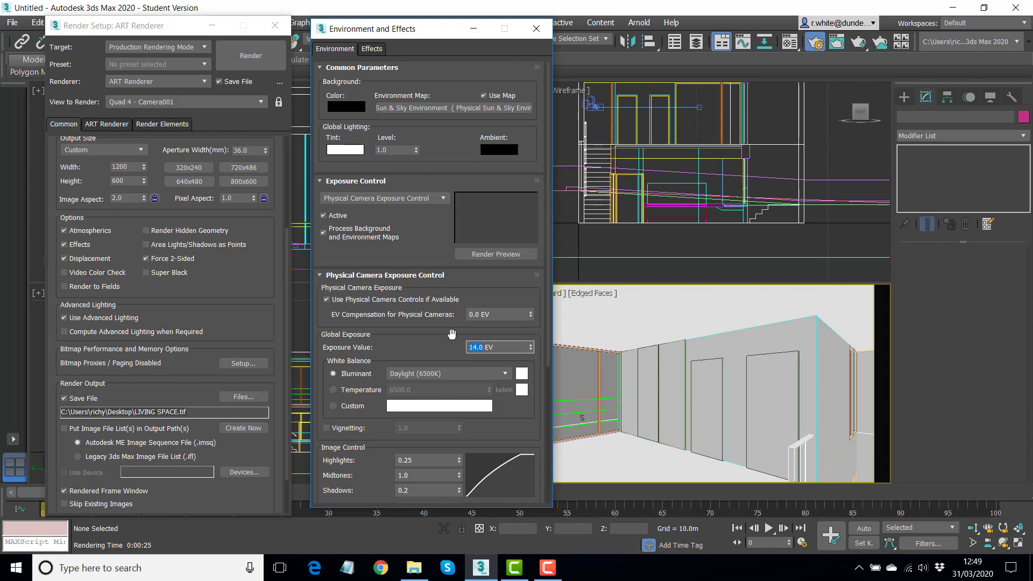
mouse_move(251, 55)
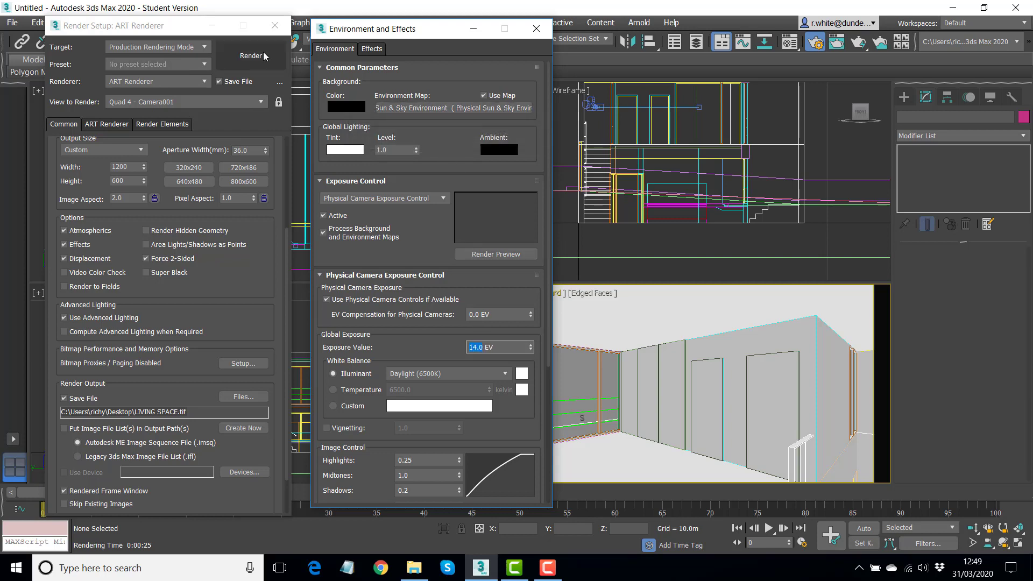
mouse_move(249, 59)
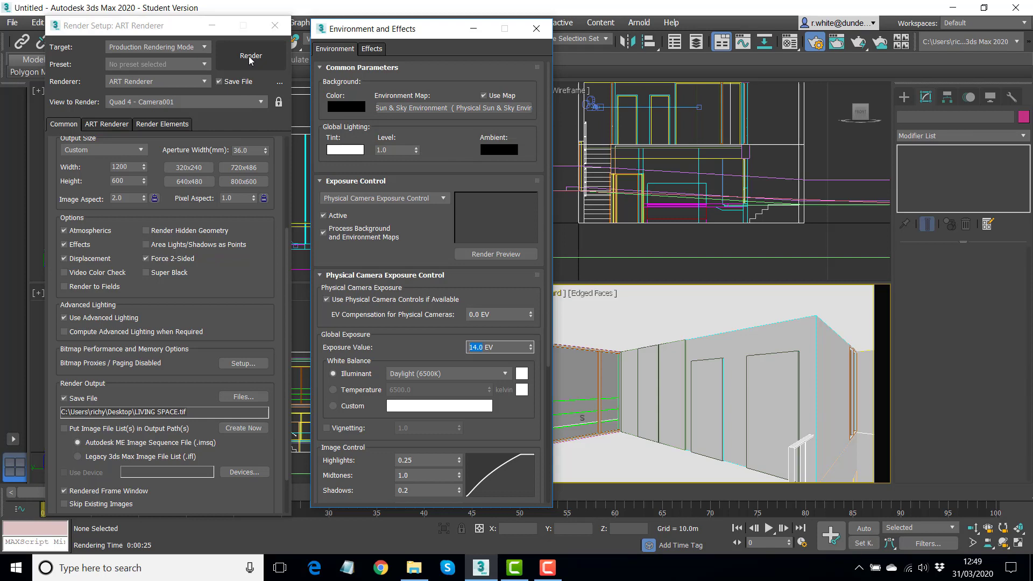
Re-render at 14 EV and confirm overwriting the existing LIVING SPACE.tif.
click(251, 54)
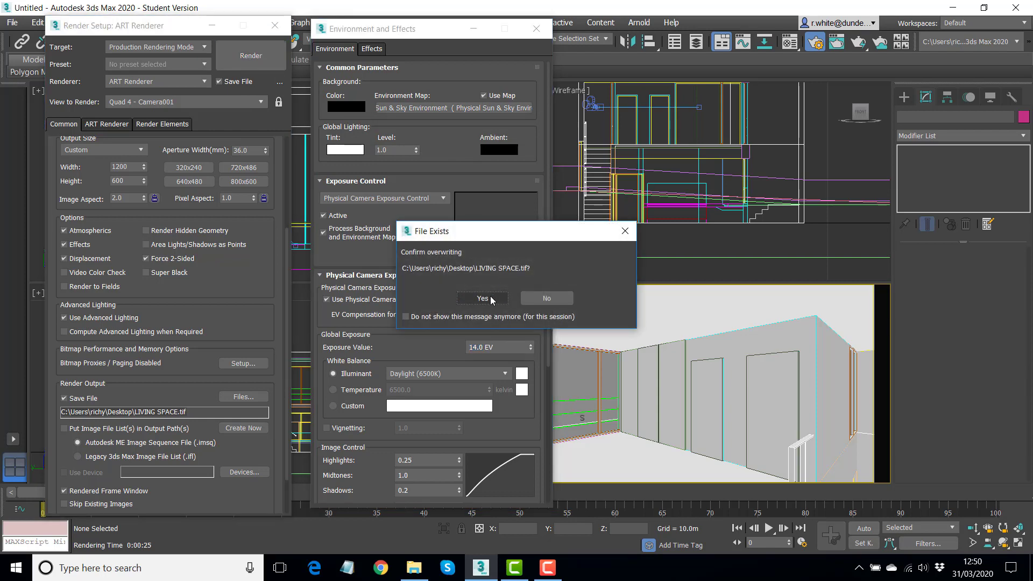
click(482, 298)
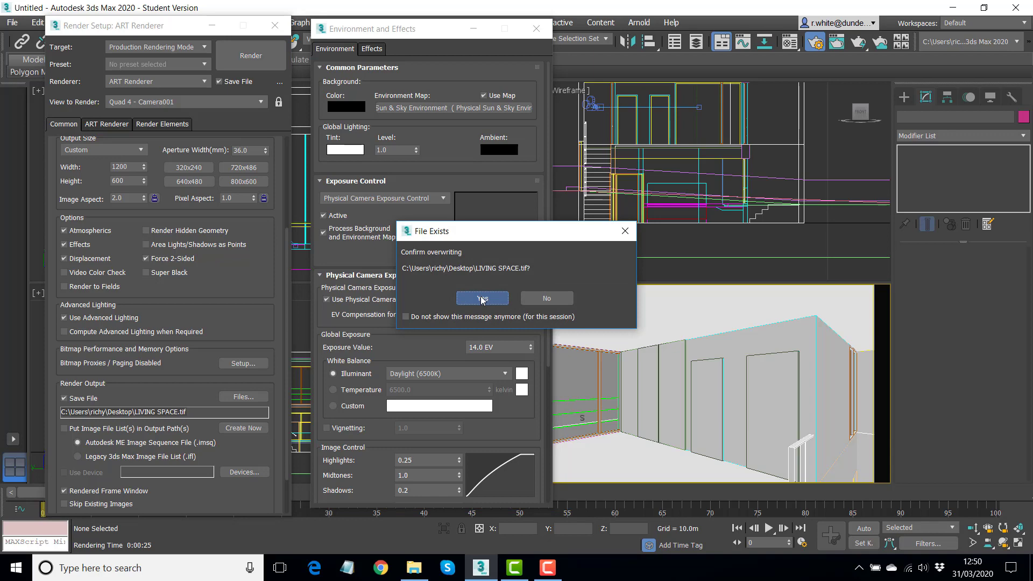
click(482, 298)
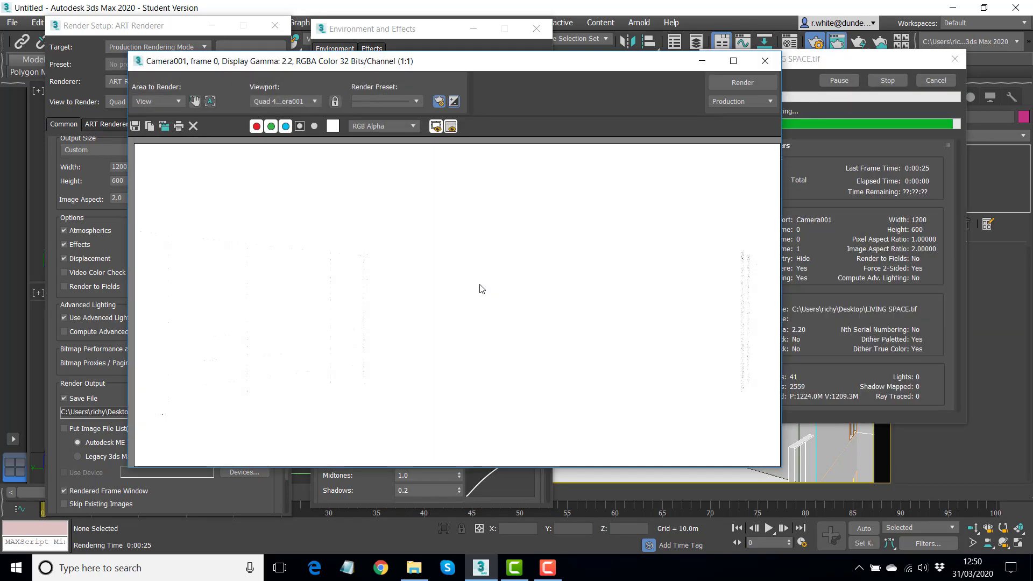
mouse_move(589, 264)
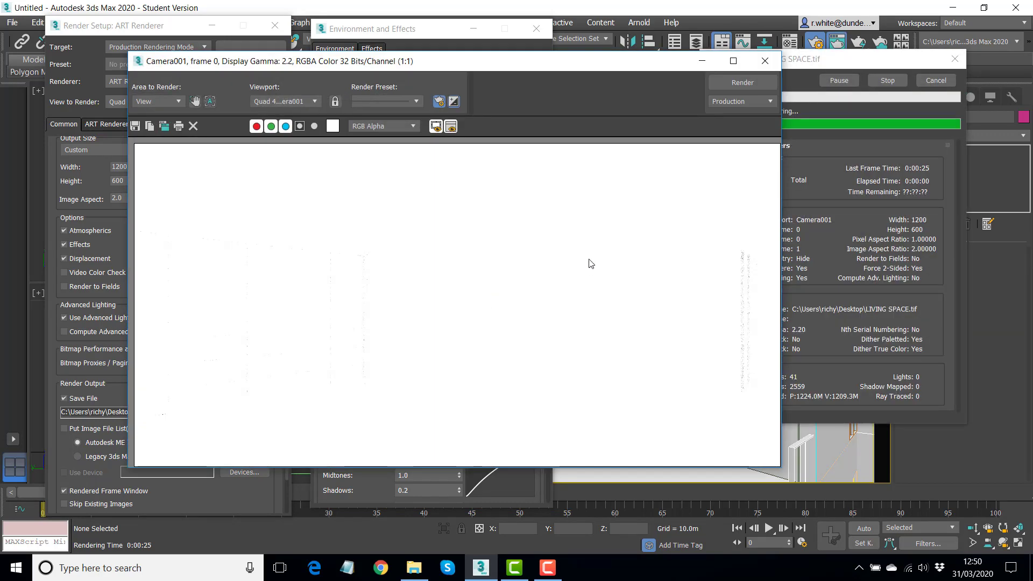
mouse_move(583, 264)
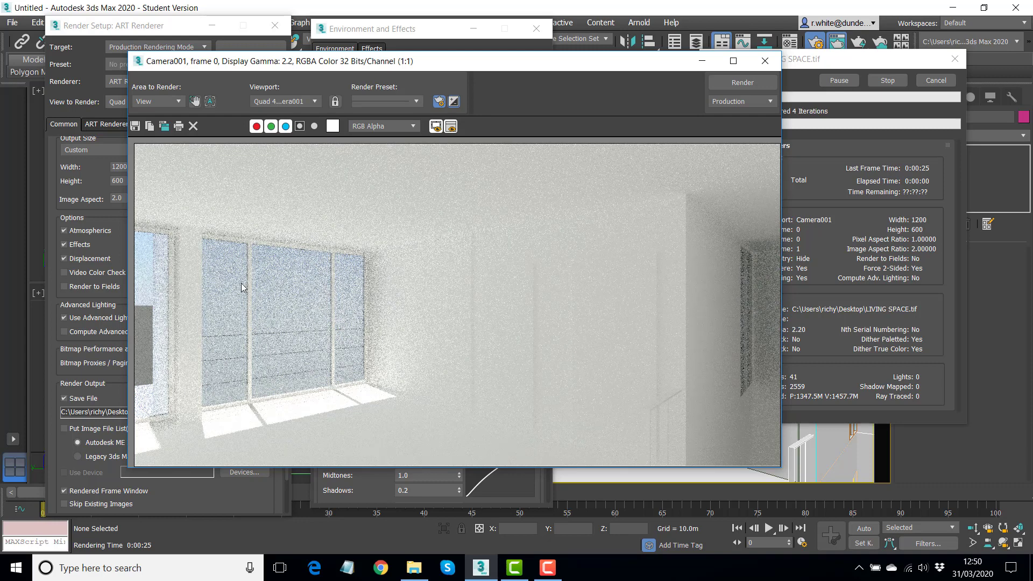
mouse_move(144, 328)
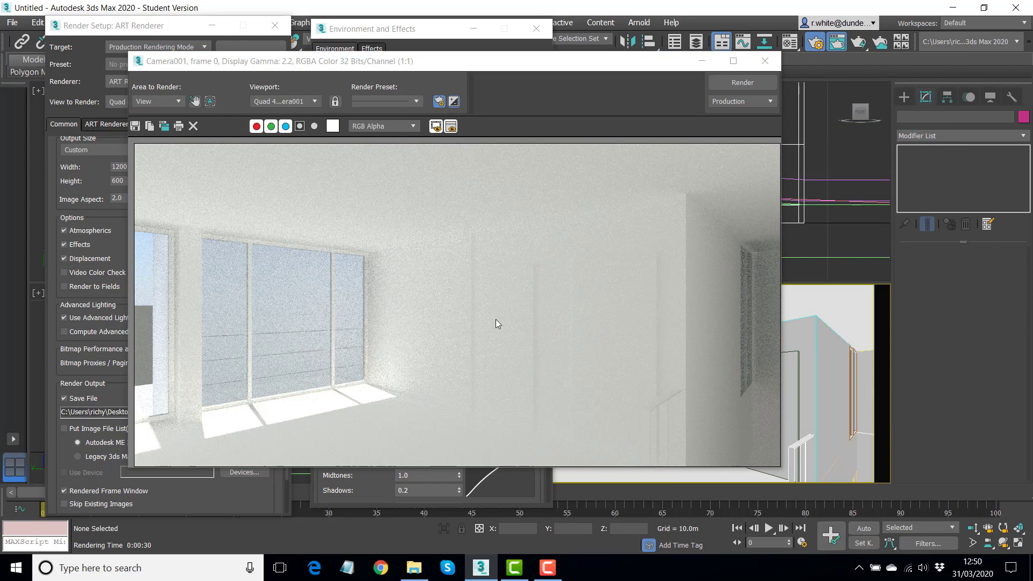
mouse_move(546, 59)
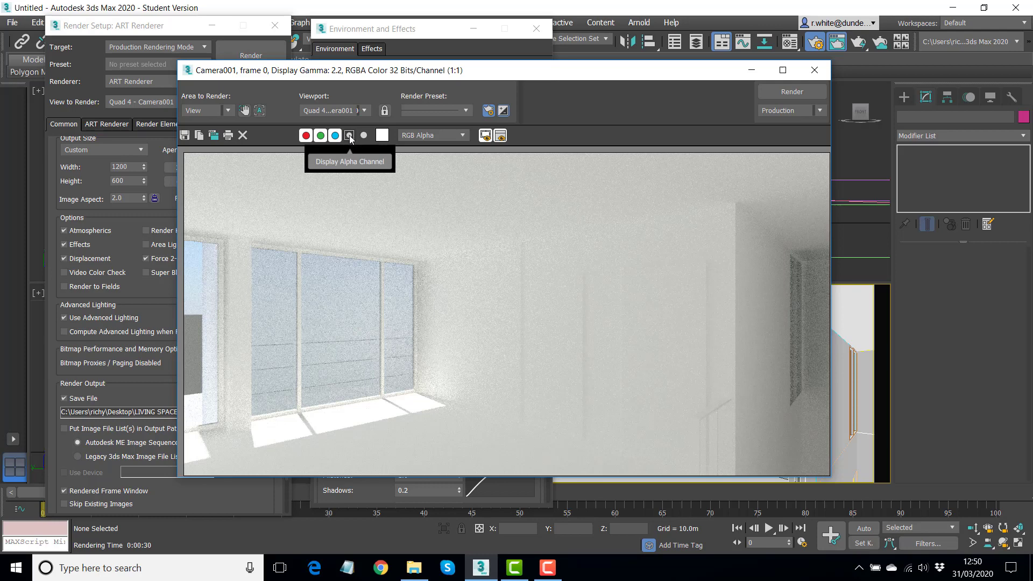
click(348, 136)
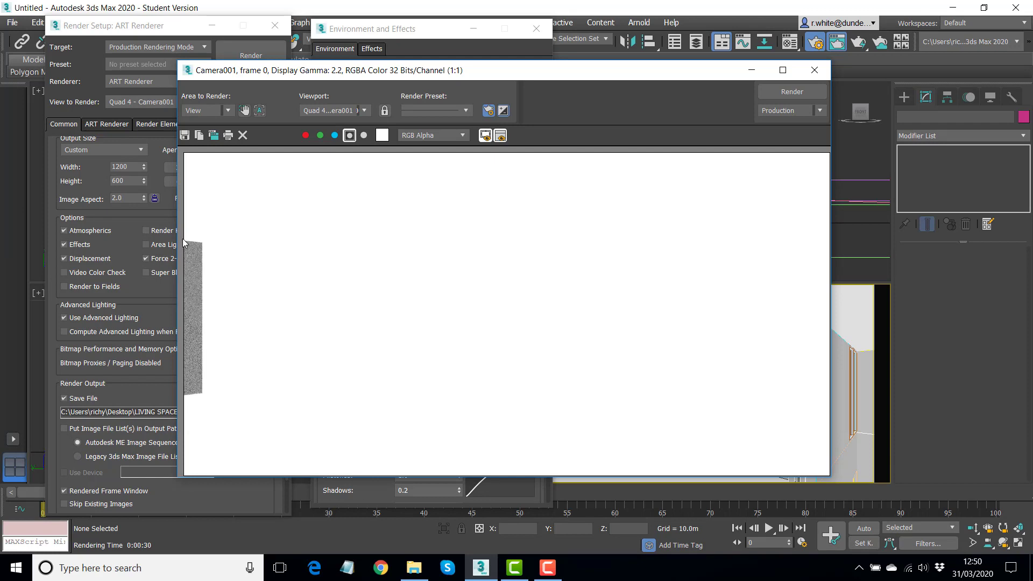
mouse_move(195, 292)
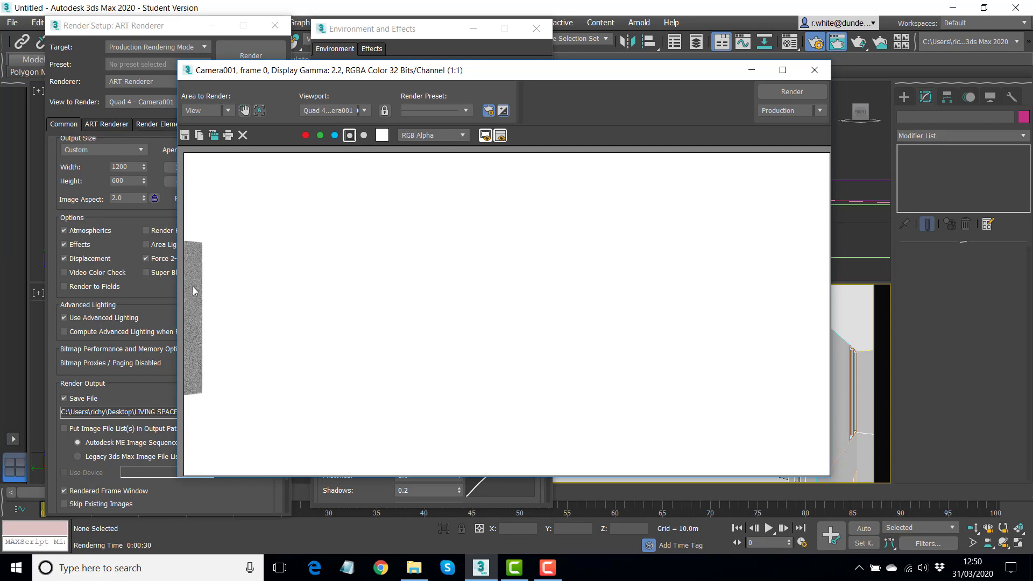
mouse_move(203, 397)
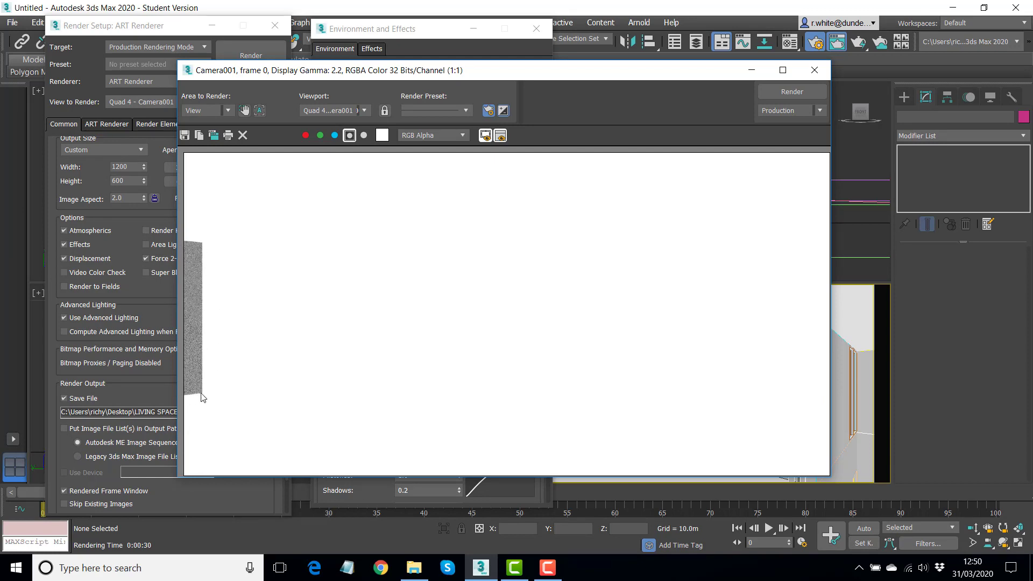
mouse_move(823, 75)
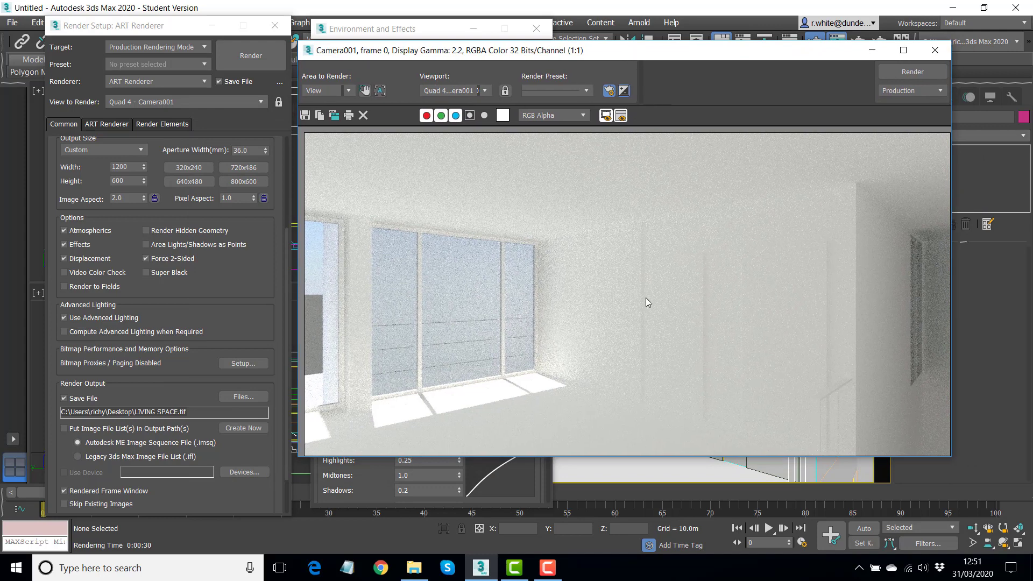
mouse_move(545, 377)
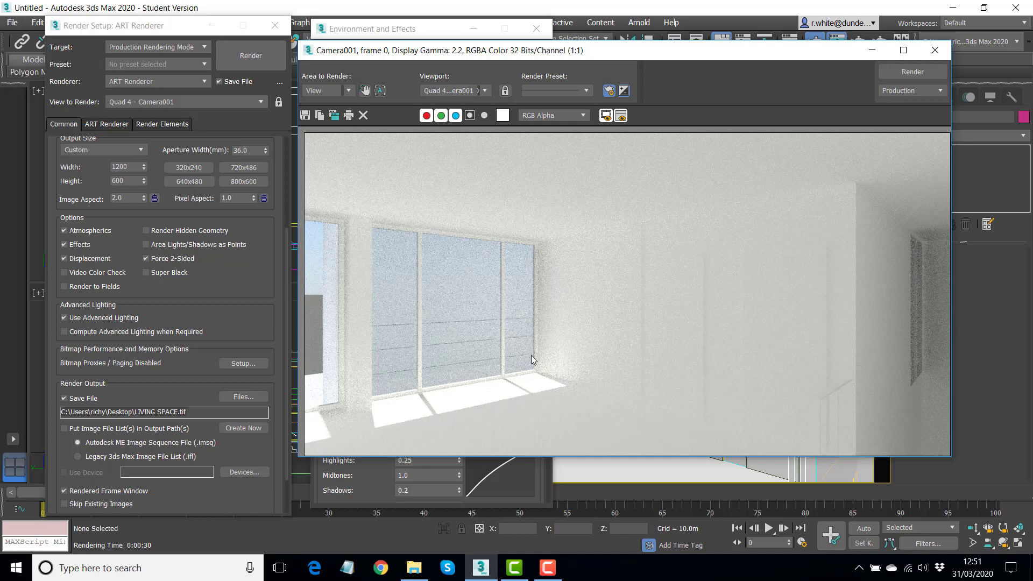
mouse_move(305, 421)
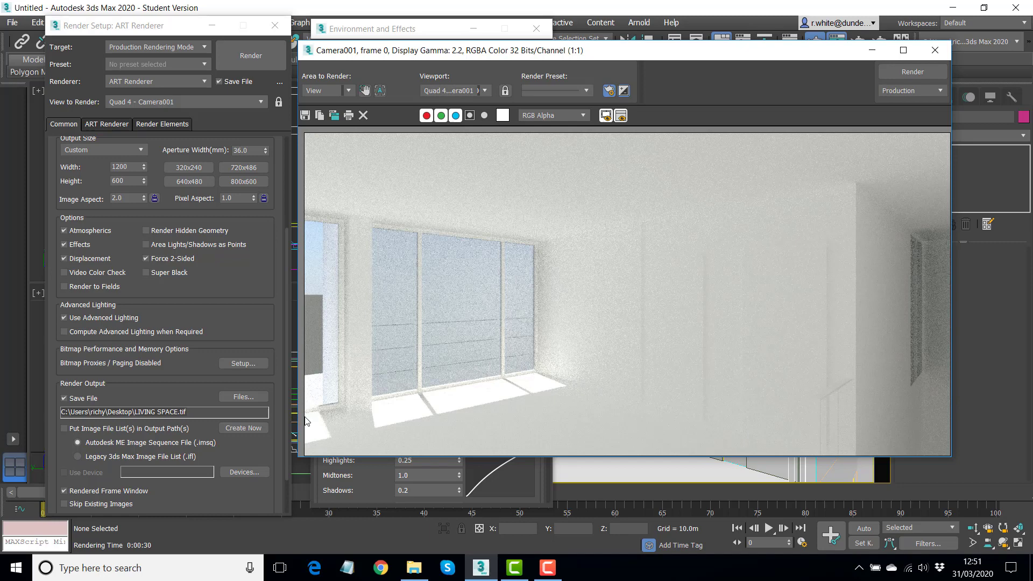
mouse_move(540, 377)
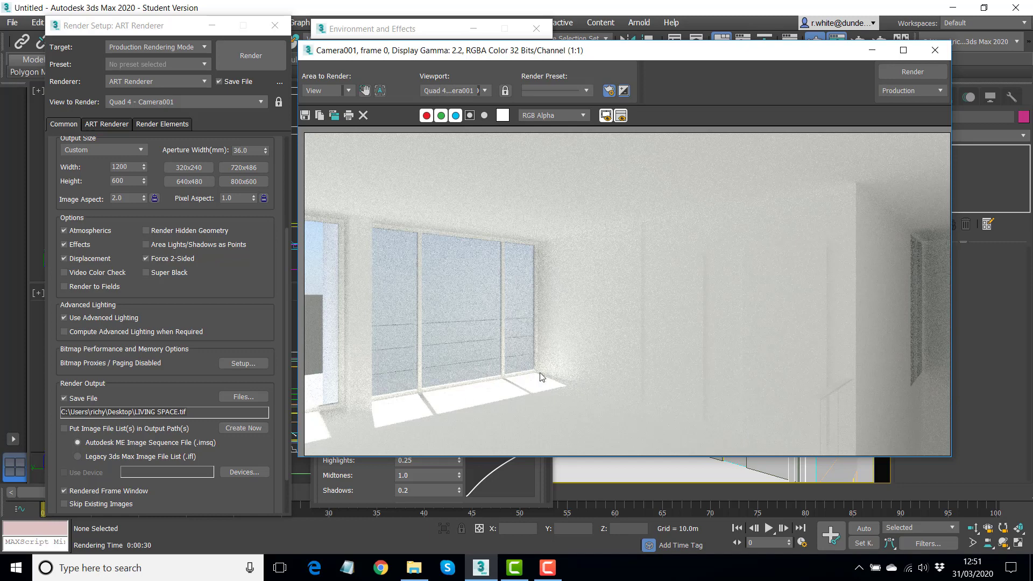
mouse_move(588, 386)
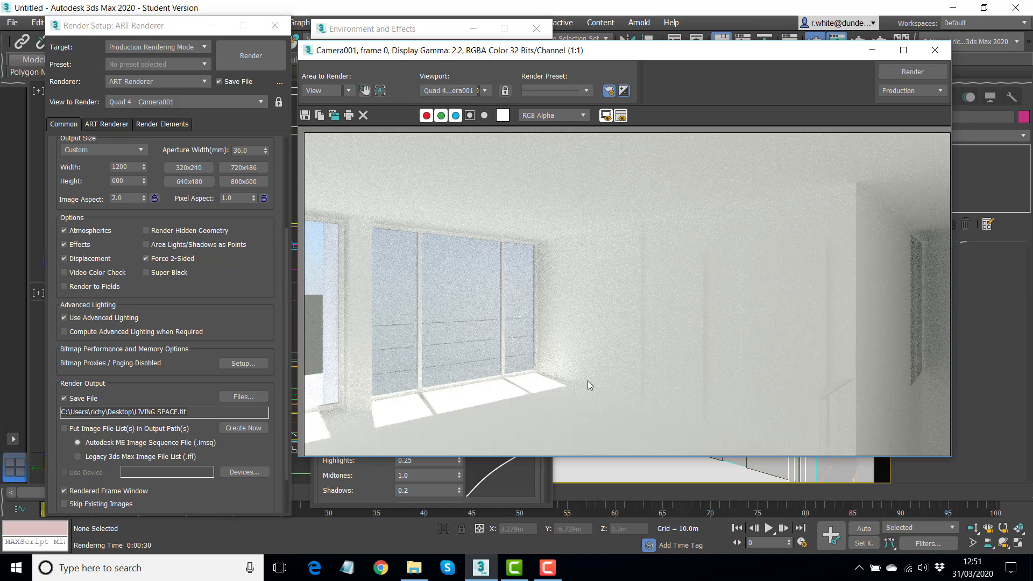
mouse_move(306, 419)
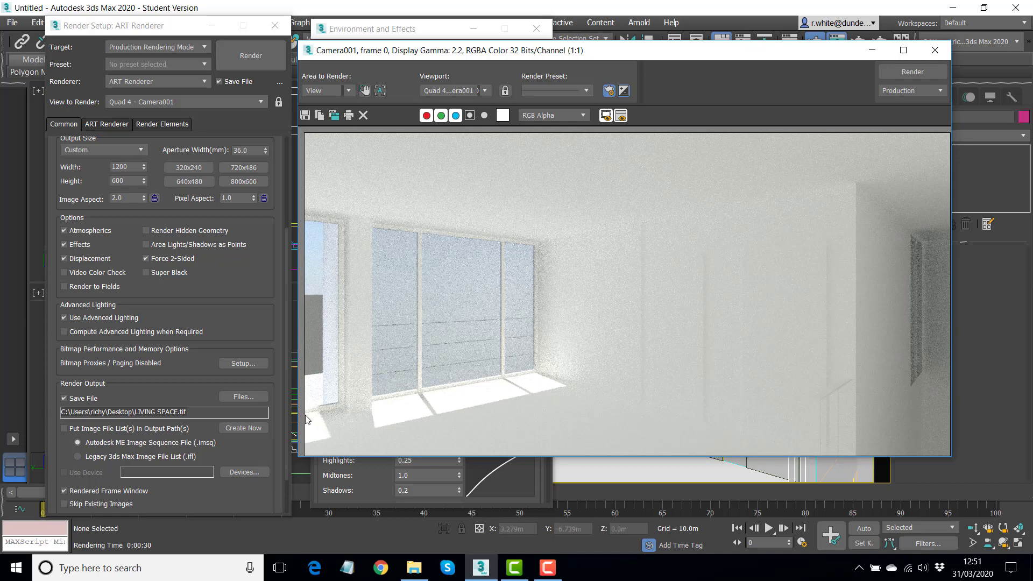
mouse_move(567, 394)
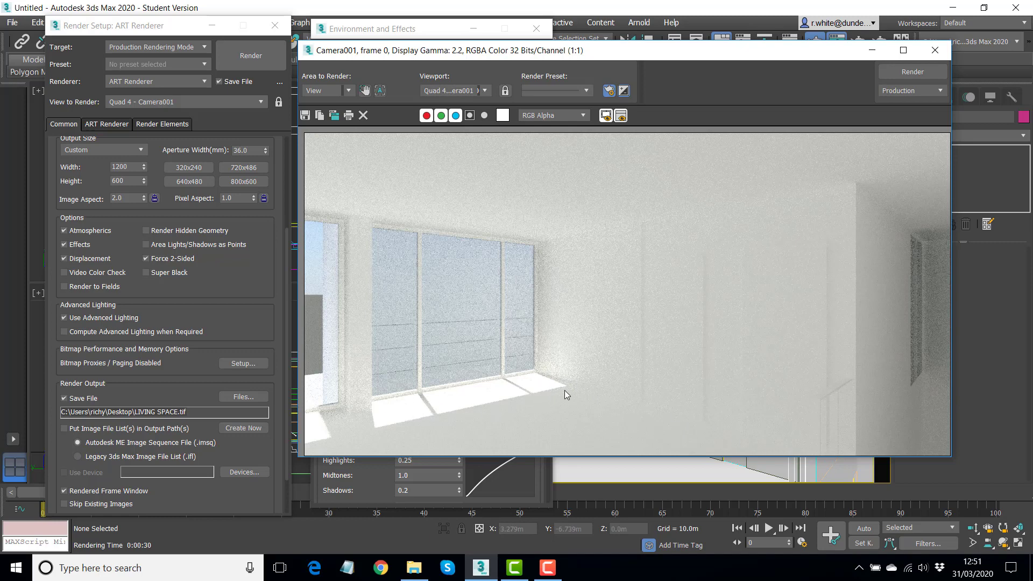
mouse_move(705, 136)
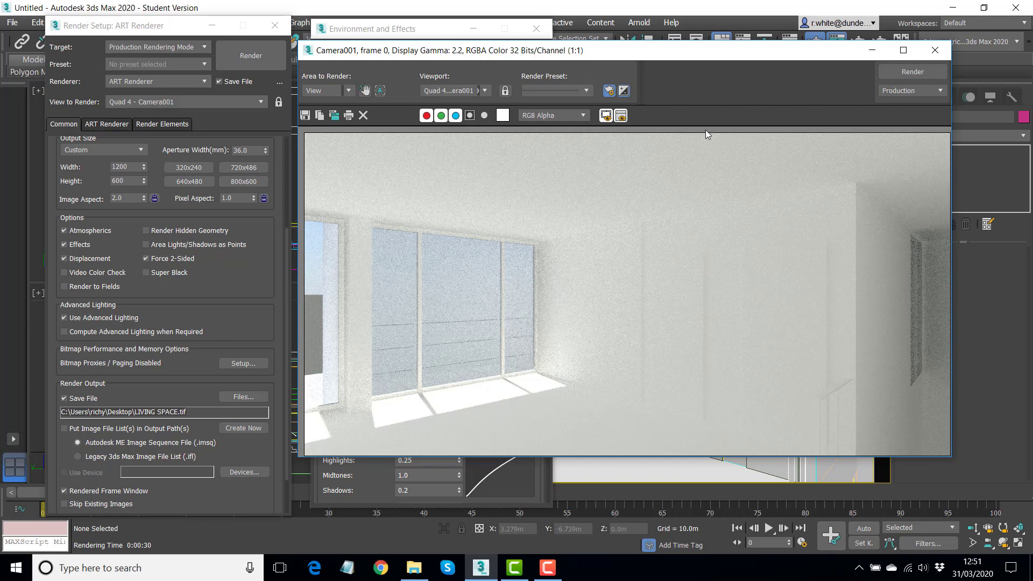
mouse_move(558, 87)
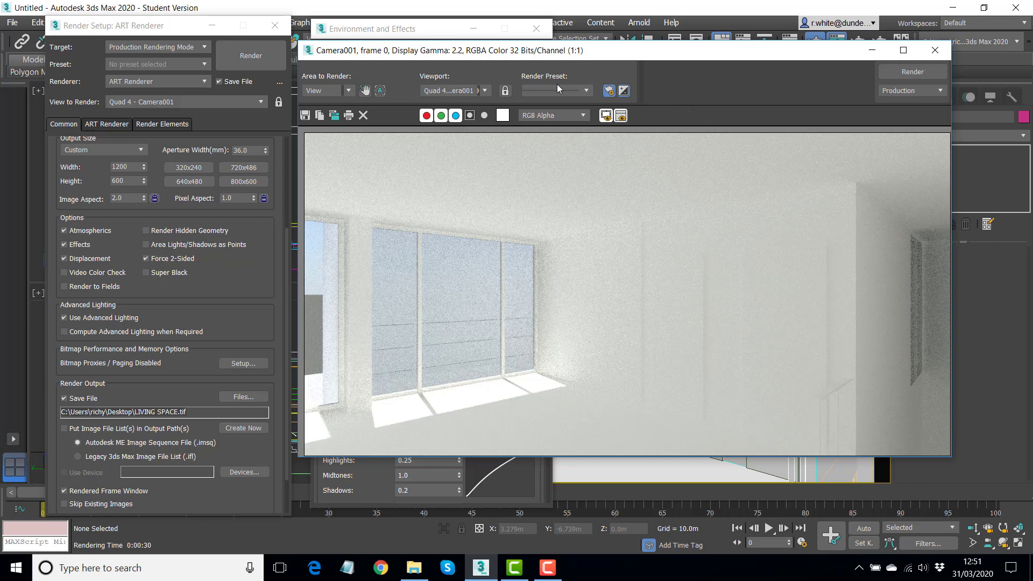